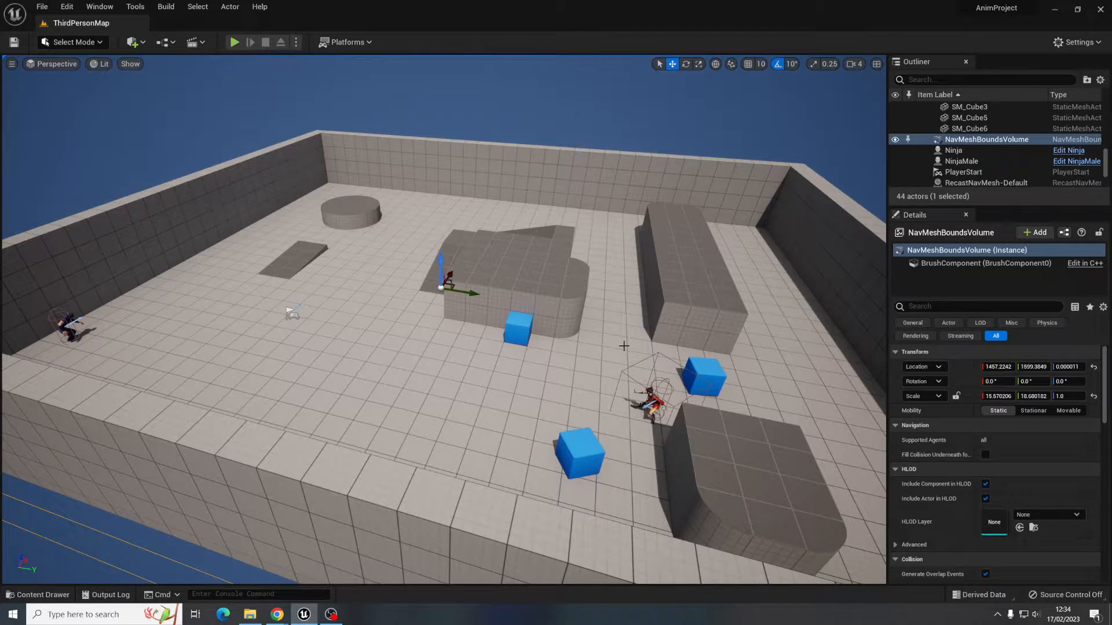
- Inspect the Ninja characters in the level, then bring Mixamo's character library with Abe forward
left_click(953, 149)
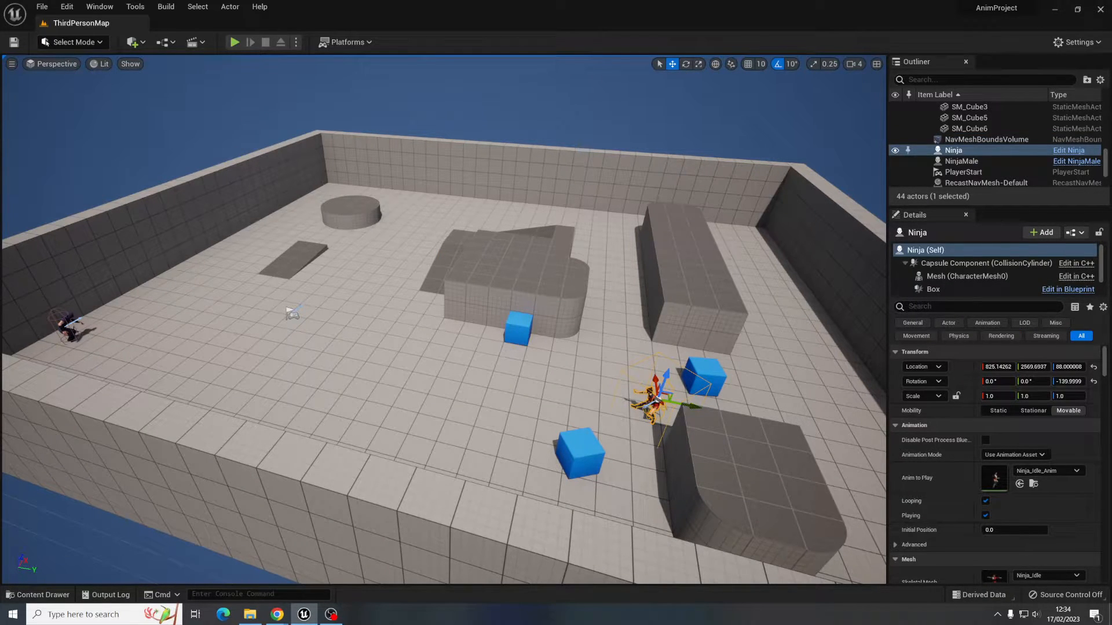
left_click(961, 161)
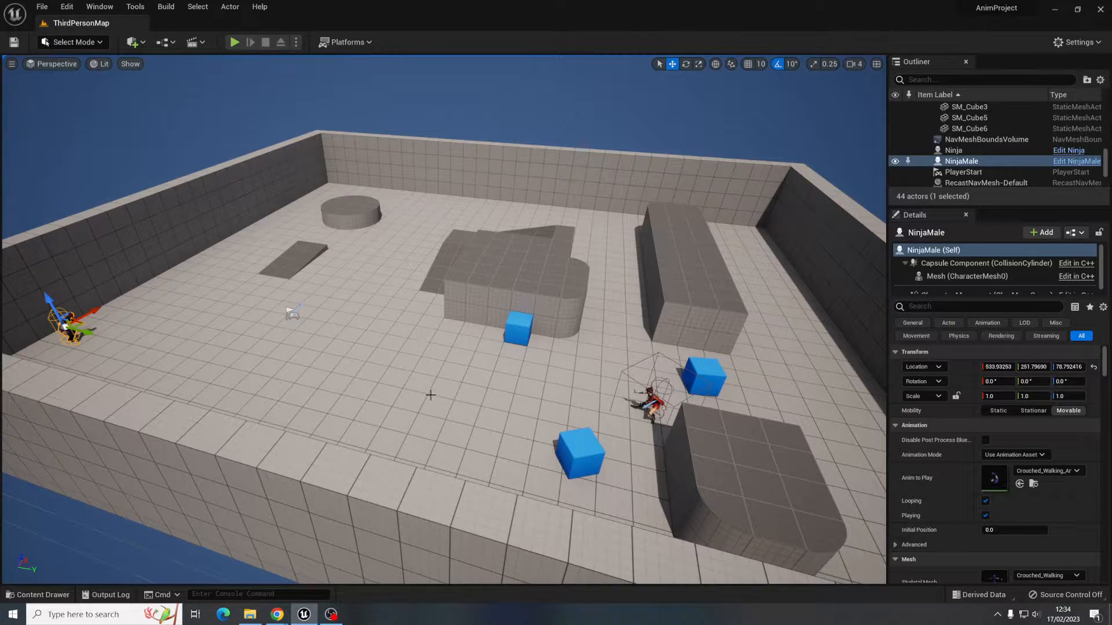
mouse_move(278, 614)
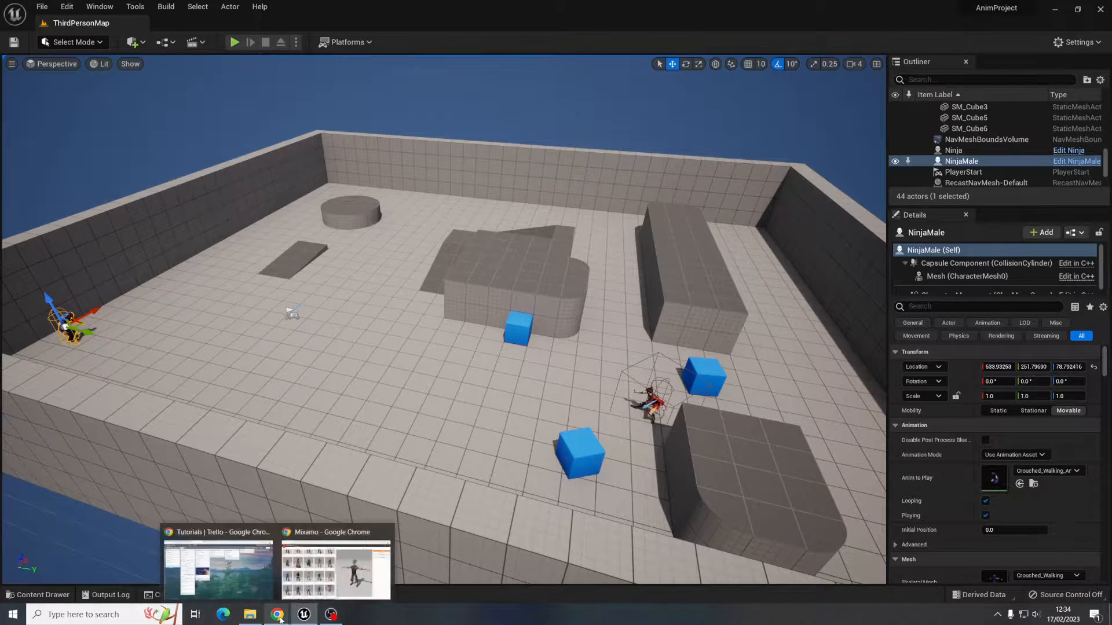
left_click(334, 567)
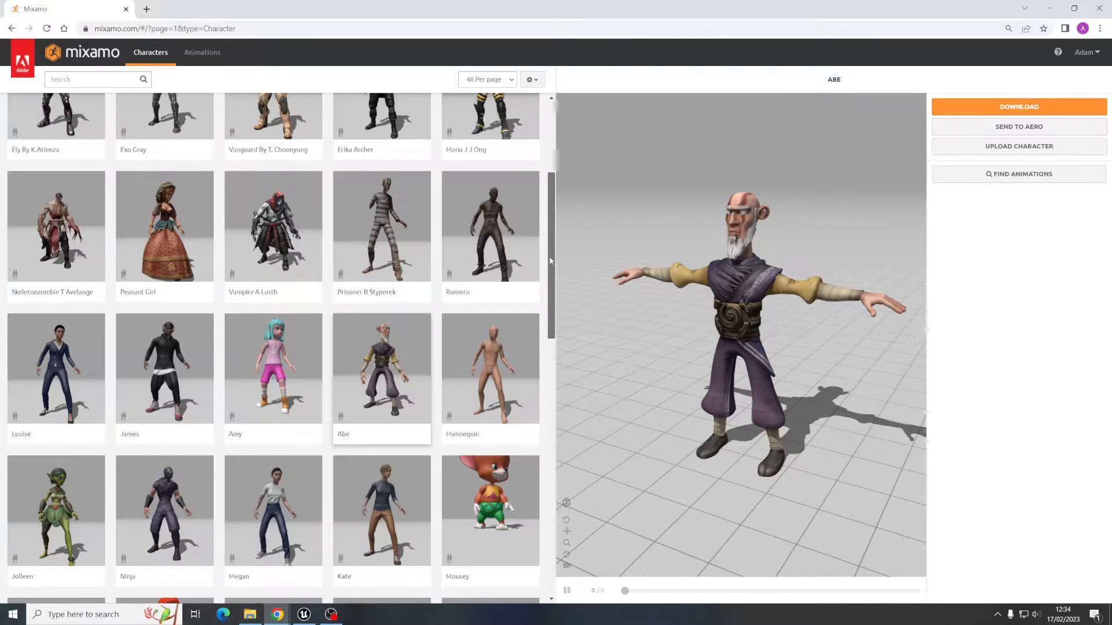
scroll("up", 3)
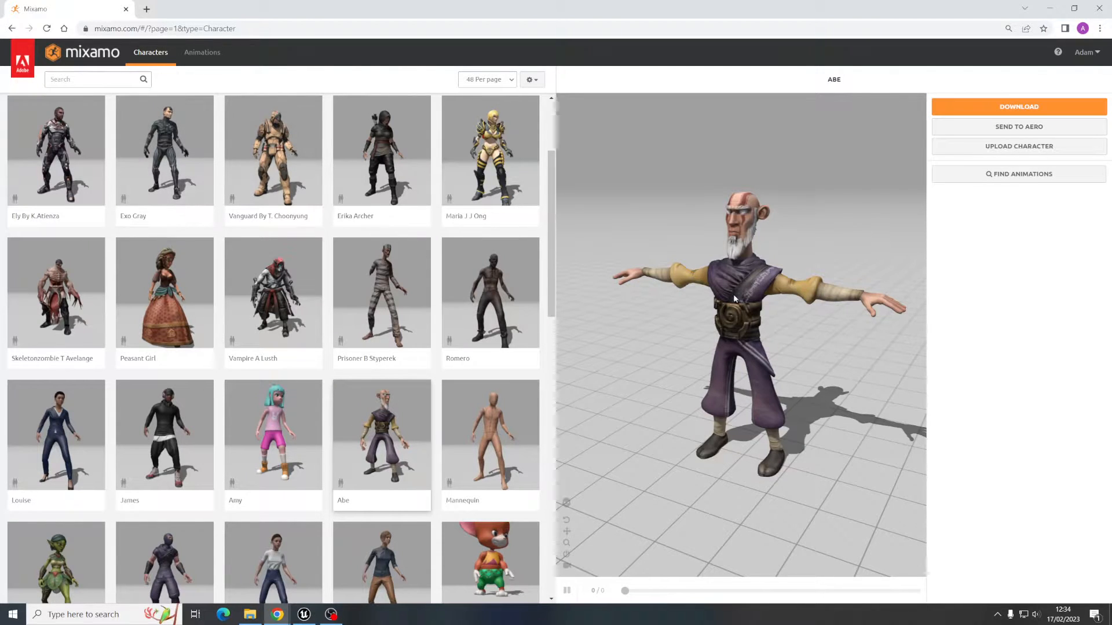
- Search the animation library for 'walk' and apply the Walking animation to Abe
left_click(202, 52)
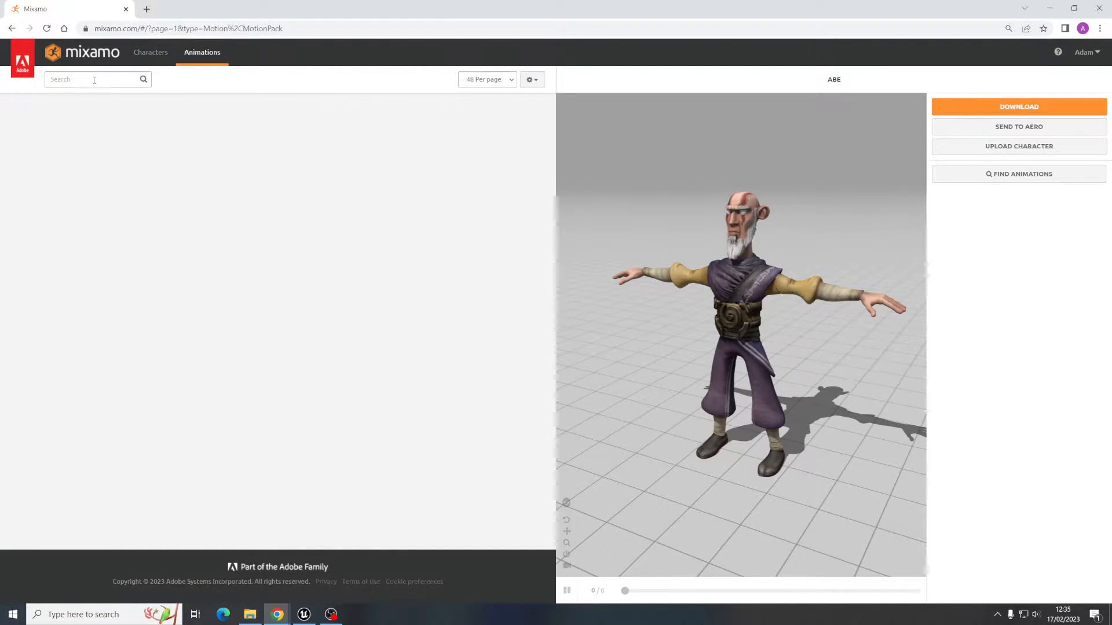
left_click(92, 79)
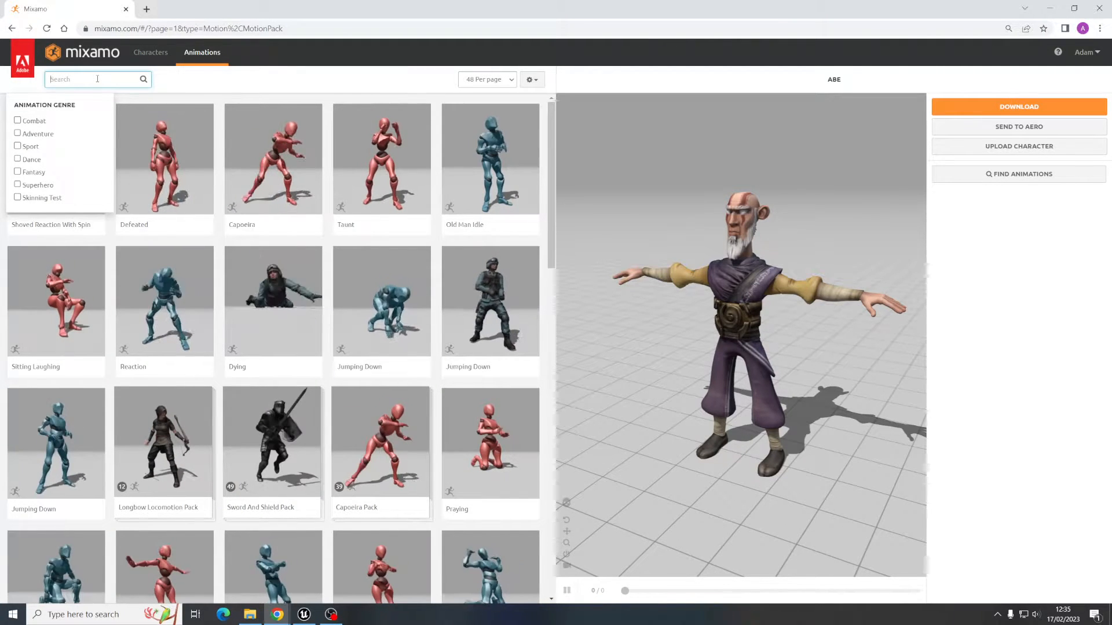
type("walk")
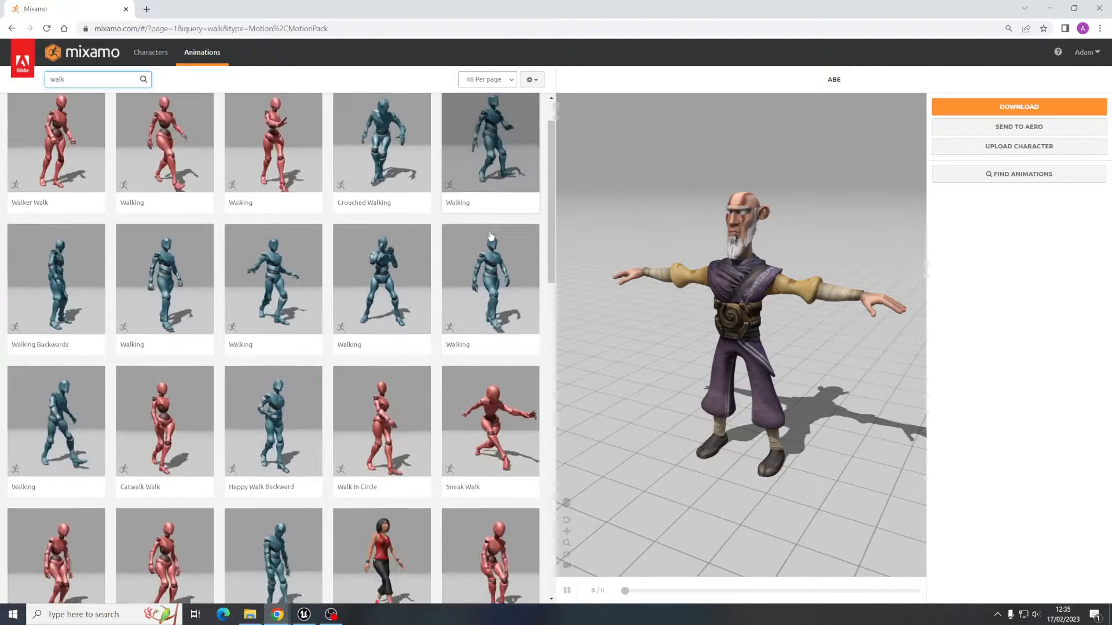
scroll("down", 3)
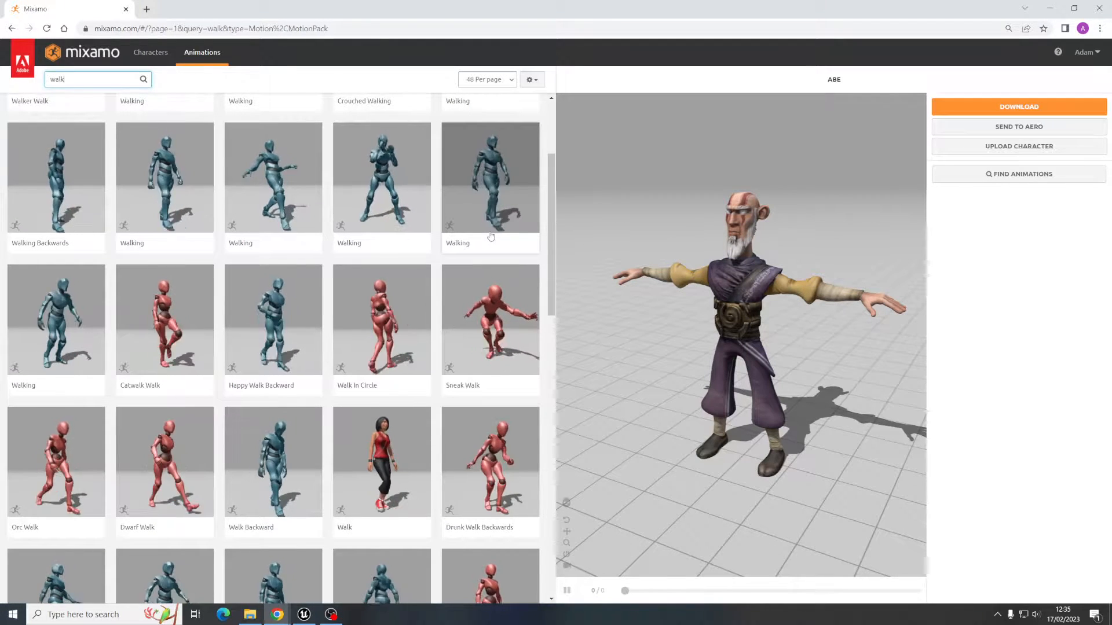
left_click(55, 319)
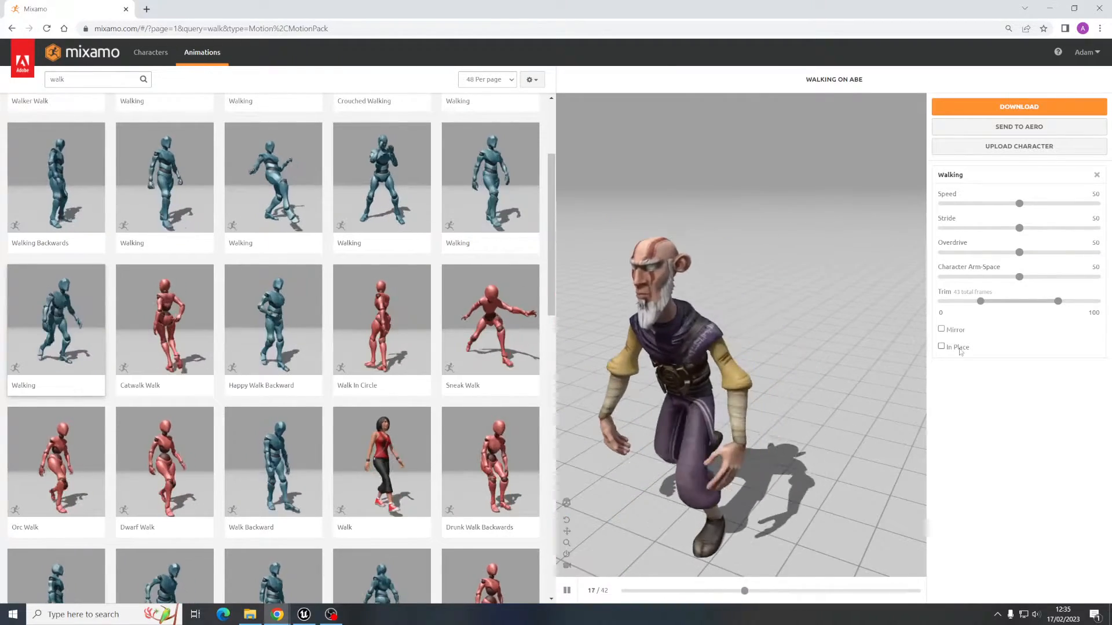
- Keep the walk In Place with Speed 90 and Overdrive 59
left_click(941, 347)
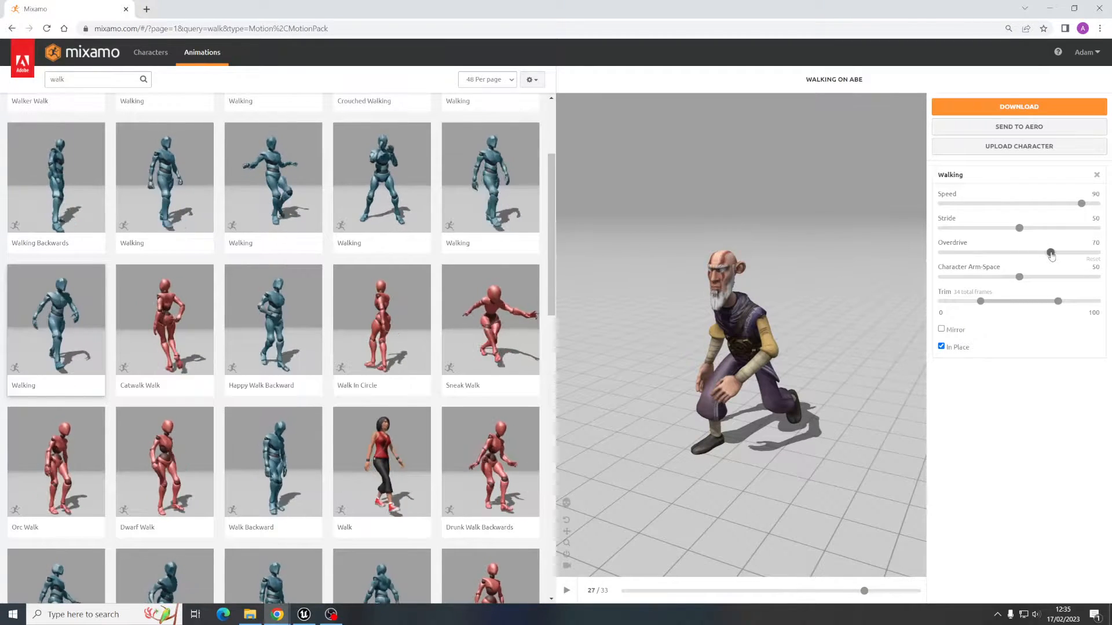
left_click(566, 591)
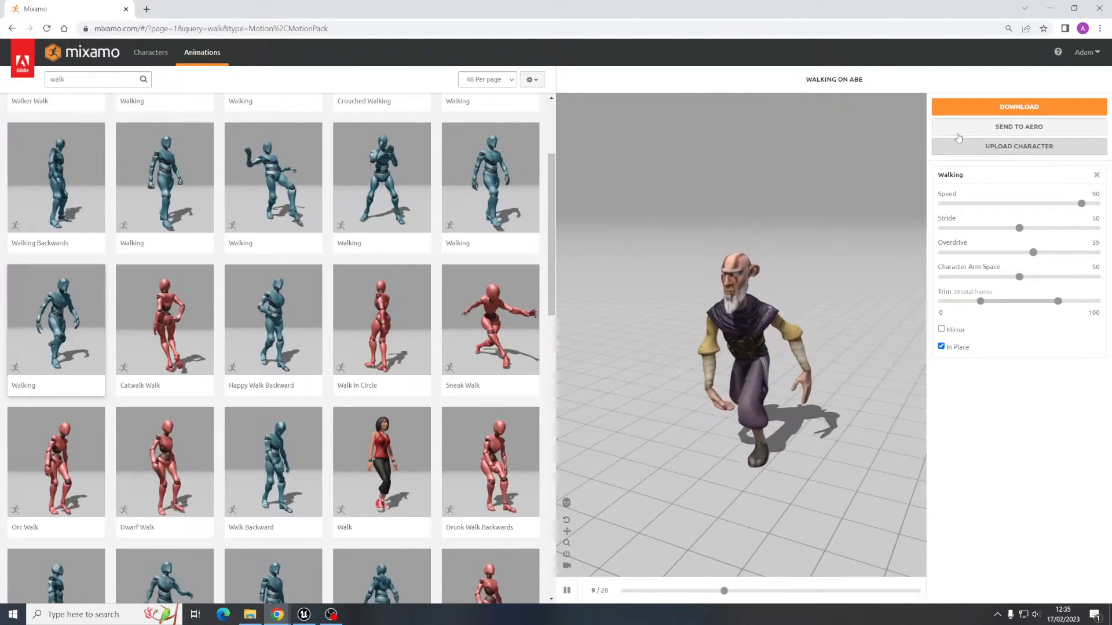
- Download Abe's Walking animation as FBX Binary with skin at 30 fps
left_click(1018, 107)
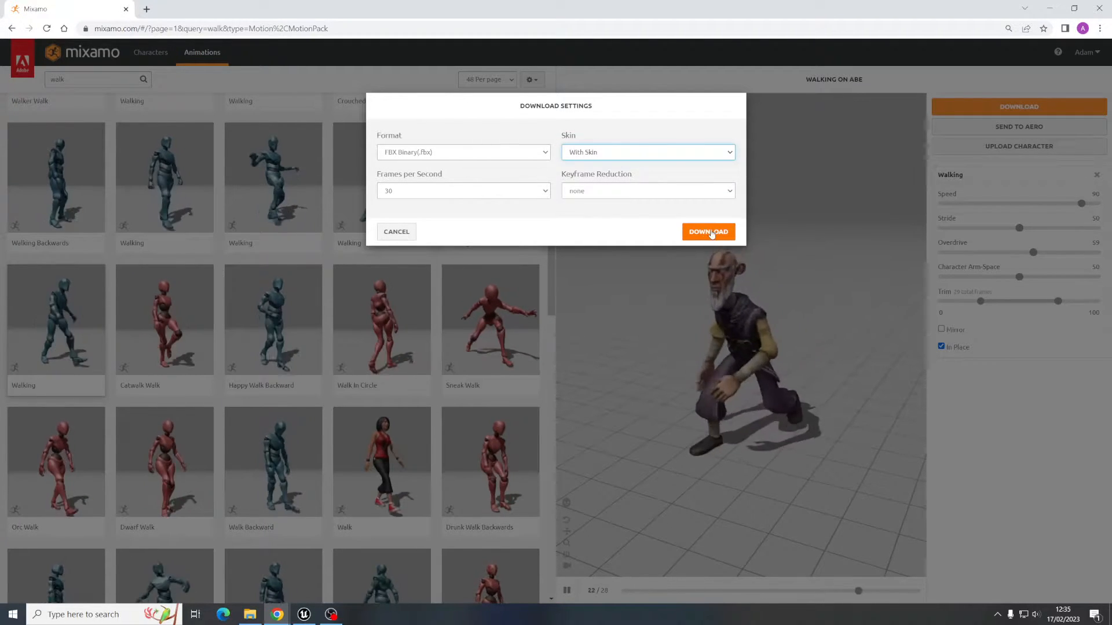
left_click(708, 231)
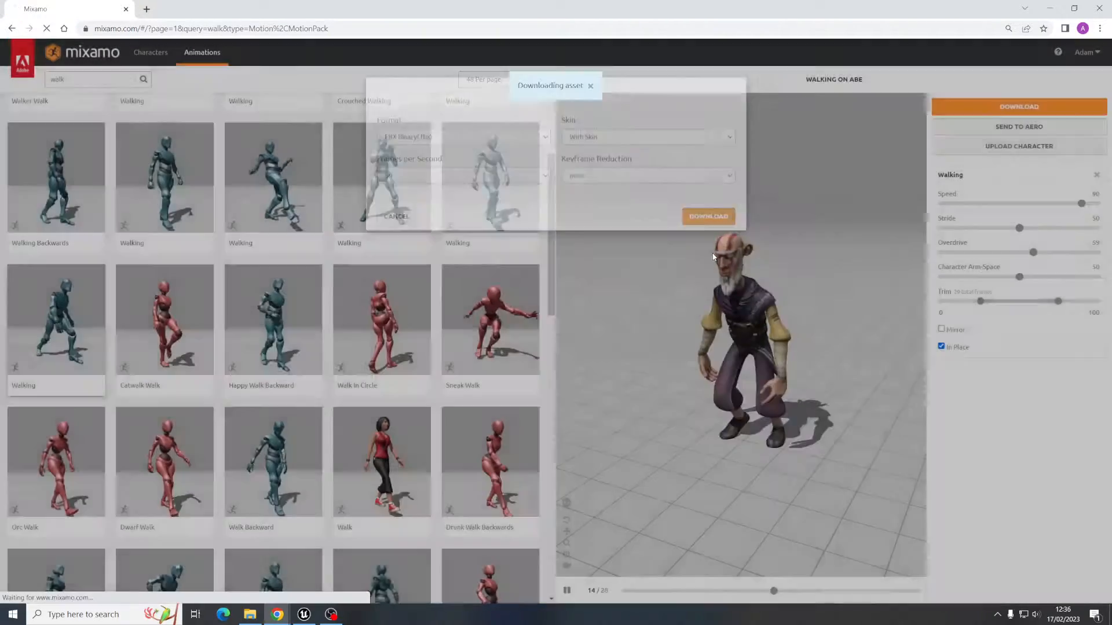
left_click(707, 216)
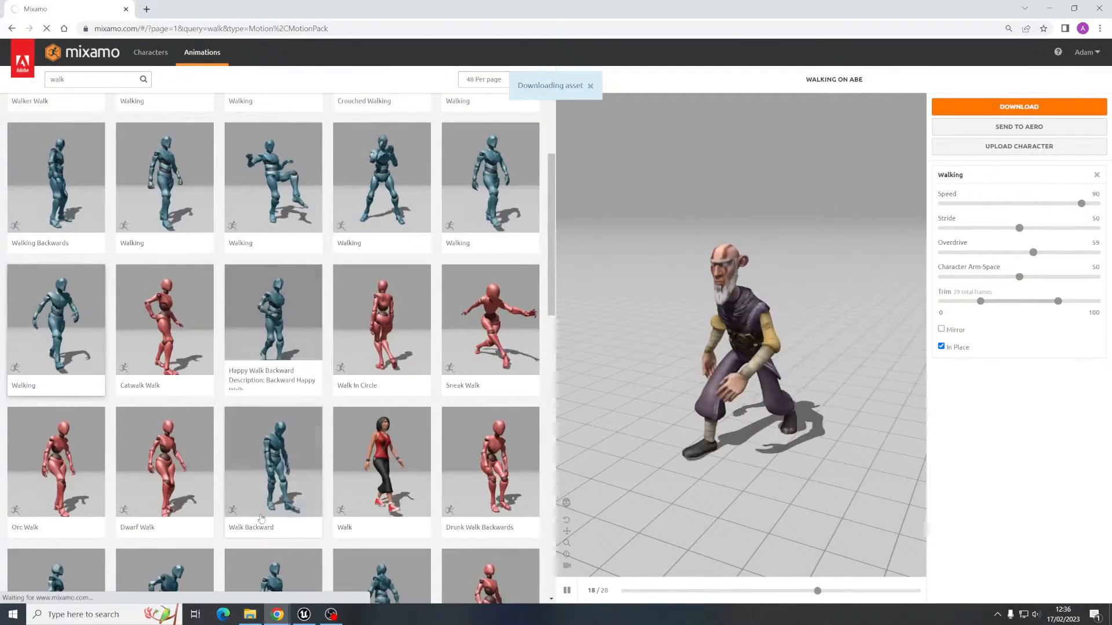
- Create an Abe folder under Characters and choose the downloaded Walking (1) file to import
left_click(303, 613)
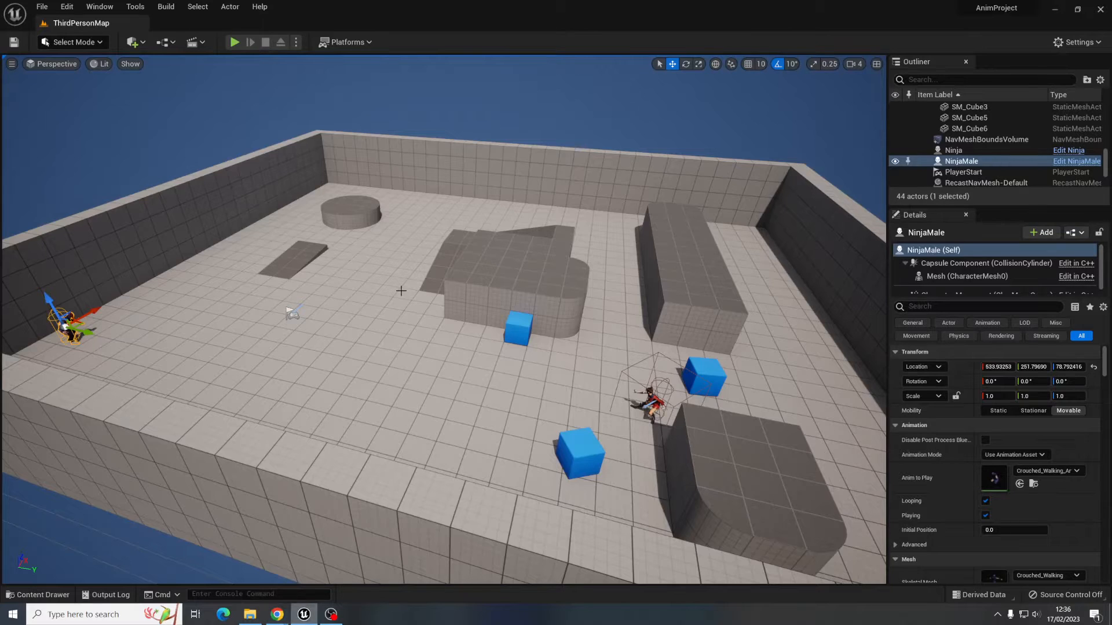
left_click(39, 594)
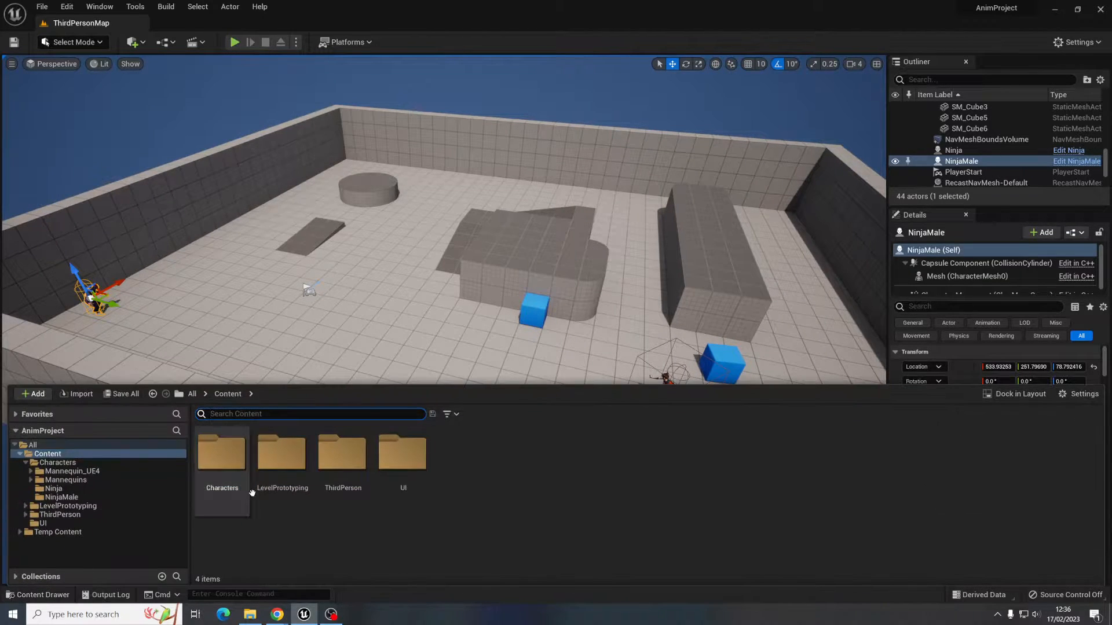
double_click(221, 452)
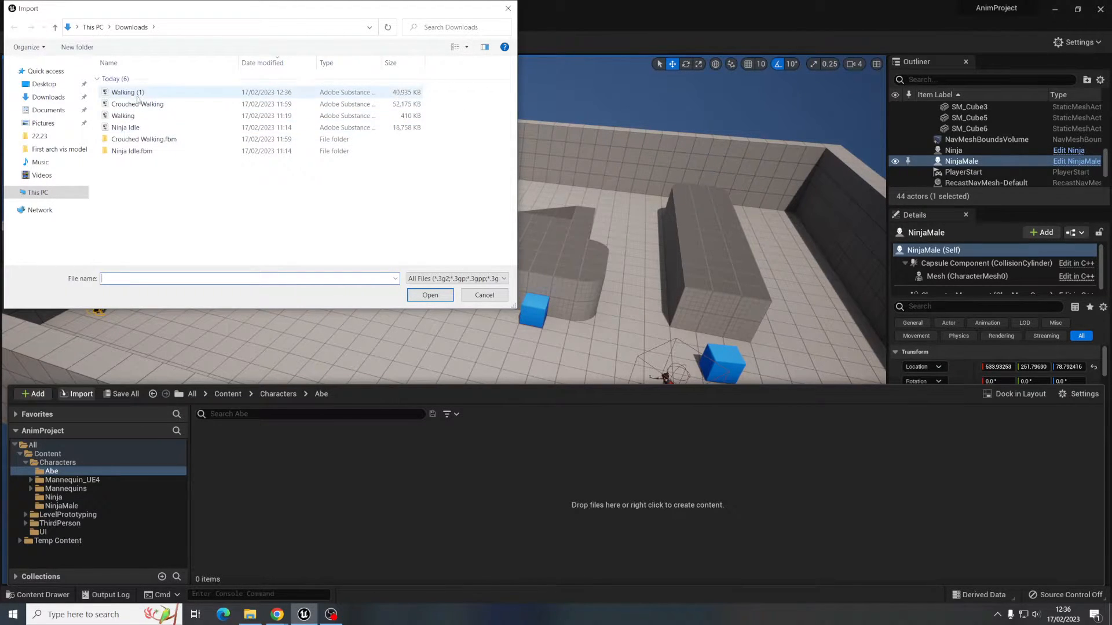
left_click(128, 92)
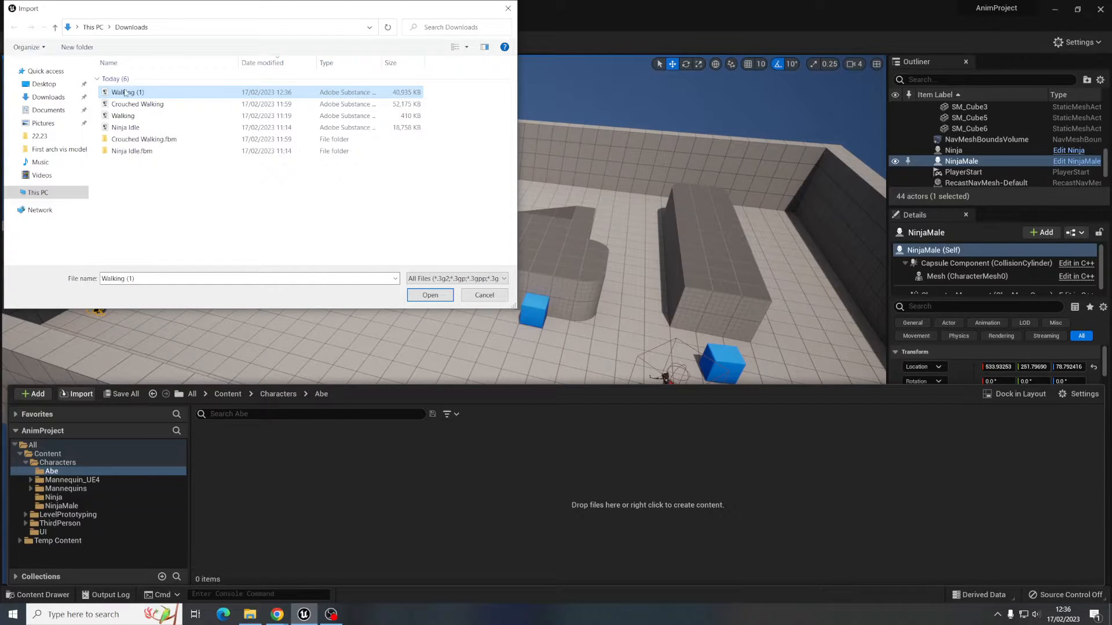
mouse_move(127, 92)
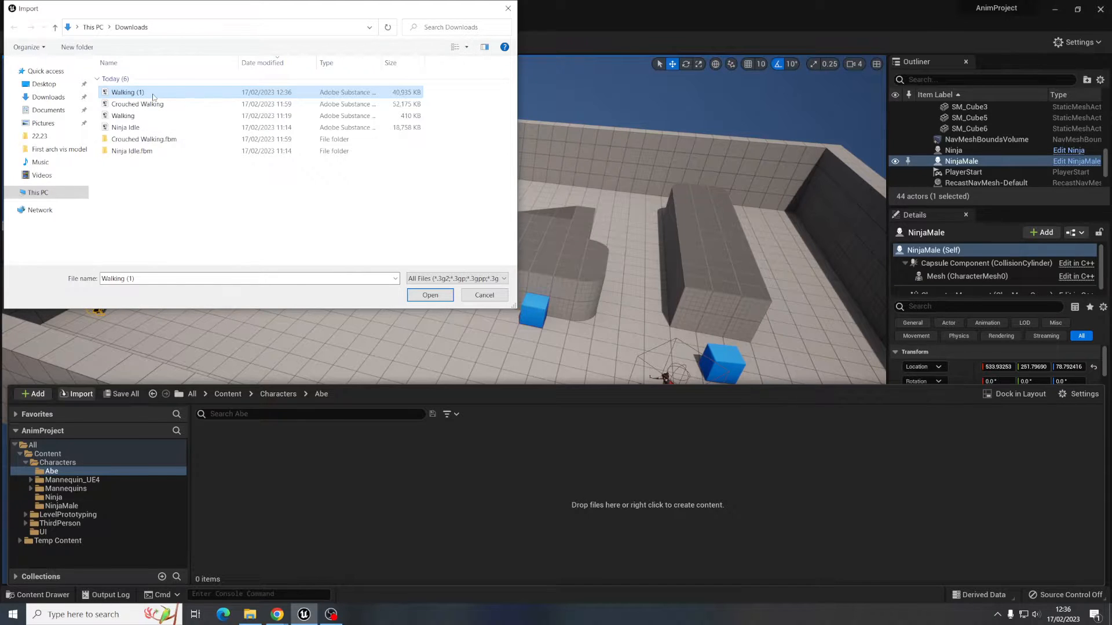
- Import Walking (1) with default FBX options and dismiss the warning log
left_click(429, 295)
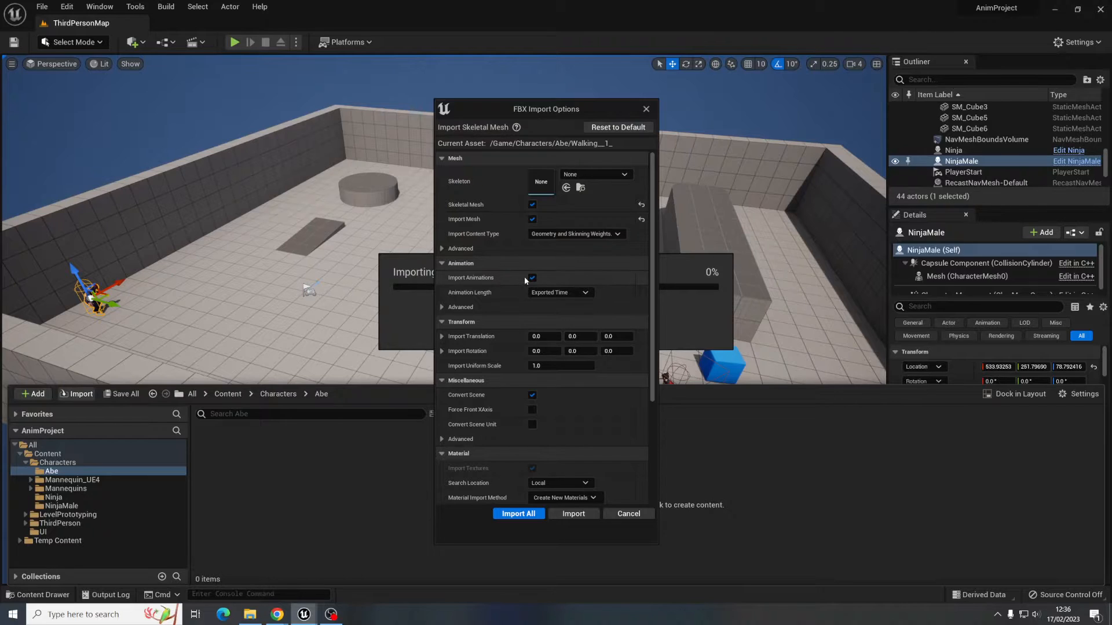
mouse_move(518, 514)
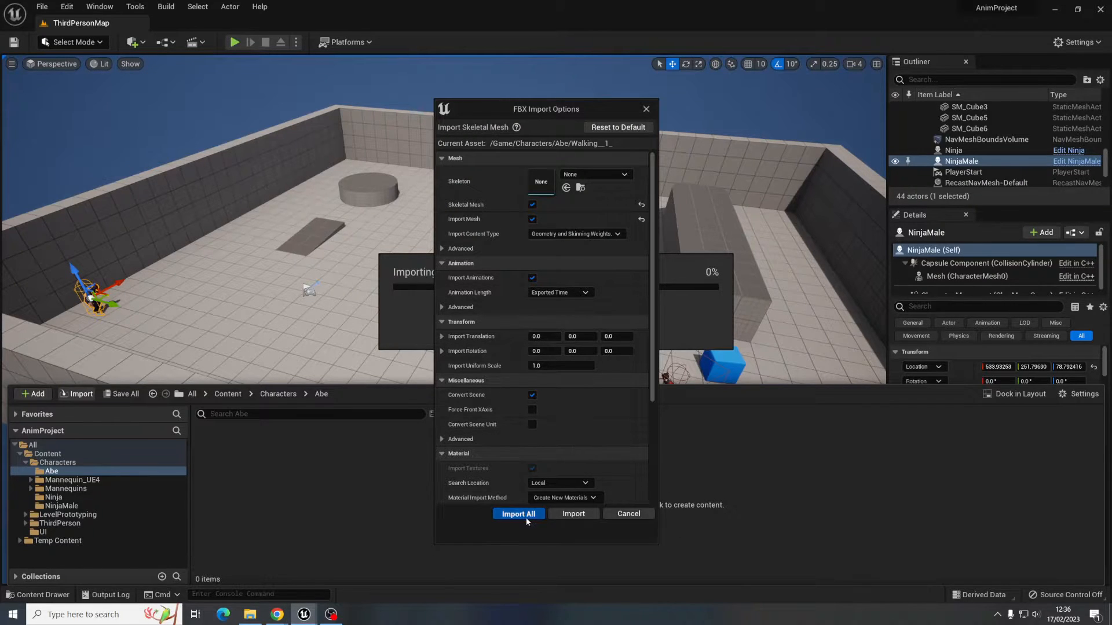
left_click(518, 513)
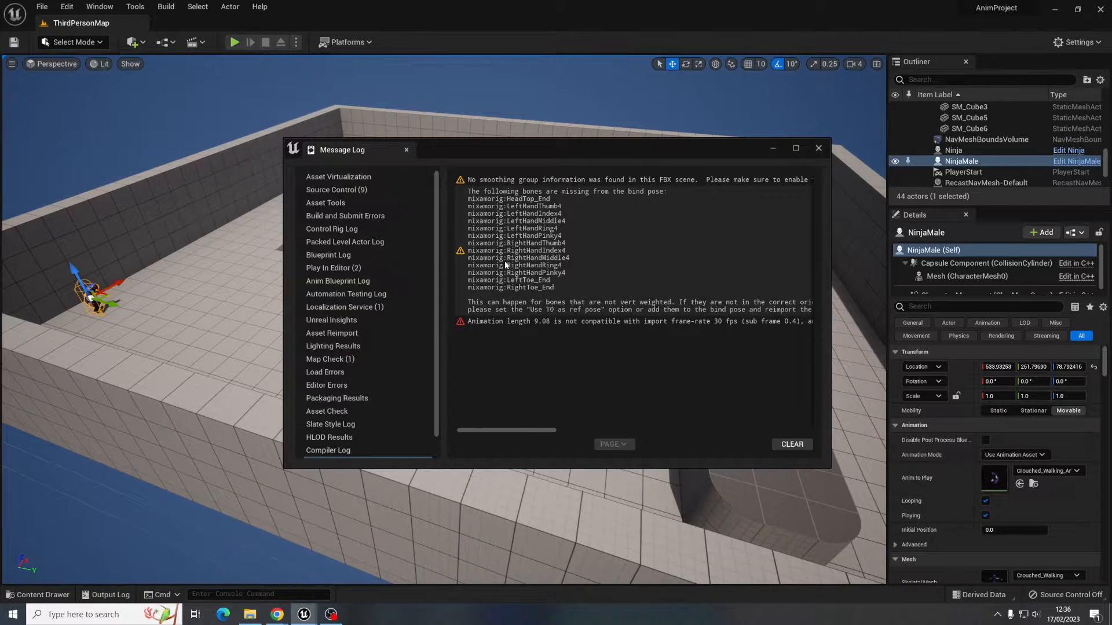
mouse_move(543, 282)
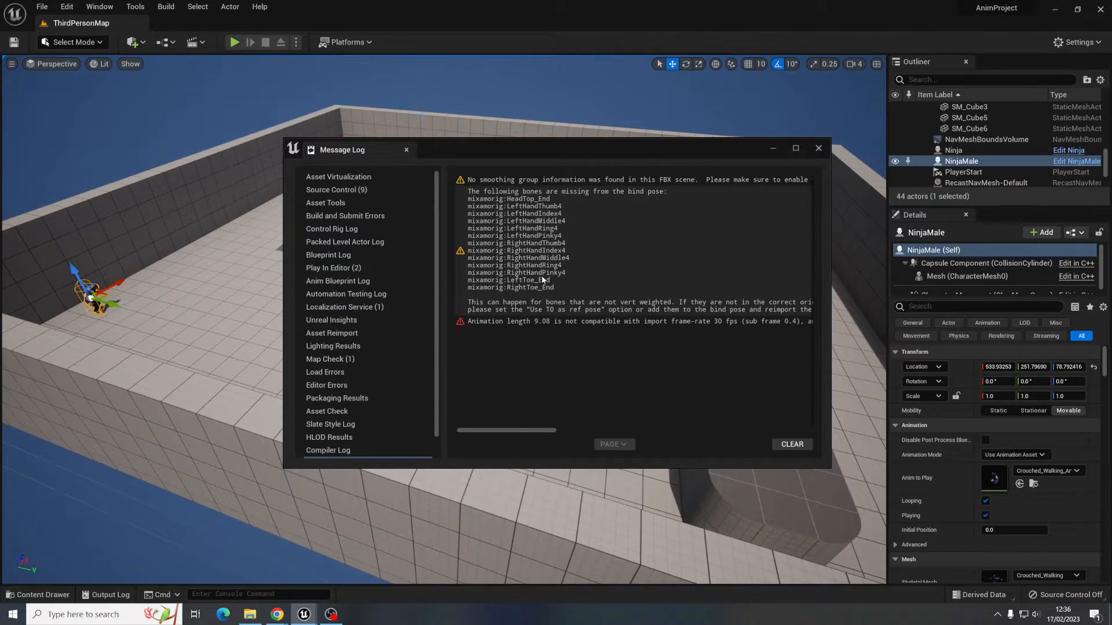
left_click(818, 148)
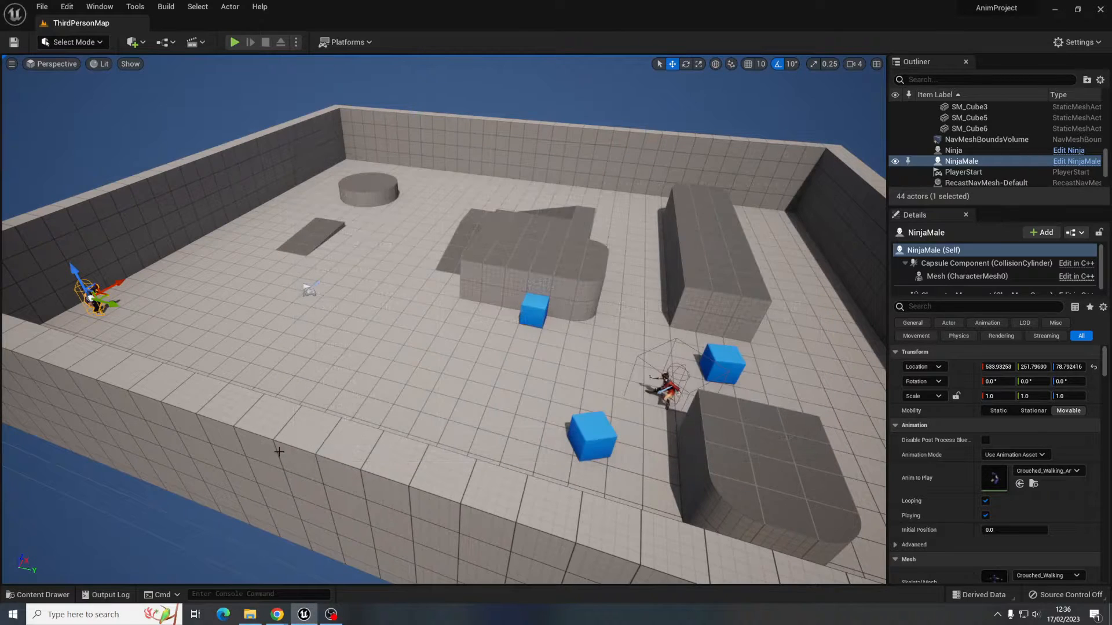
- Lower engine scalability to Medium and view the imported Abe assets
left_click(1077, 42)
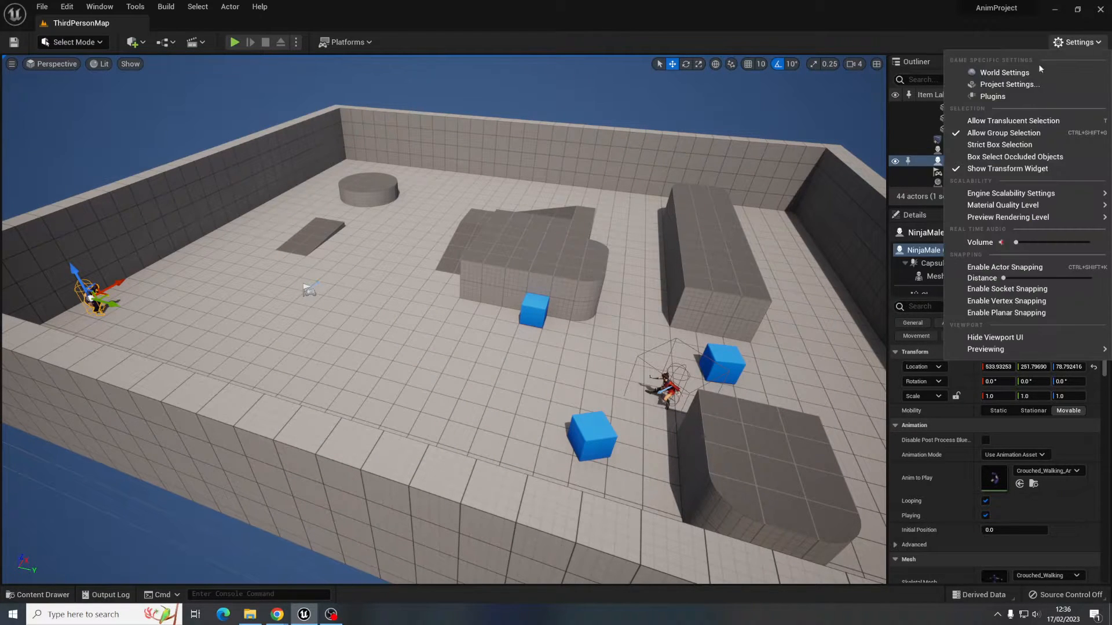
left_click(1010, 192)
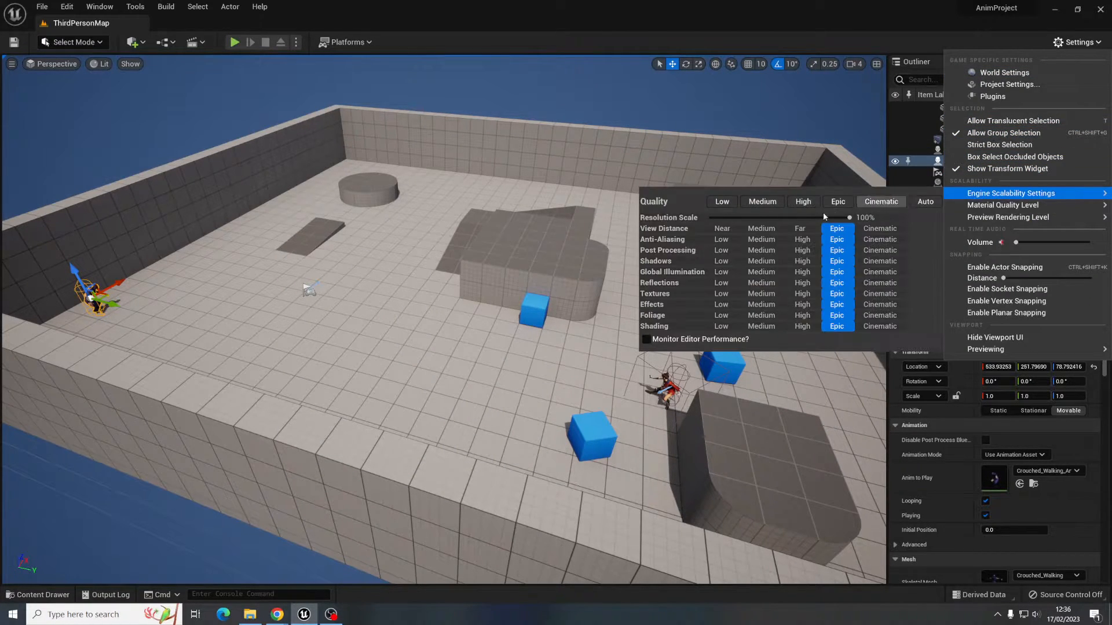
left_click(761, 201)
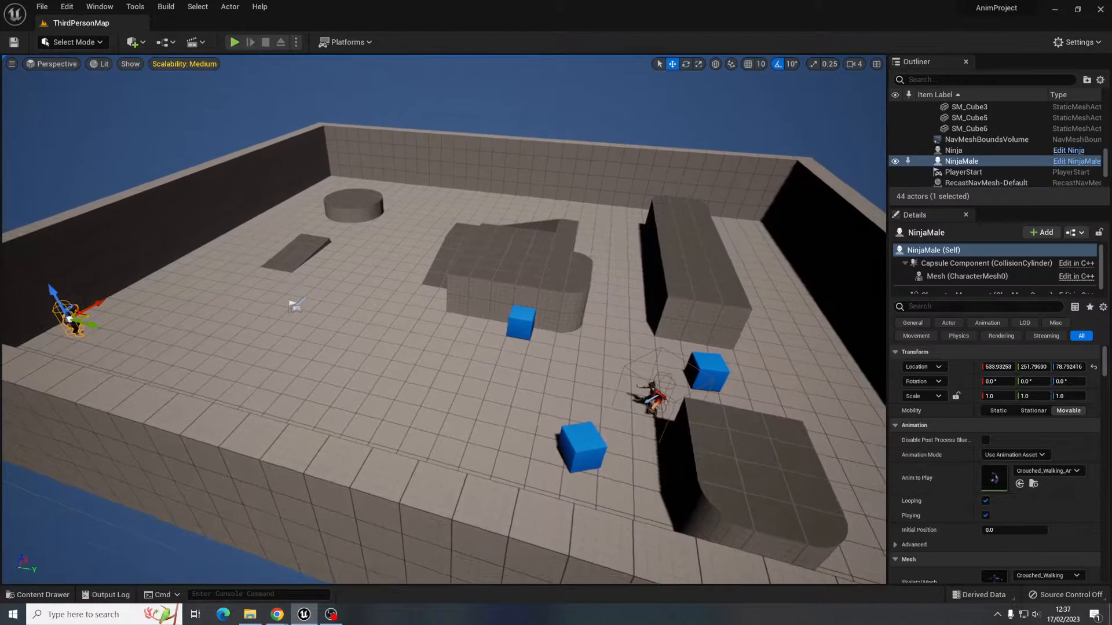
left_click(38, 594)
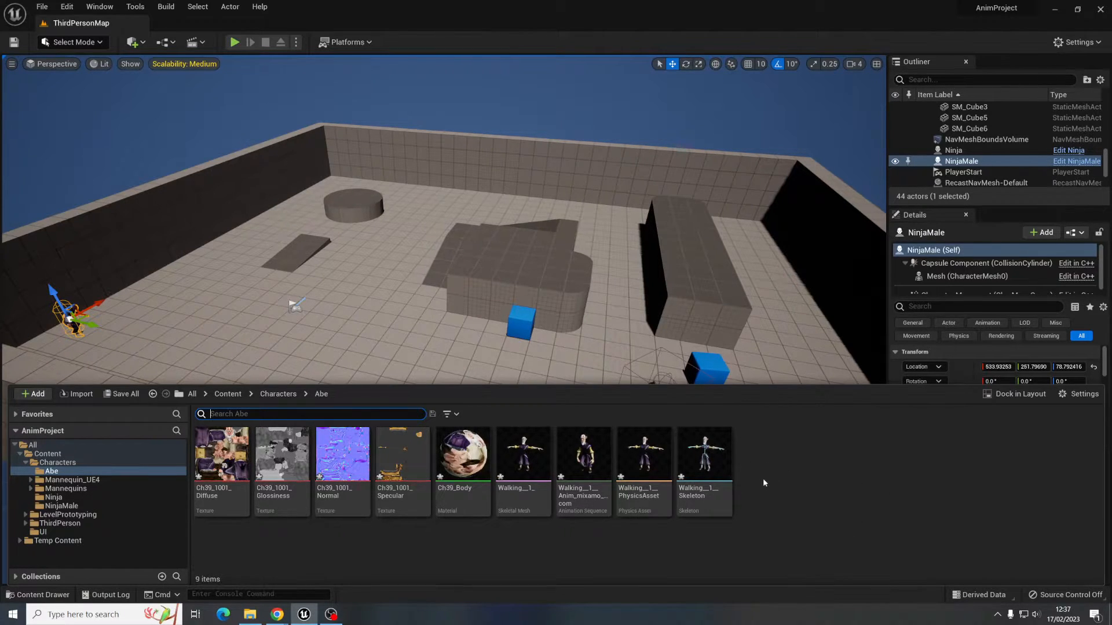
- Create a Character-based Blueprint class named Abe and open it for editing
left_click(38, 394)
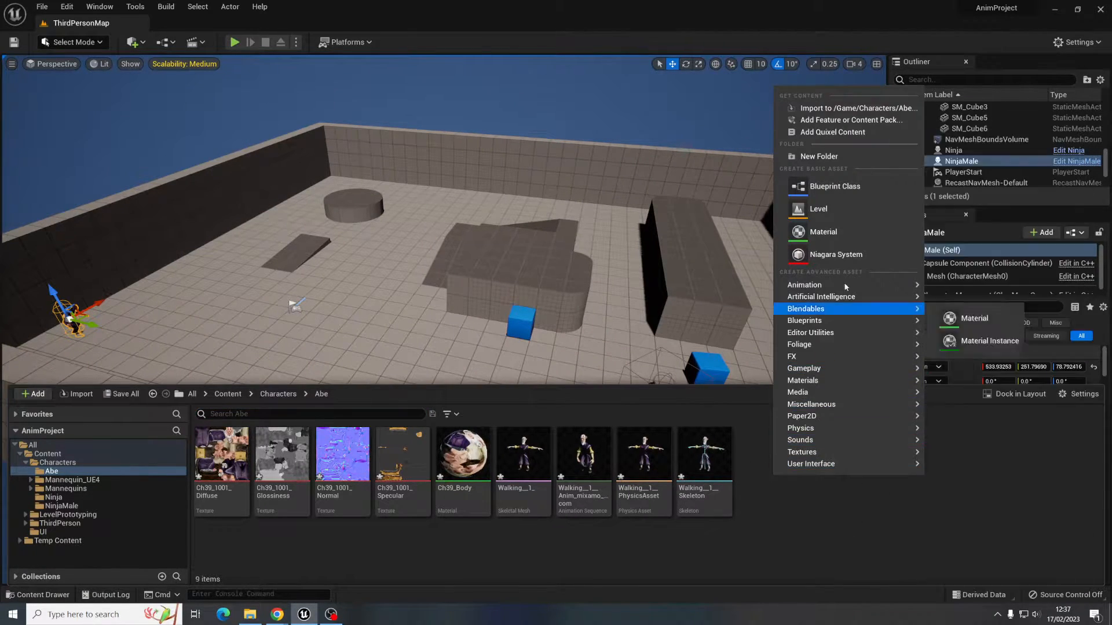
left_click(834, 185)
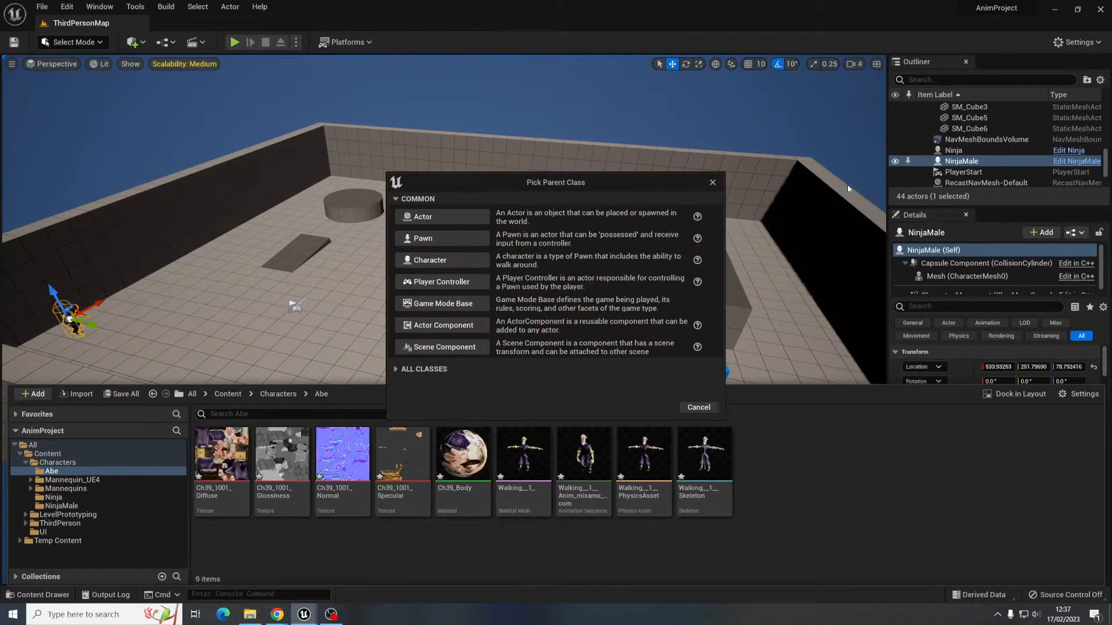
mouse_move(456, 263)
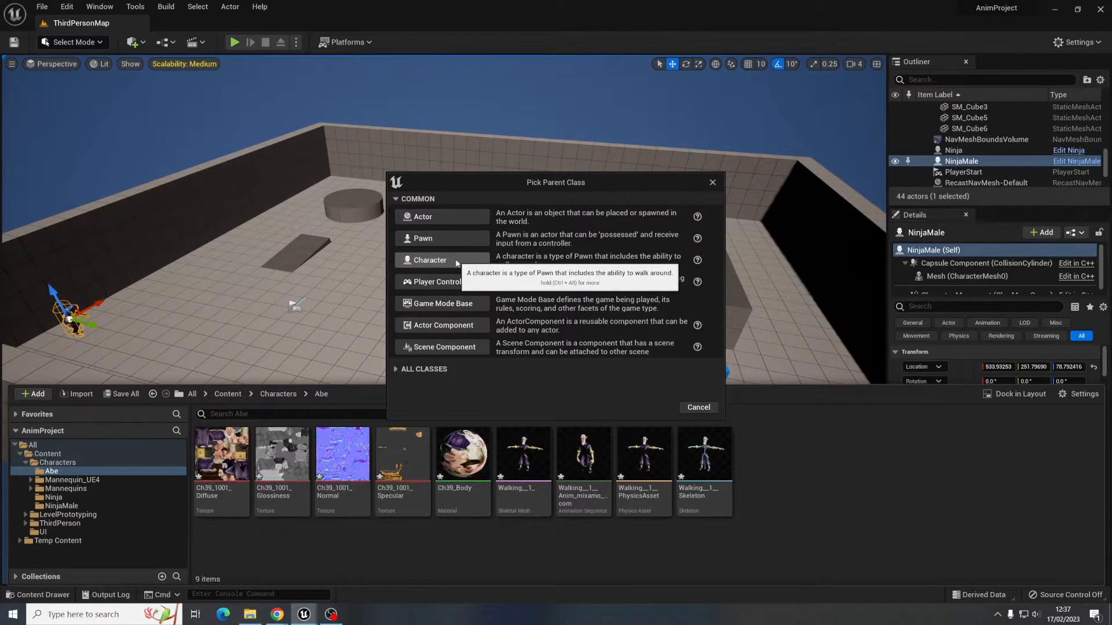
mouse_move(452, 266)
type("Abe")
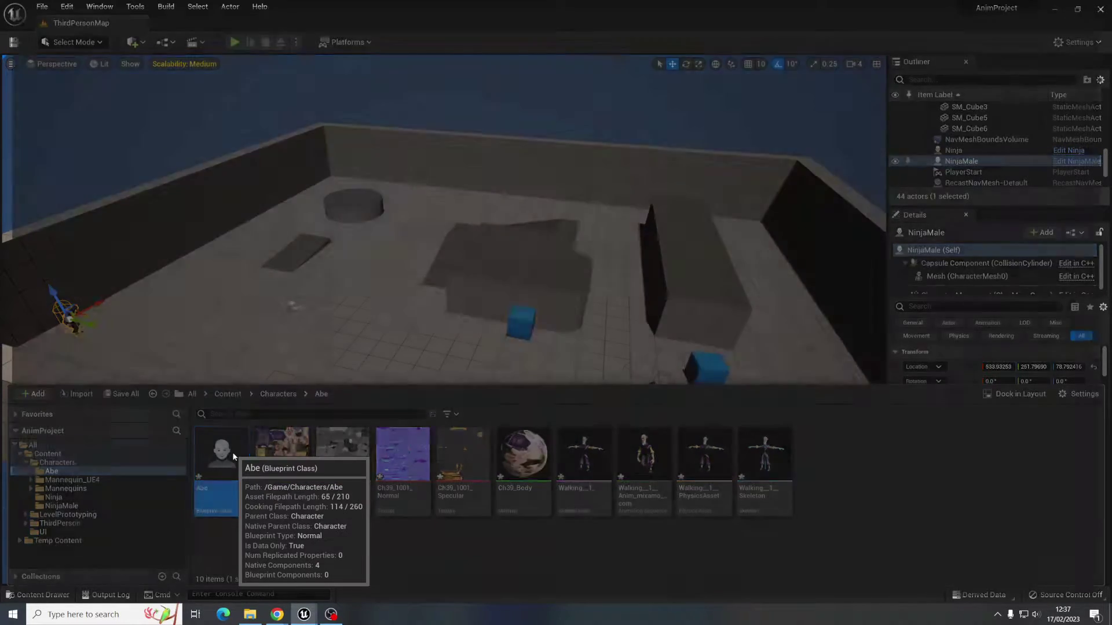
double_click(221, 450)
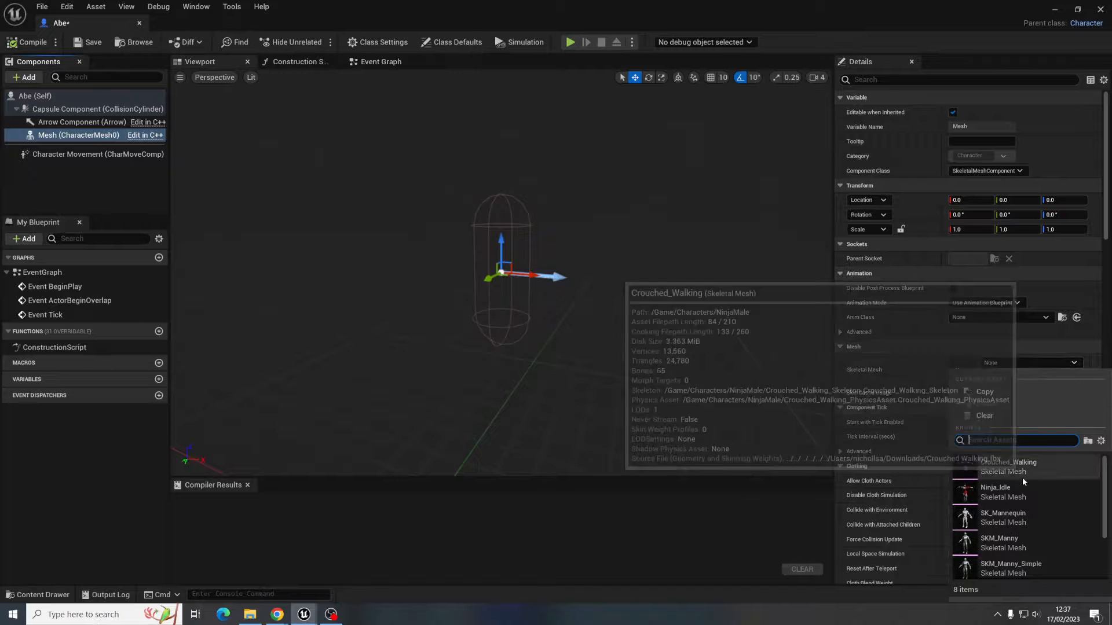
- Give Abe the Walking_1_ mesh playing its walk animation asset, positioned in the capsule, and compile
scroll("down", 3)
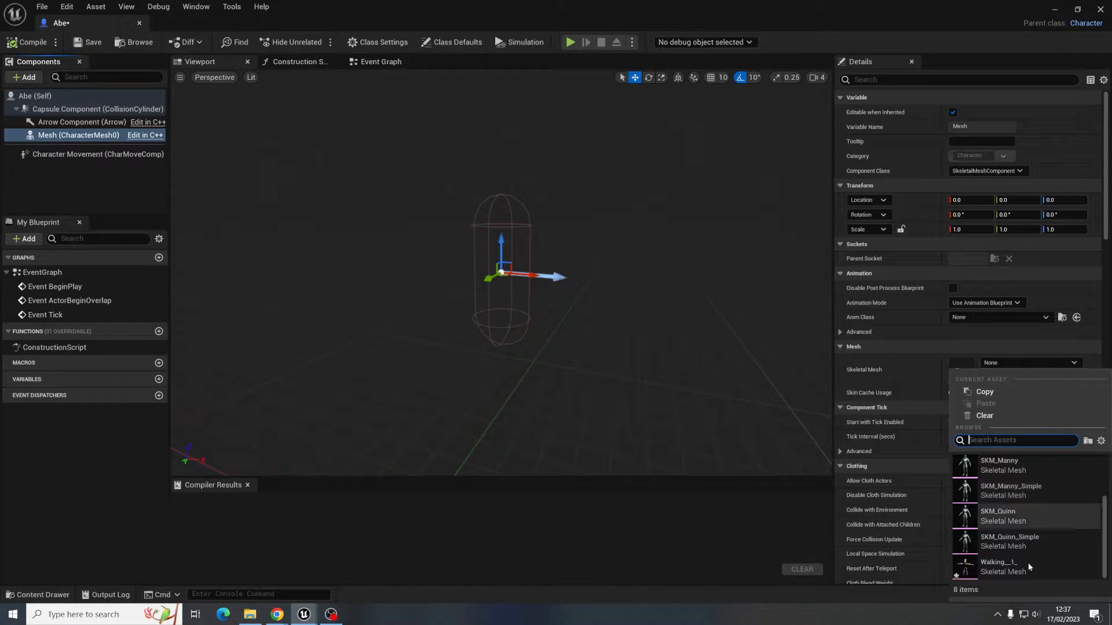
left_click(1000, 566)
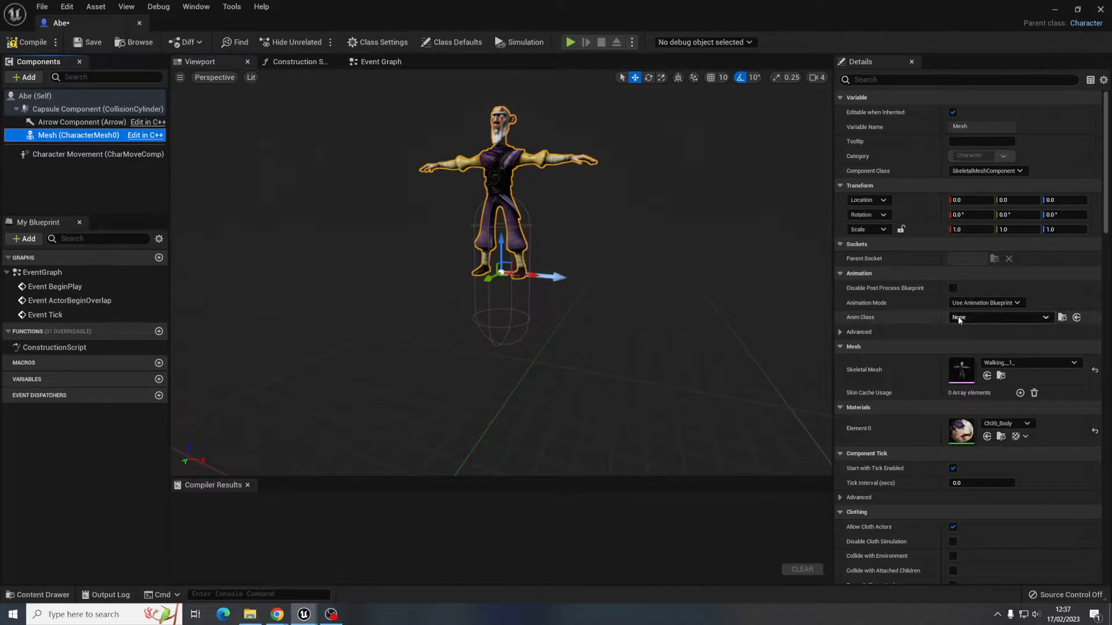
left_click(984, 302)
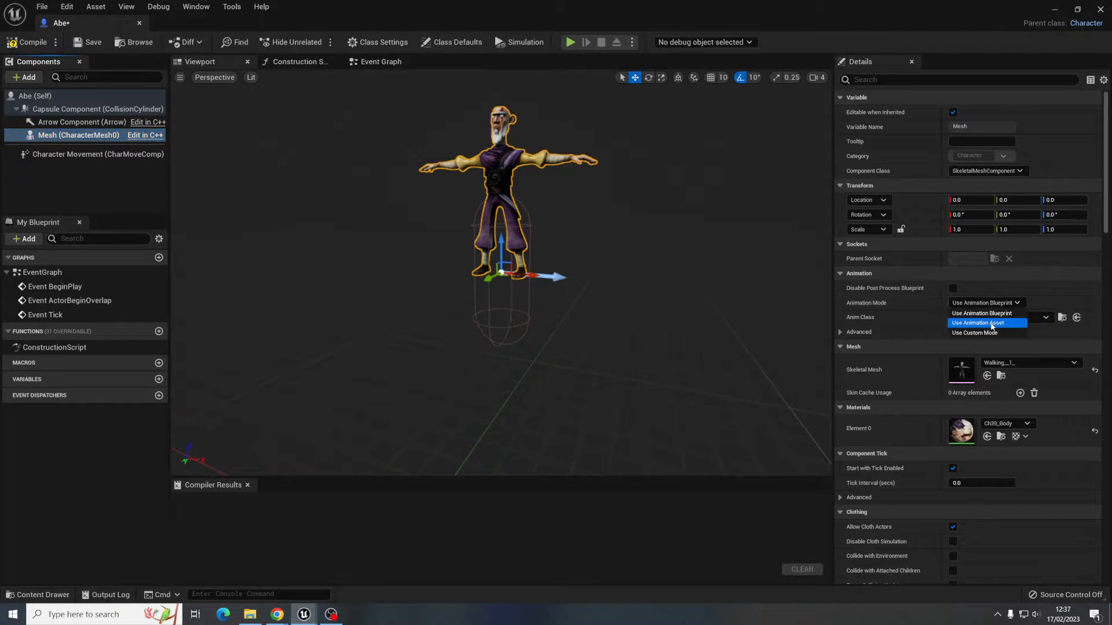
left_click(979, 322)
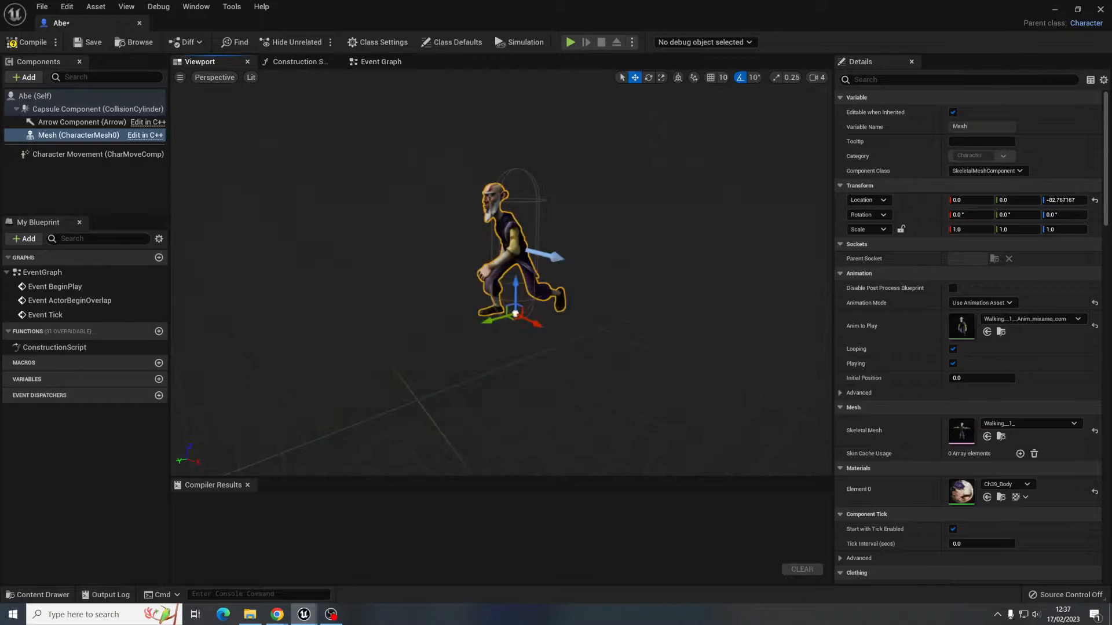
scroll("up", 3)
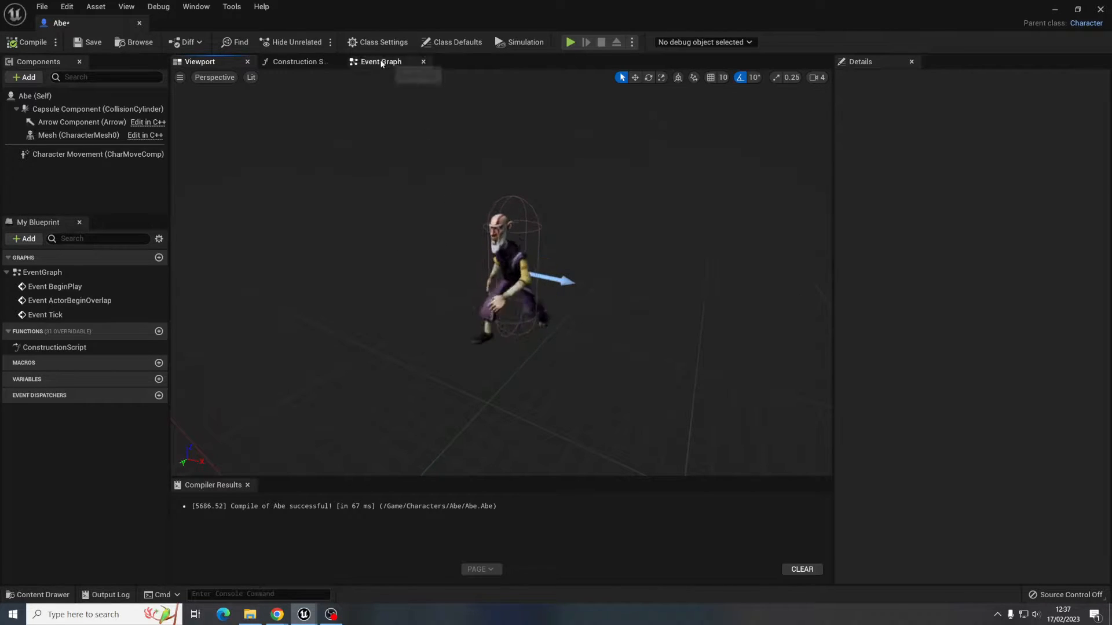
left_click(379, 61)
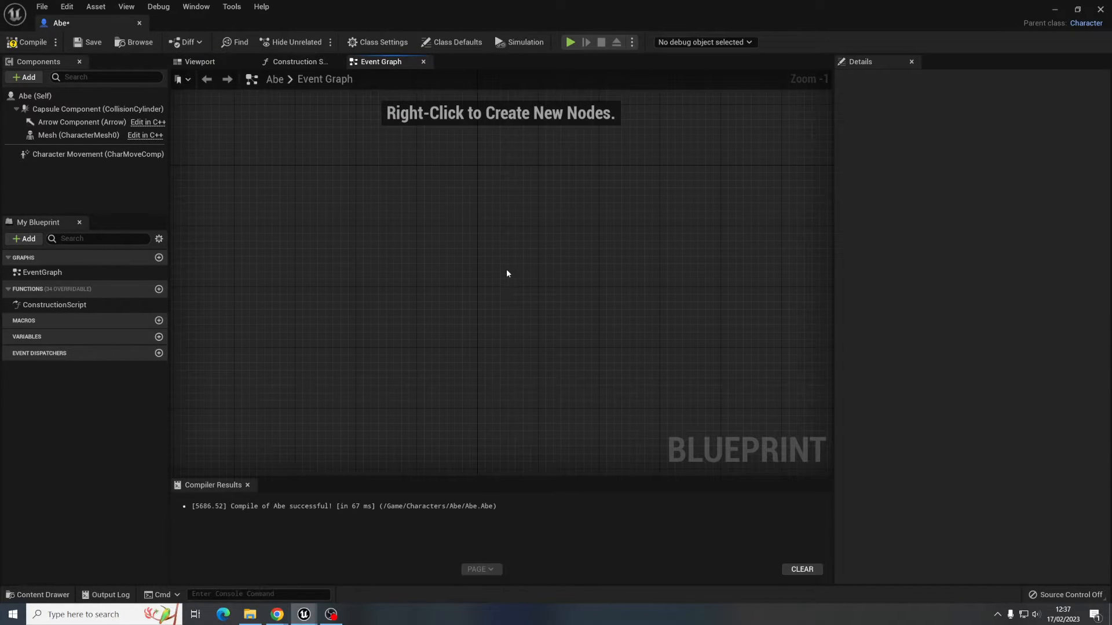
mouse_move(603, 288)
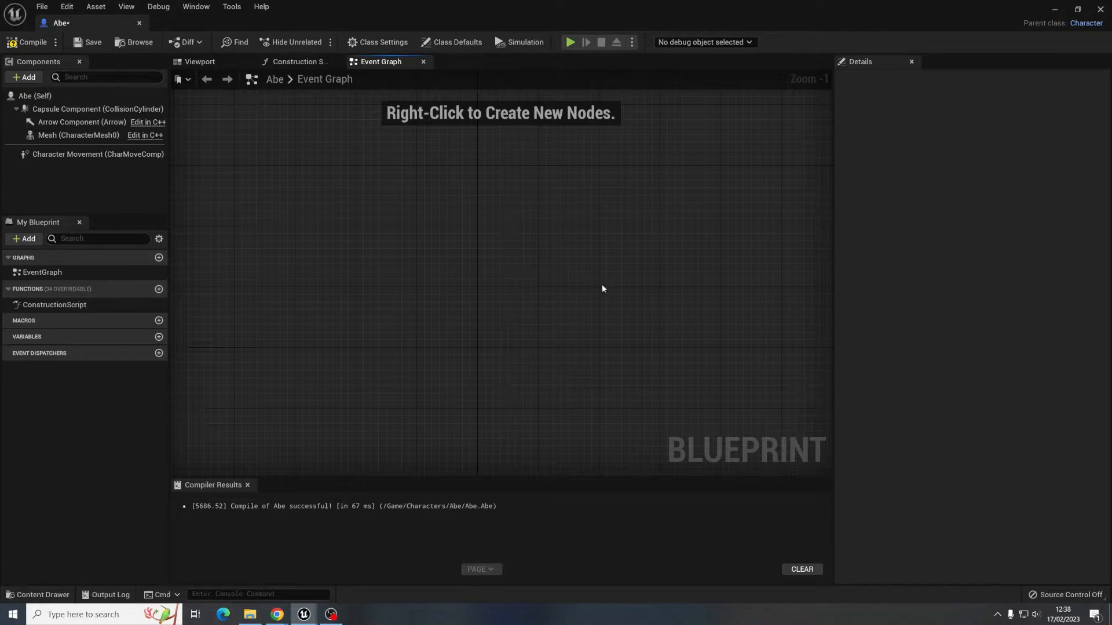
mouse_move(423, 277)
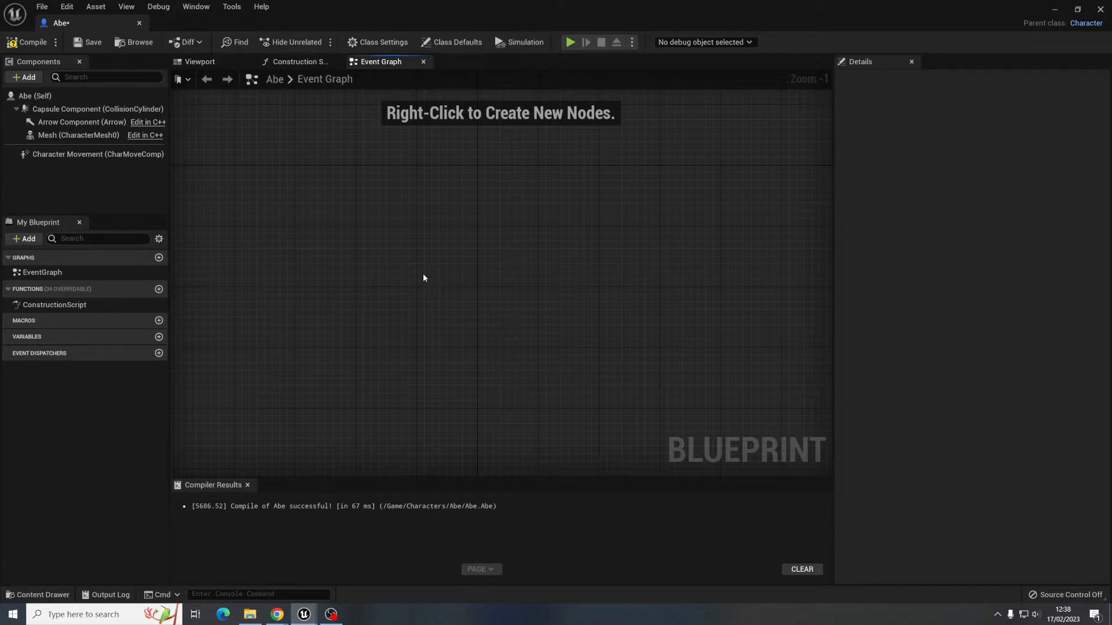
- Add a Custom Event node and rename it FreeRoam
right_click(423, 277)
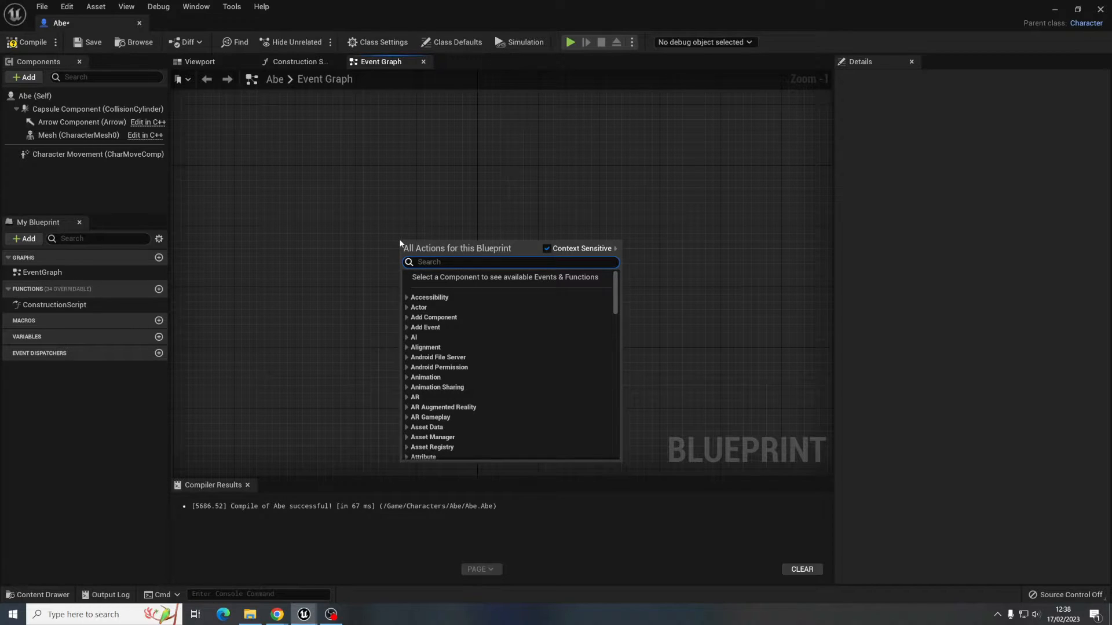
mouse_move(405, 234)
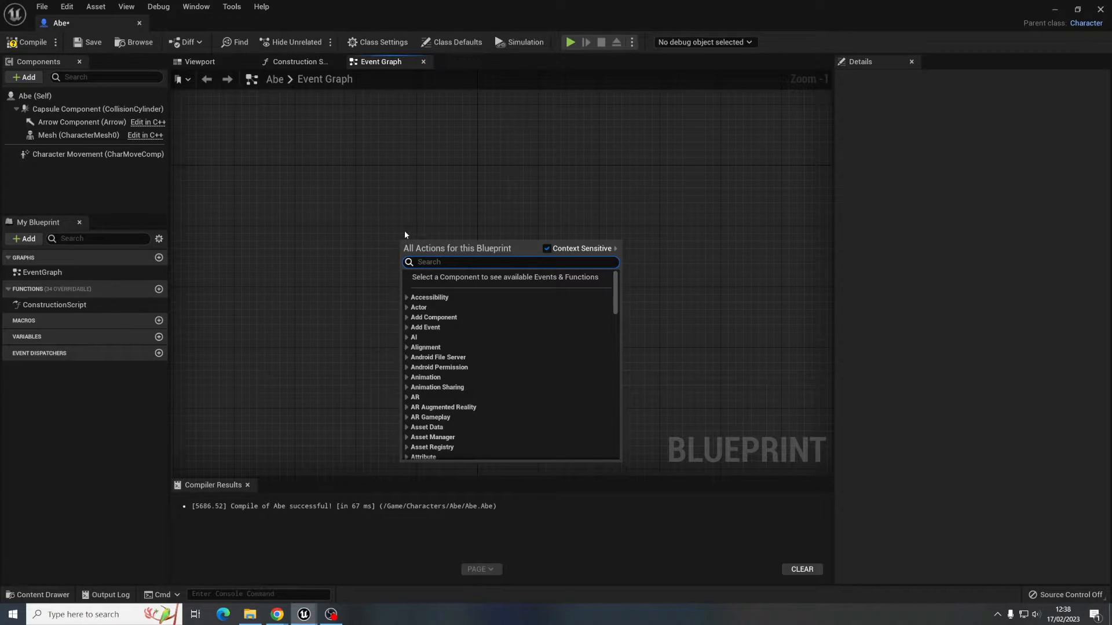
type("c")
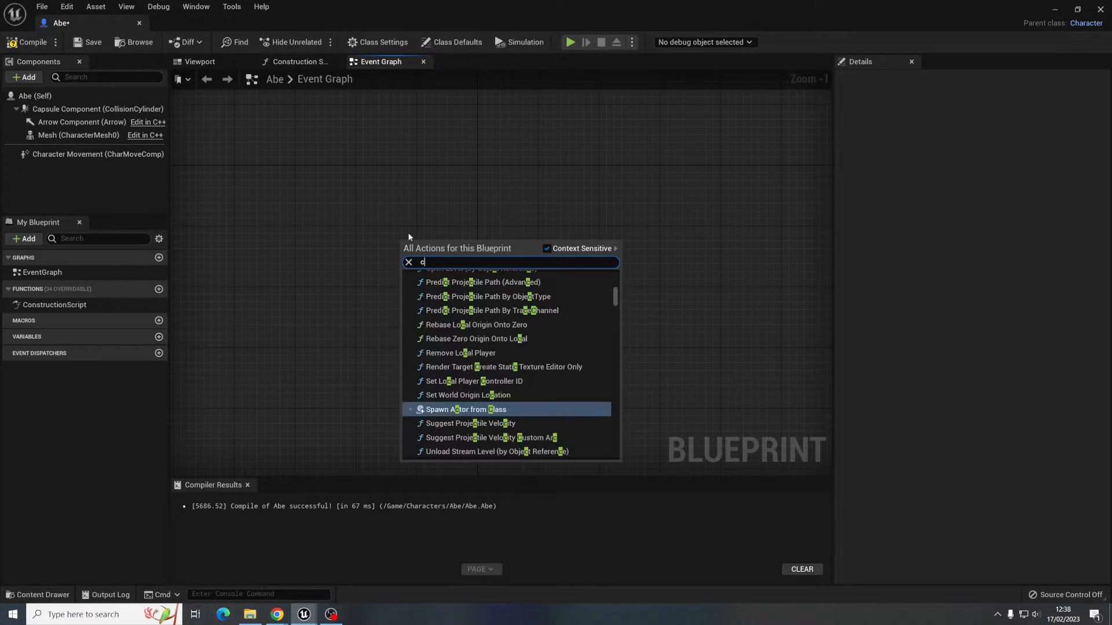
type("ustom")
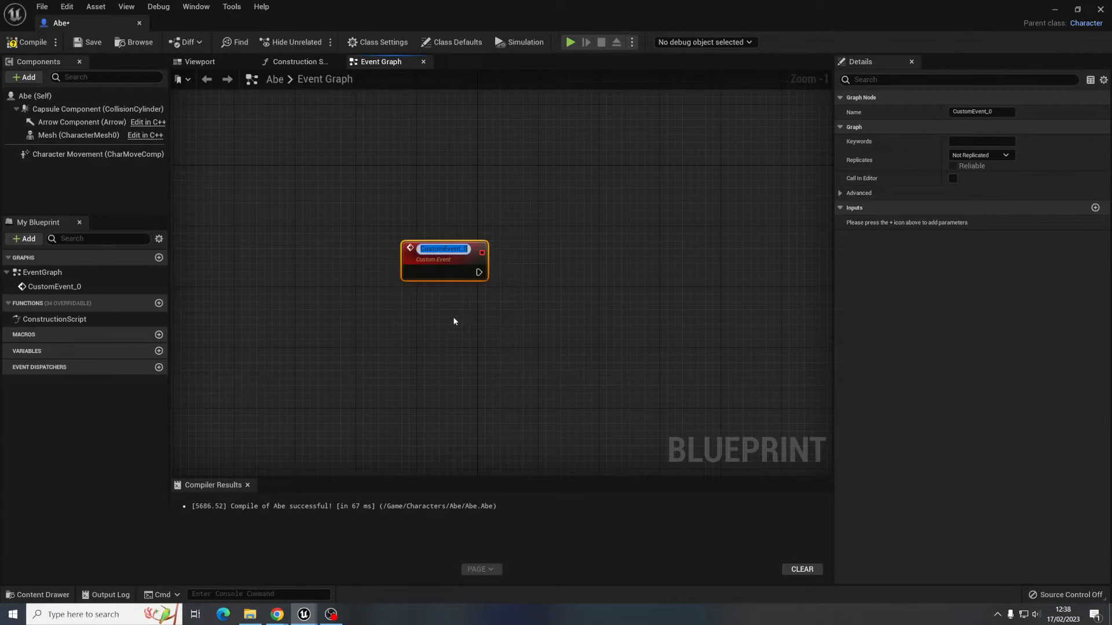
type("R")
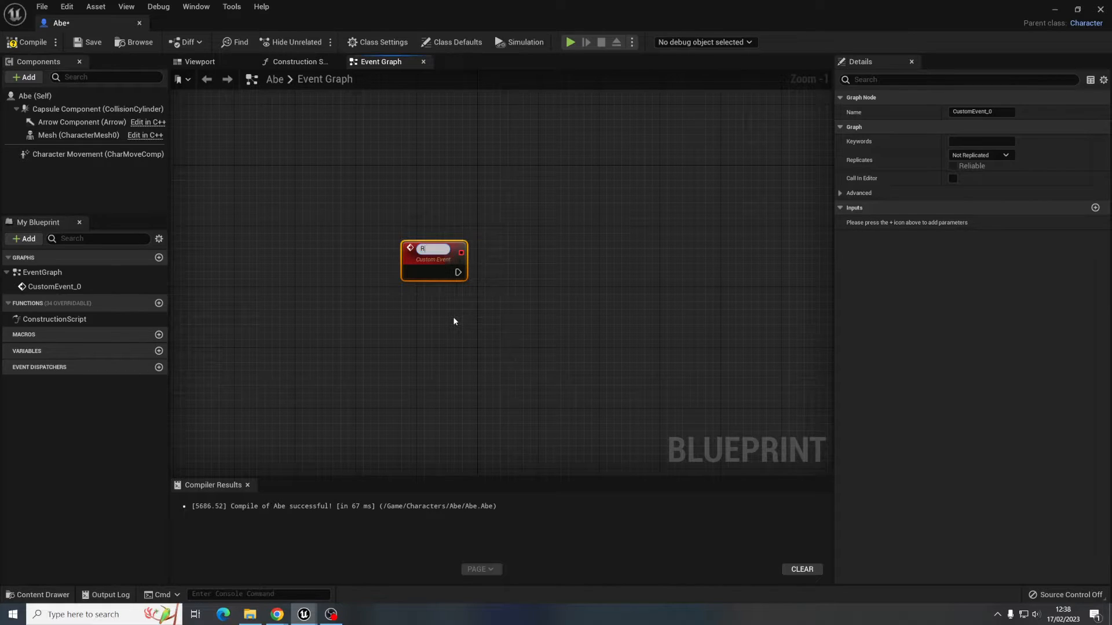
type("Fire")
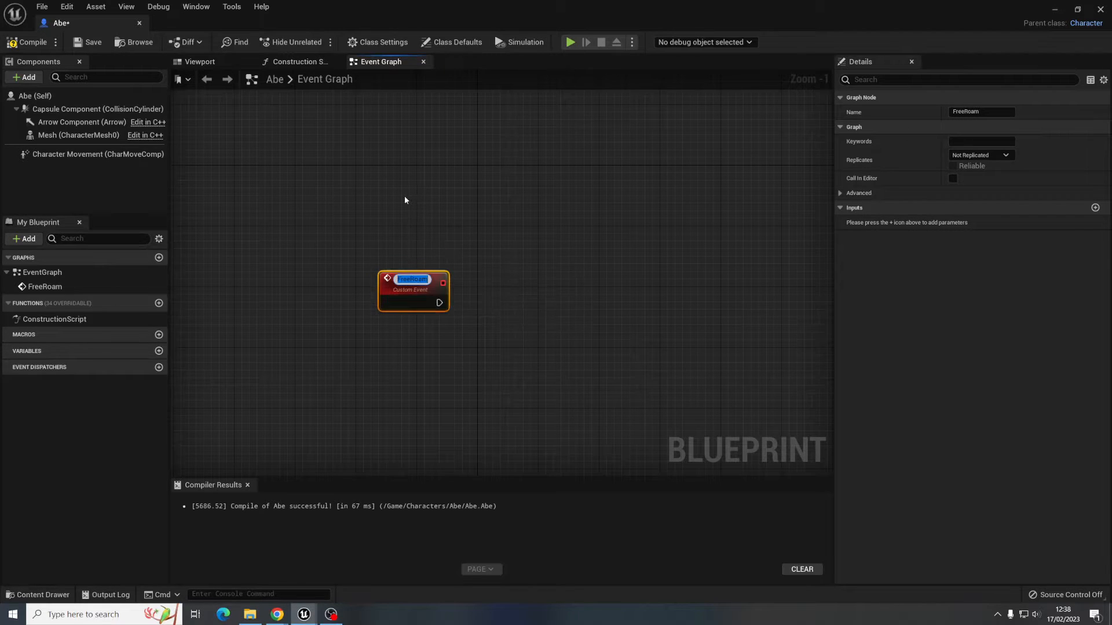
- Add Event BeginPlay and wire it to a Free Roam call
left_click(411, 237)
type("e")
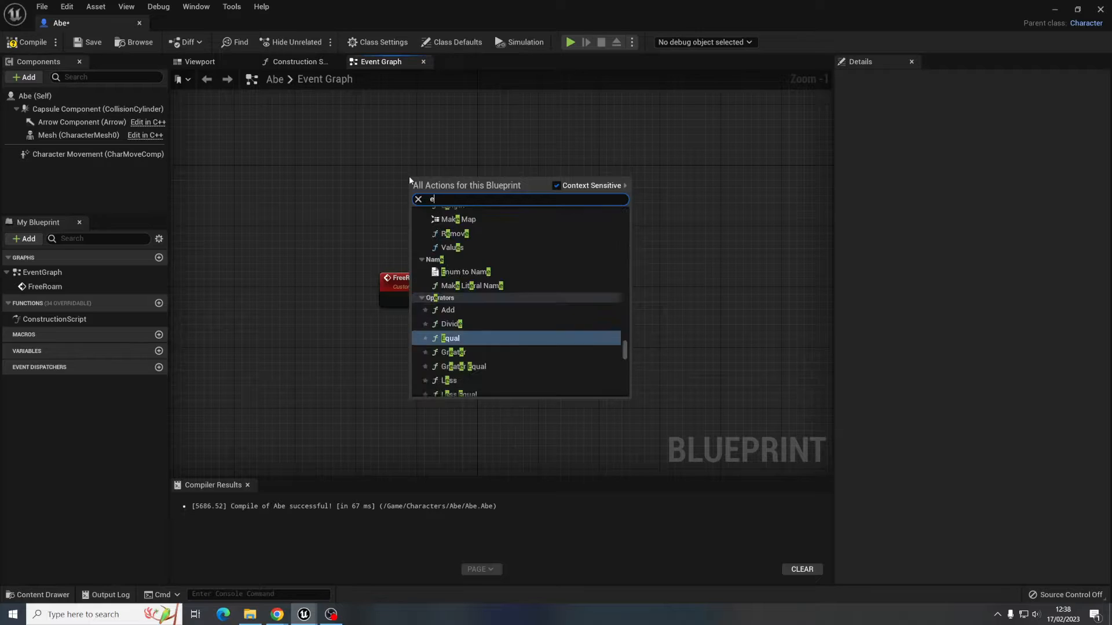
type("vent begin")
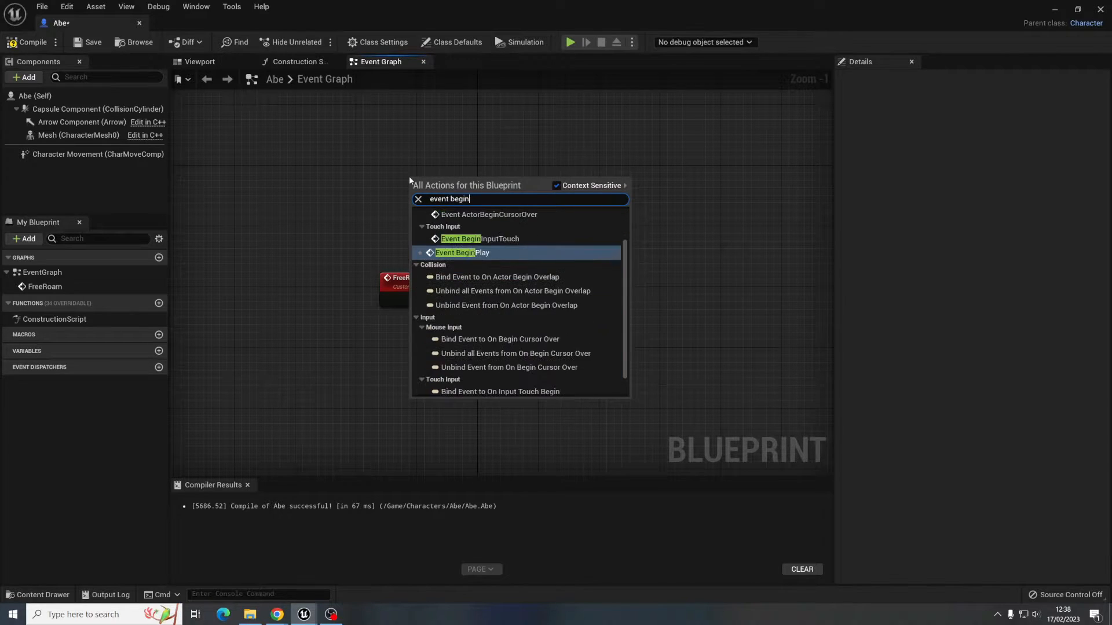
left_click(462, 253)
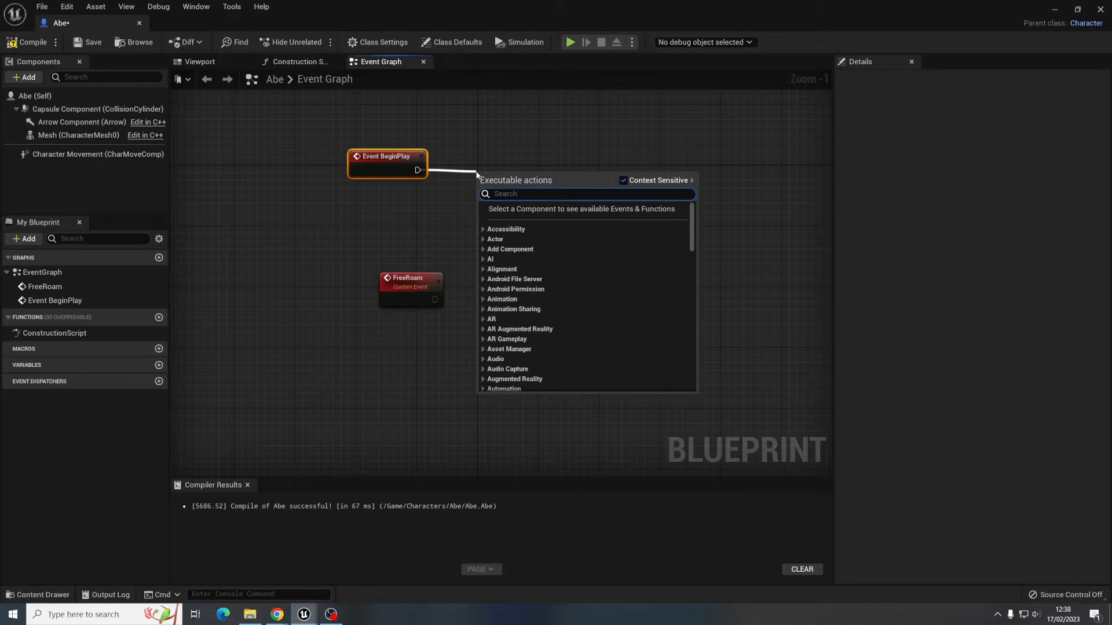
type("freer")
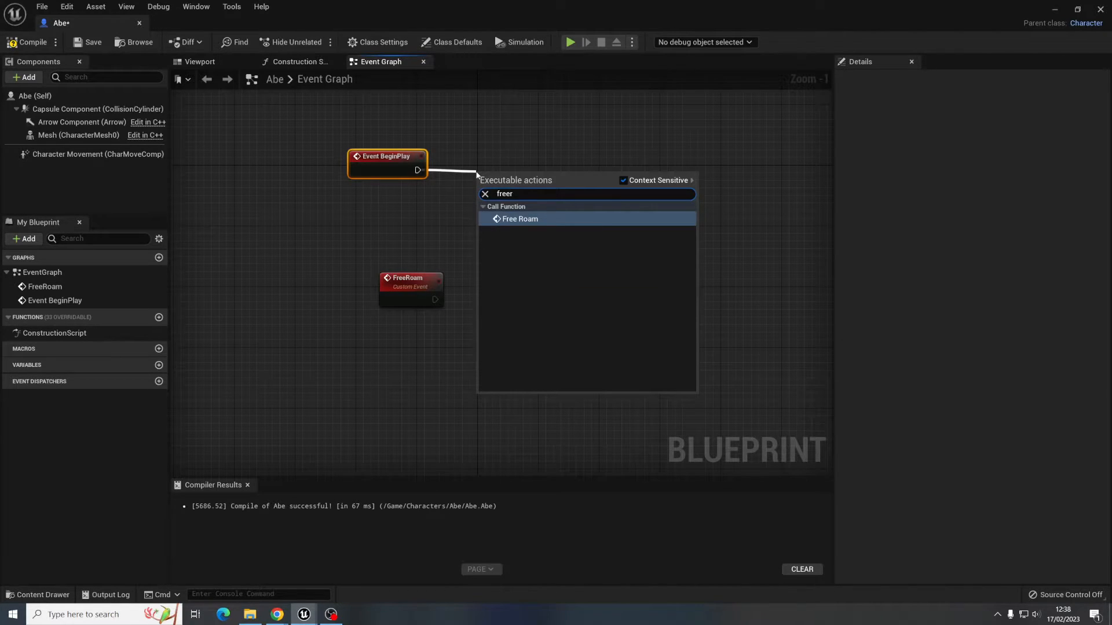
left_click(520, 218)
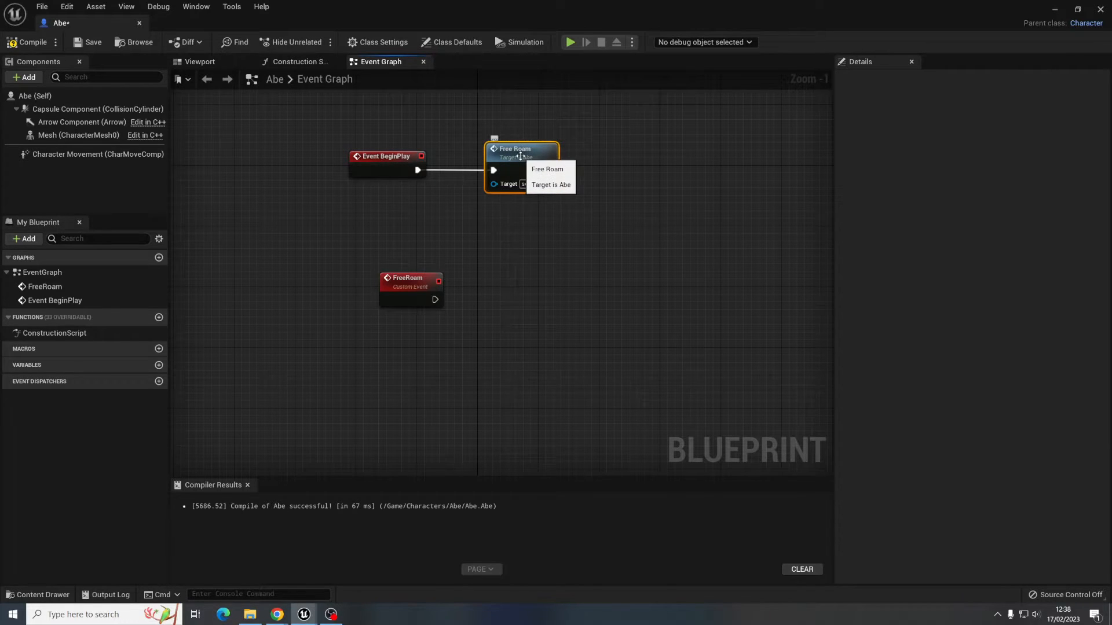
mouse_move(389, 156)
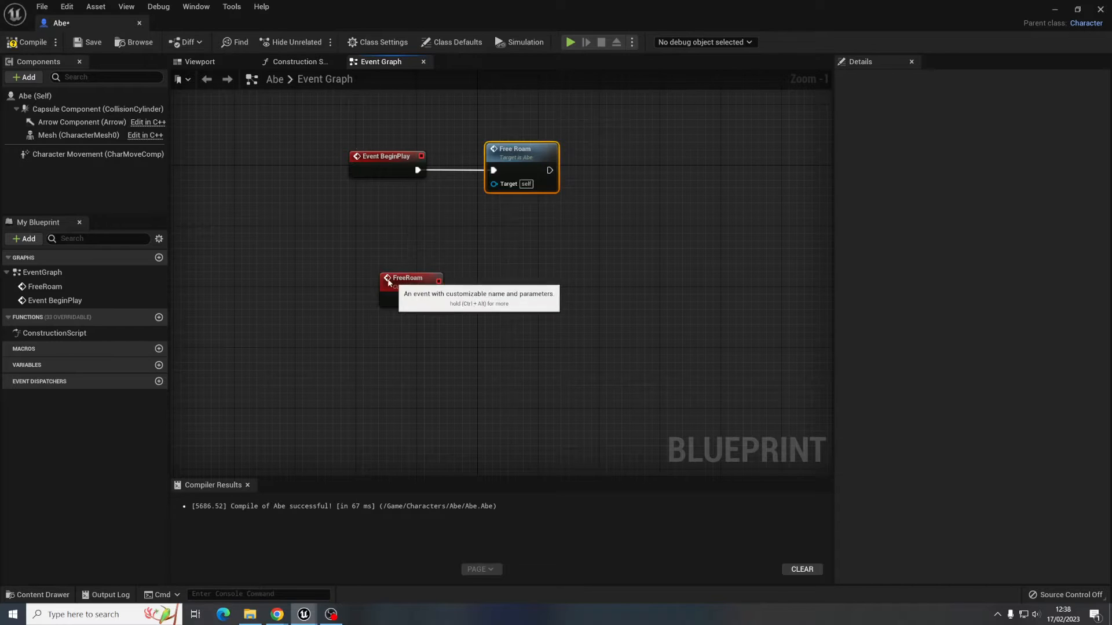
- Add an AI MoveTo node driven by the FreeRoam custom event
left_click(373, 273)
type("a")
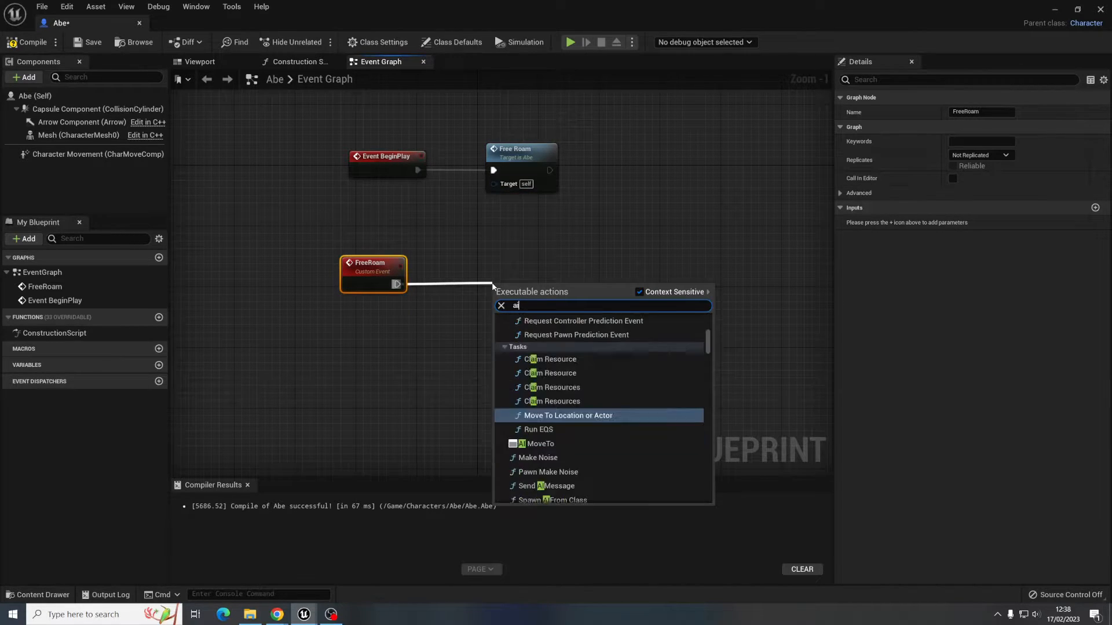
type("i move to")
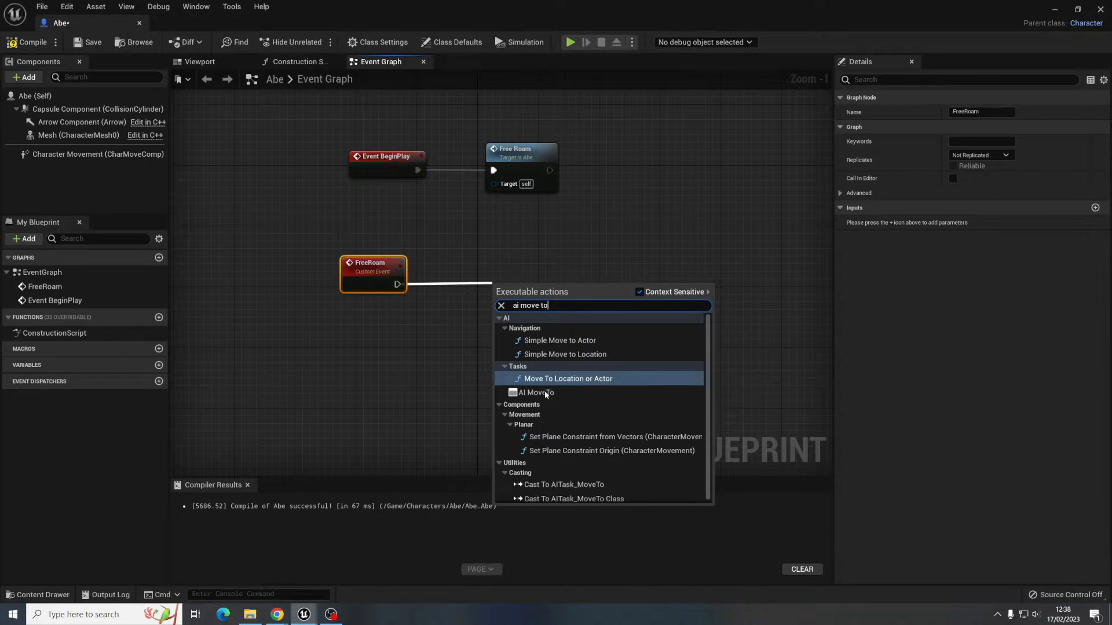
left_click(535, 393)
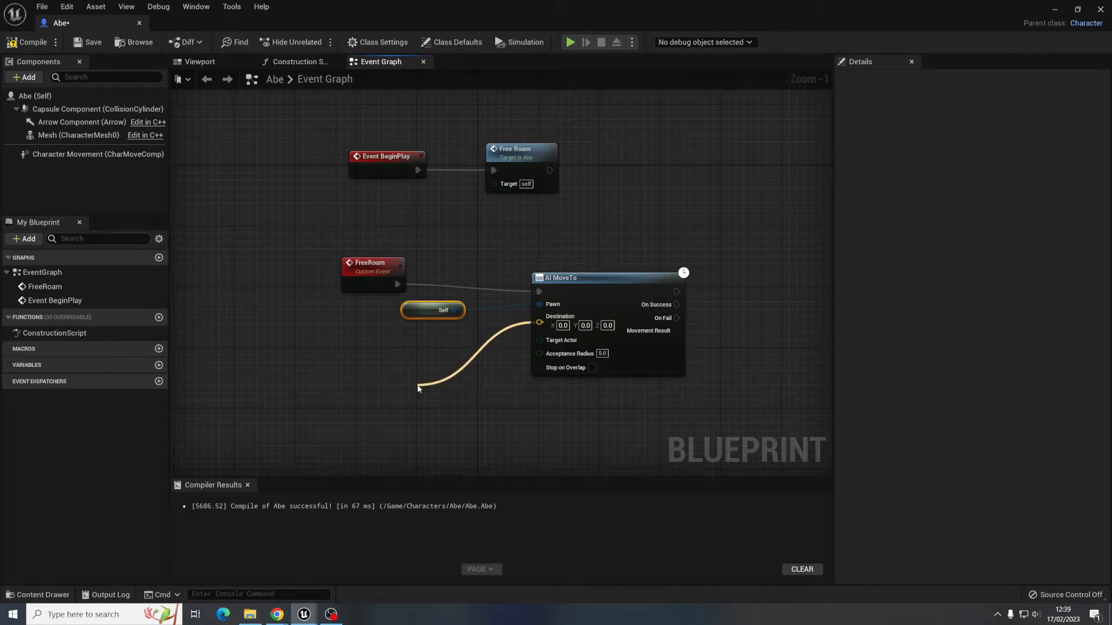
- Feed AI MoveTo's Destination from a GetRandomReachablePointInRadius node
type("get ran")
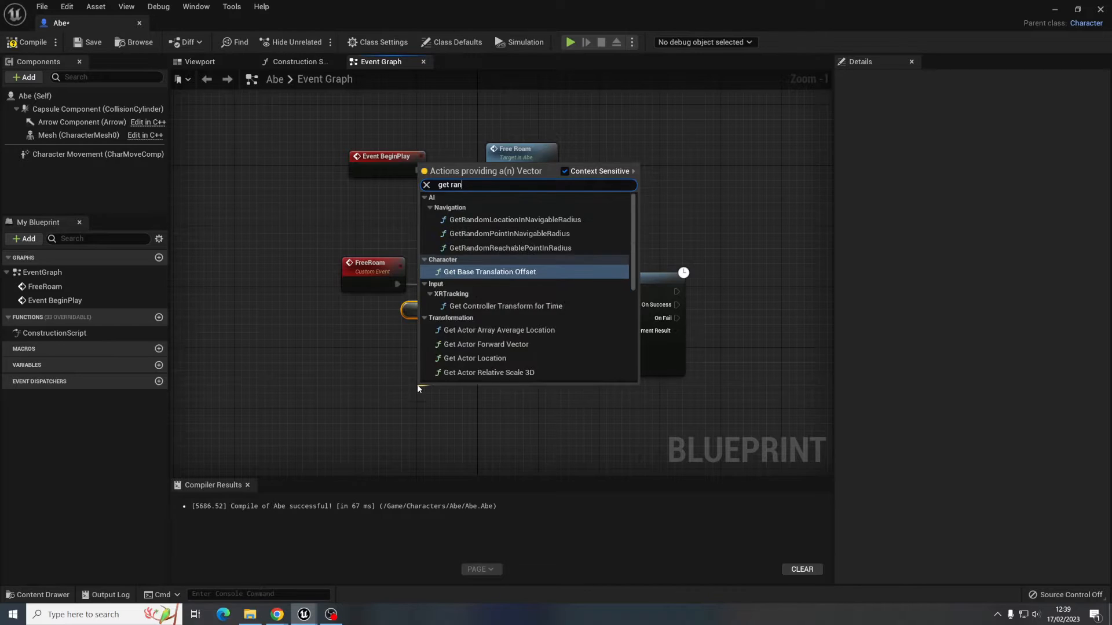
type("dom")
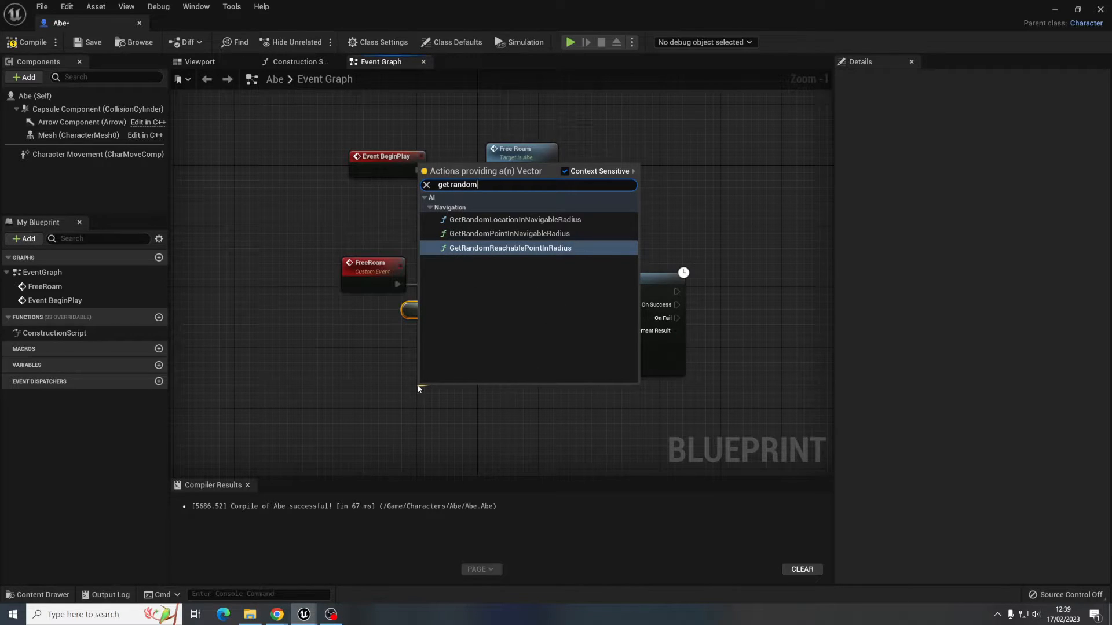
mouse_move(509, 247)
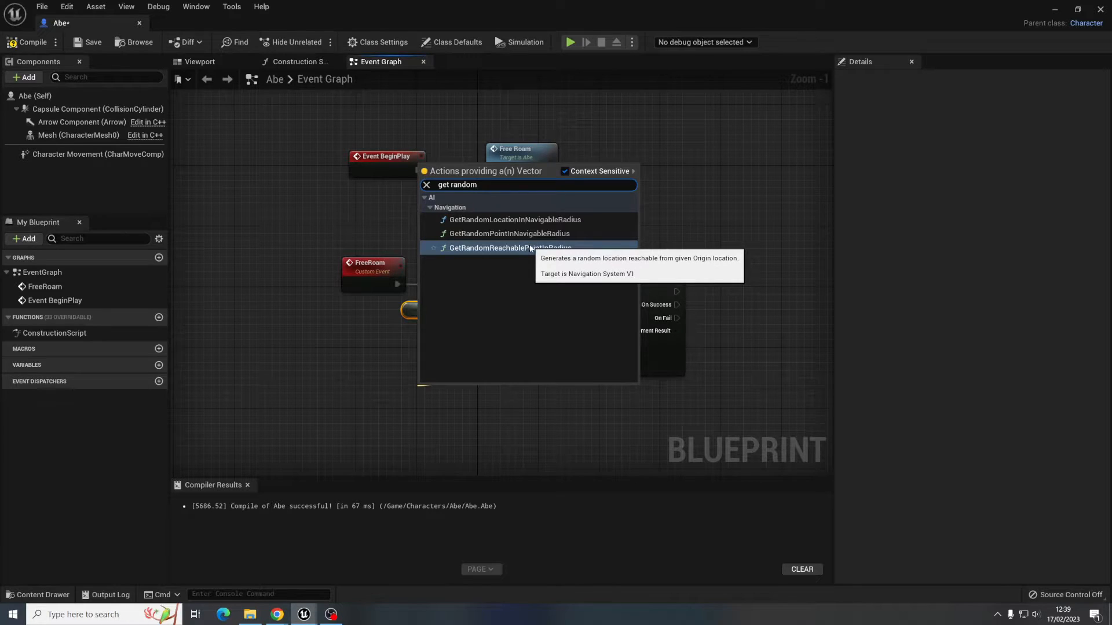
left_click(508, 247)
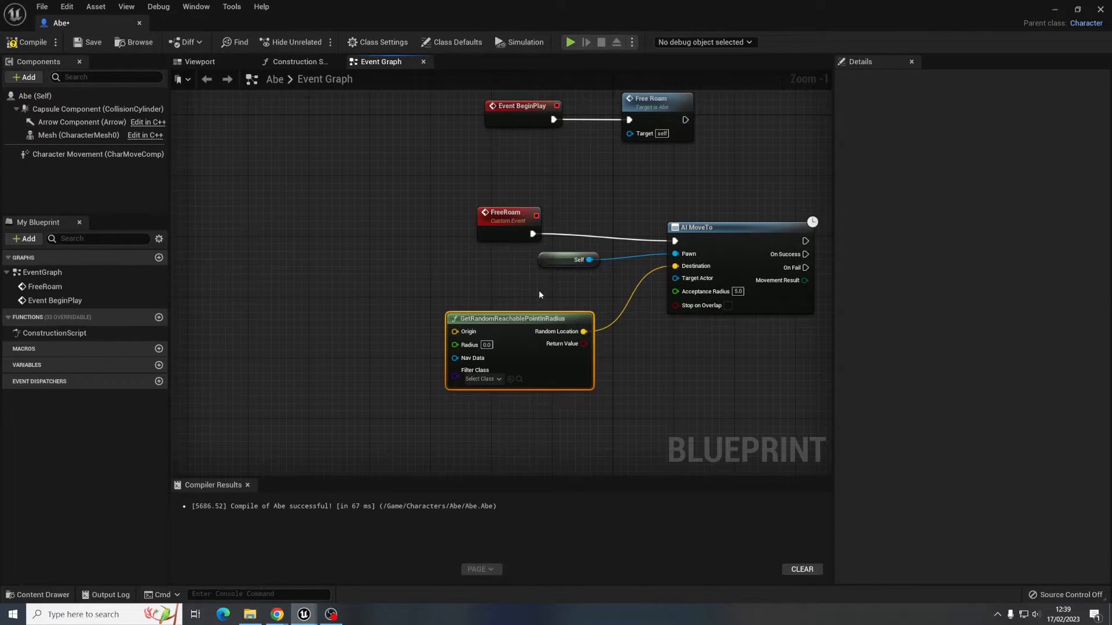
mouse_move(511, 310)
type("g")
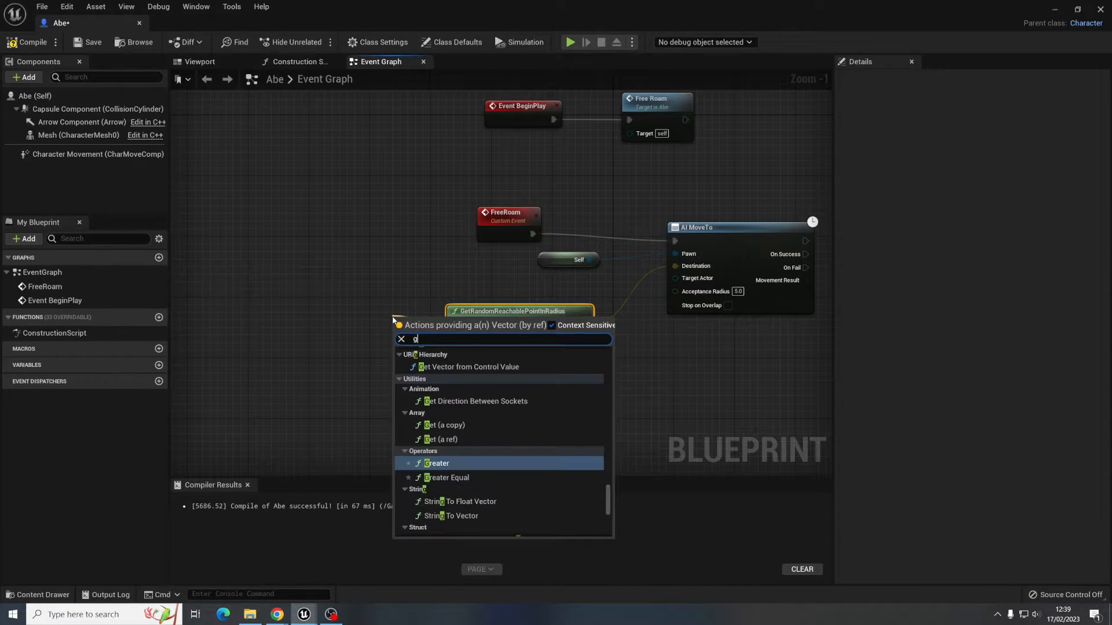
- Use Get Actor Location as the random point's Origin and re-call Free Roam on AI MoveTo success
type("et actor lo")
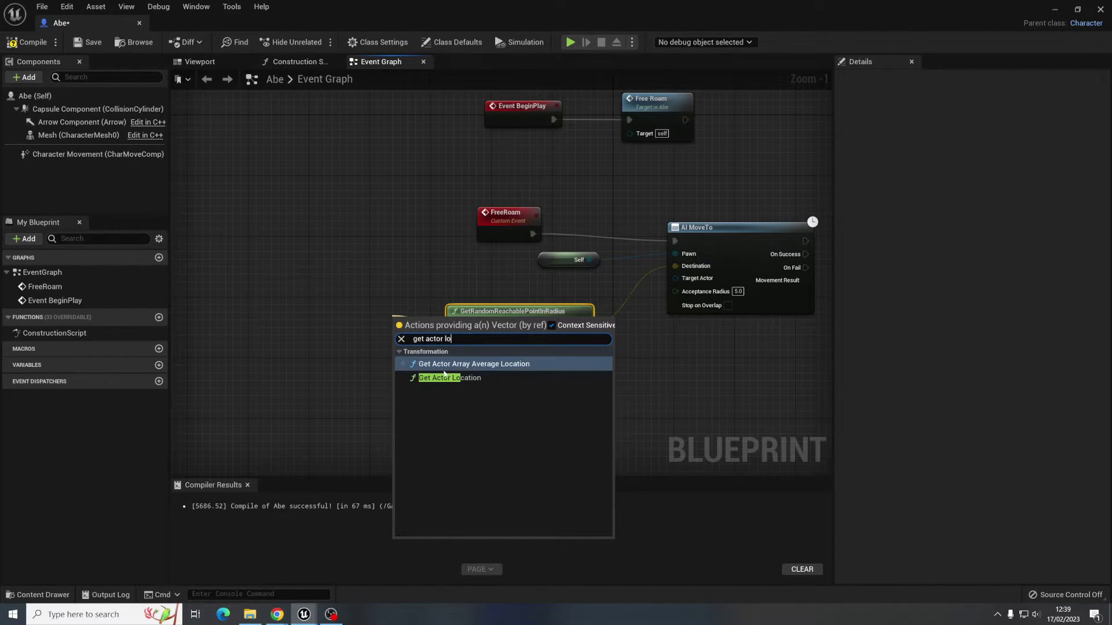
left_click(450, 377)
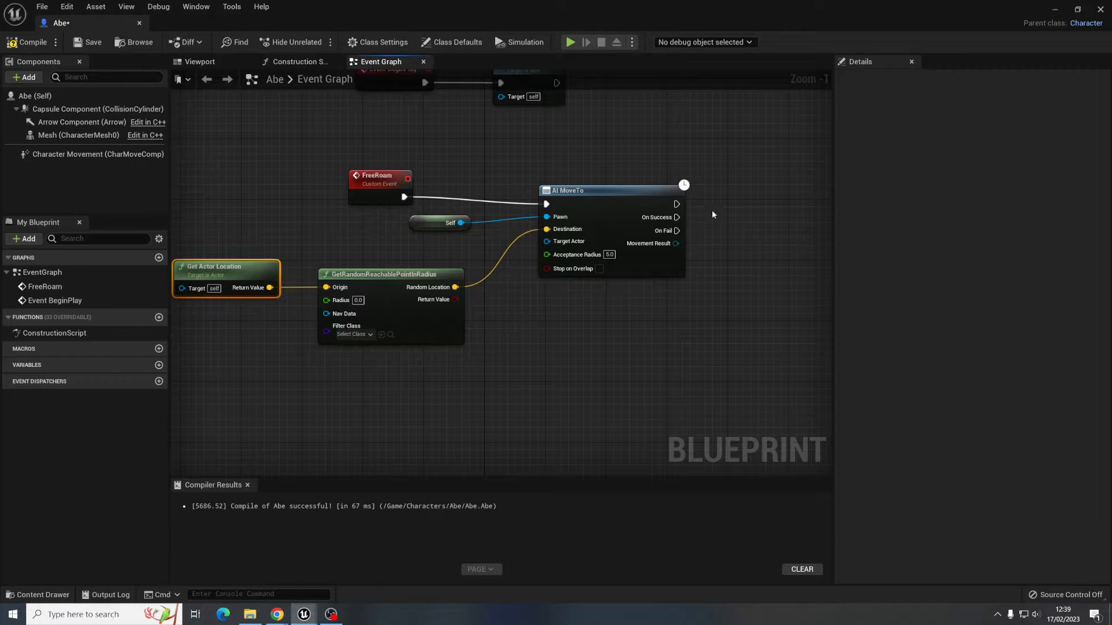
mouse_move(676, 217)
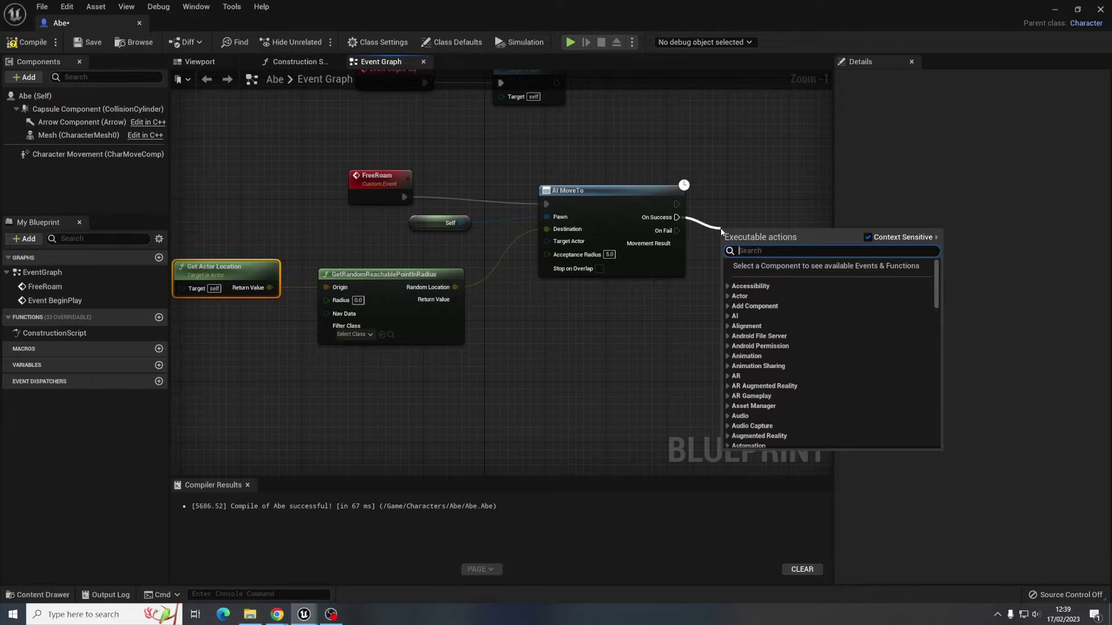
type("free")
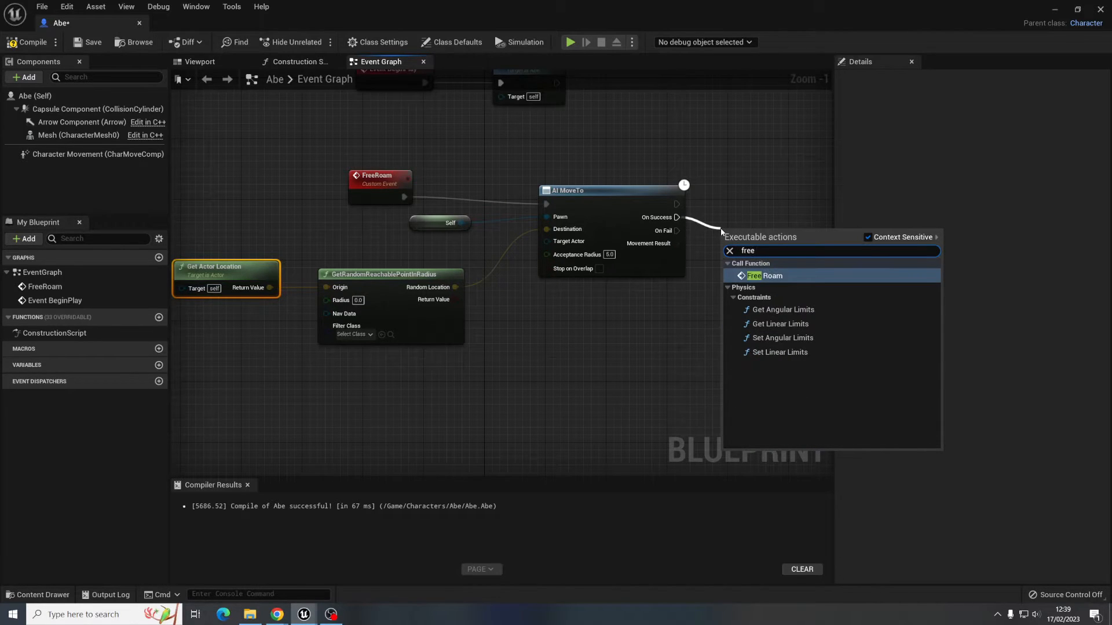
left_click(765, 275)
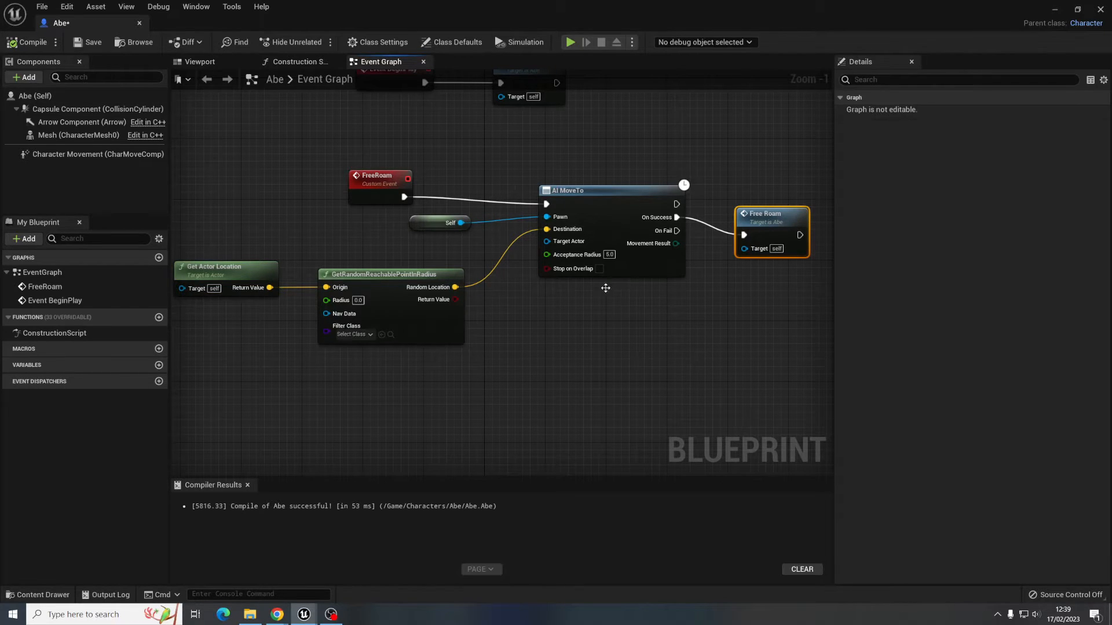
mouse_move(703, 319)
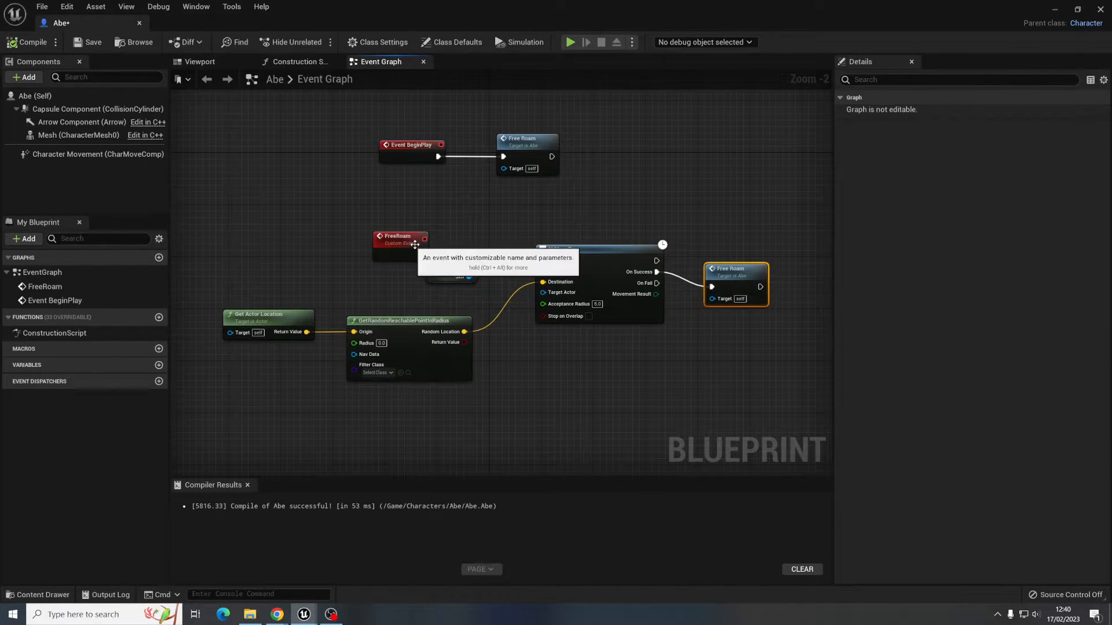
mouse_move(524, 149)
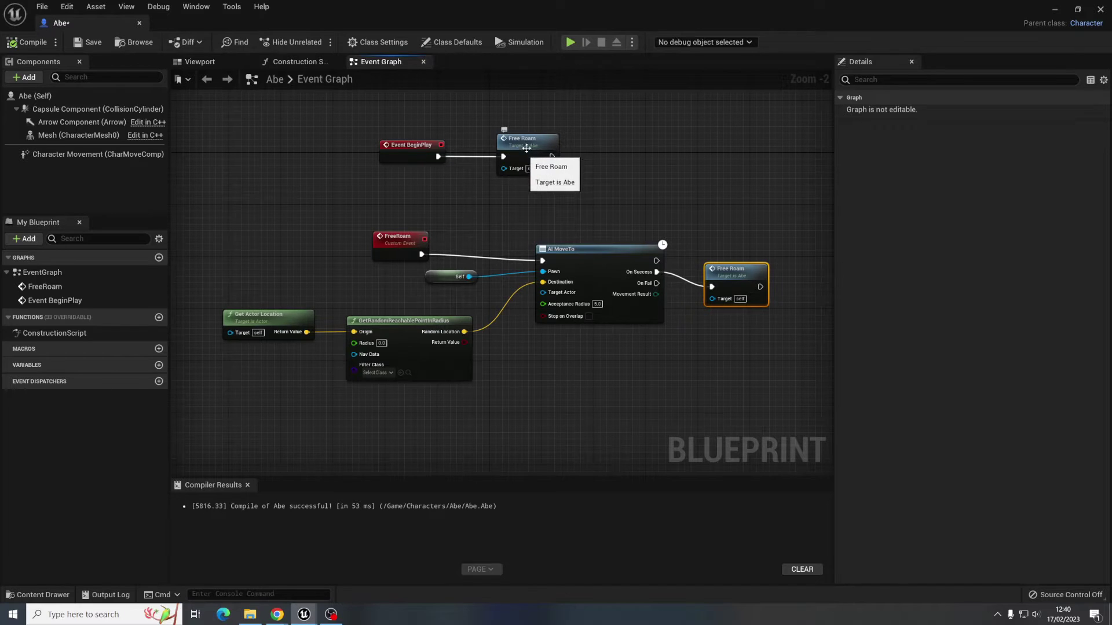
left_click(400, 236)
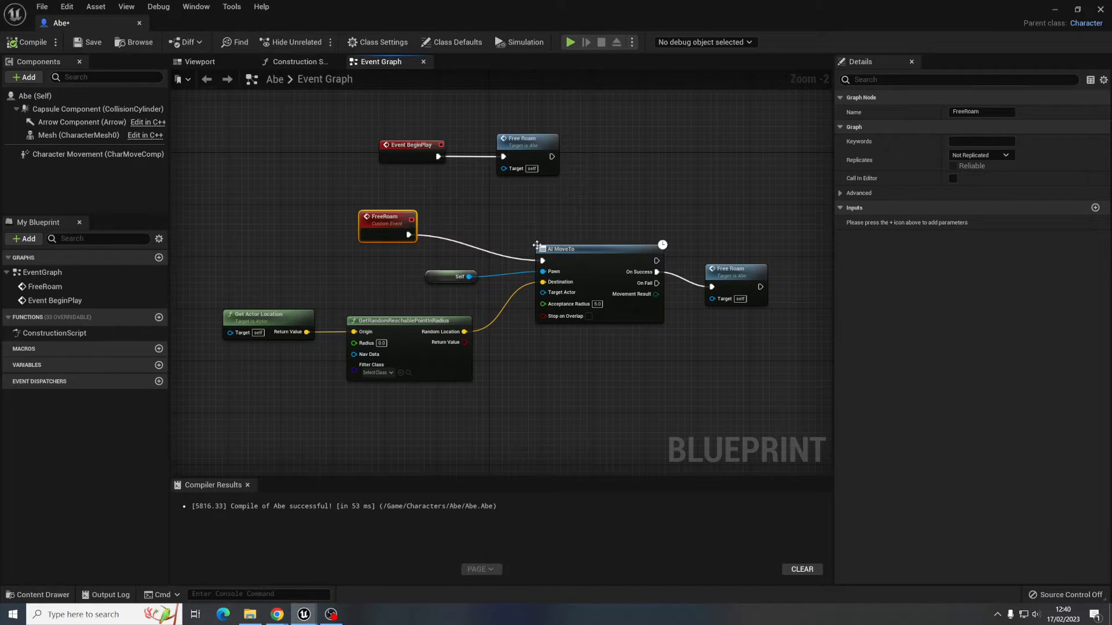
mouse_move(585, 249)
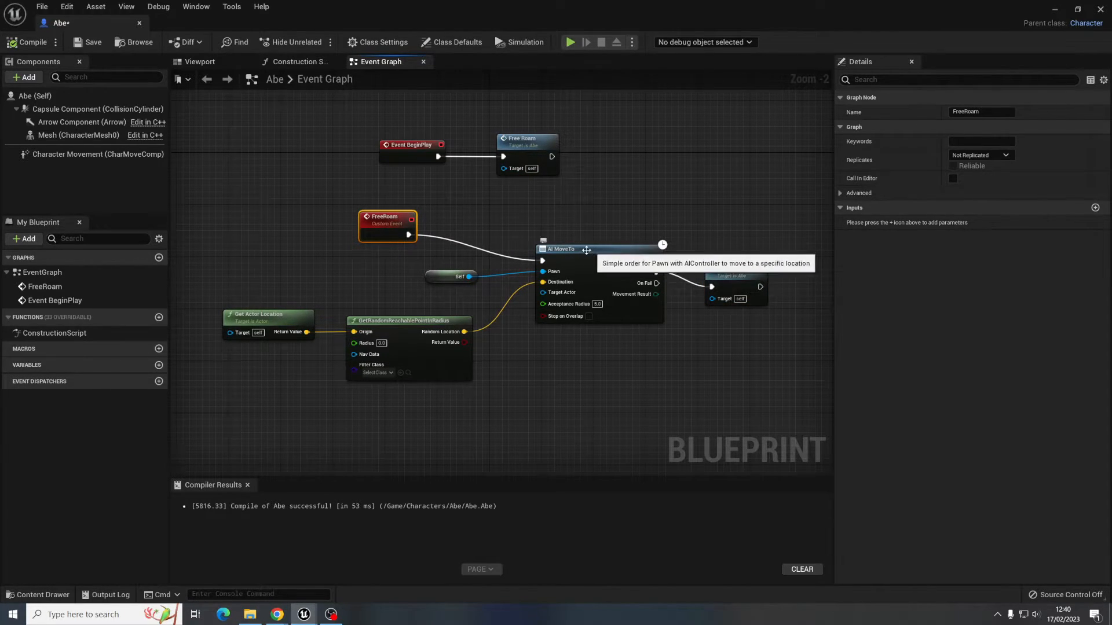
mouse_move(399, 327)
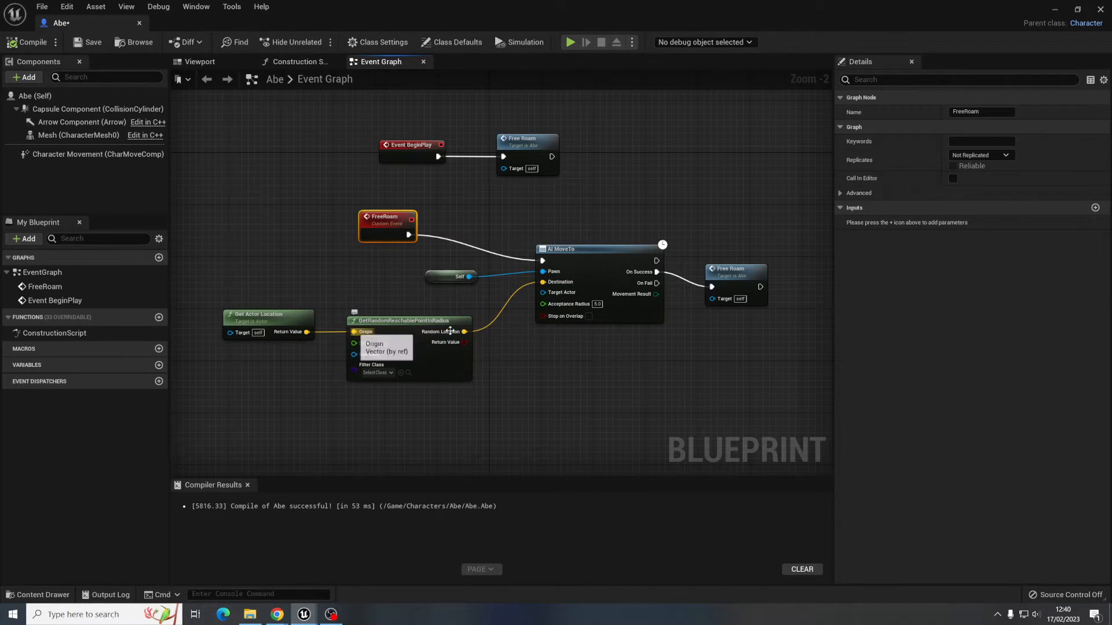
mouse_move(734, 276)
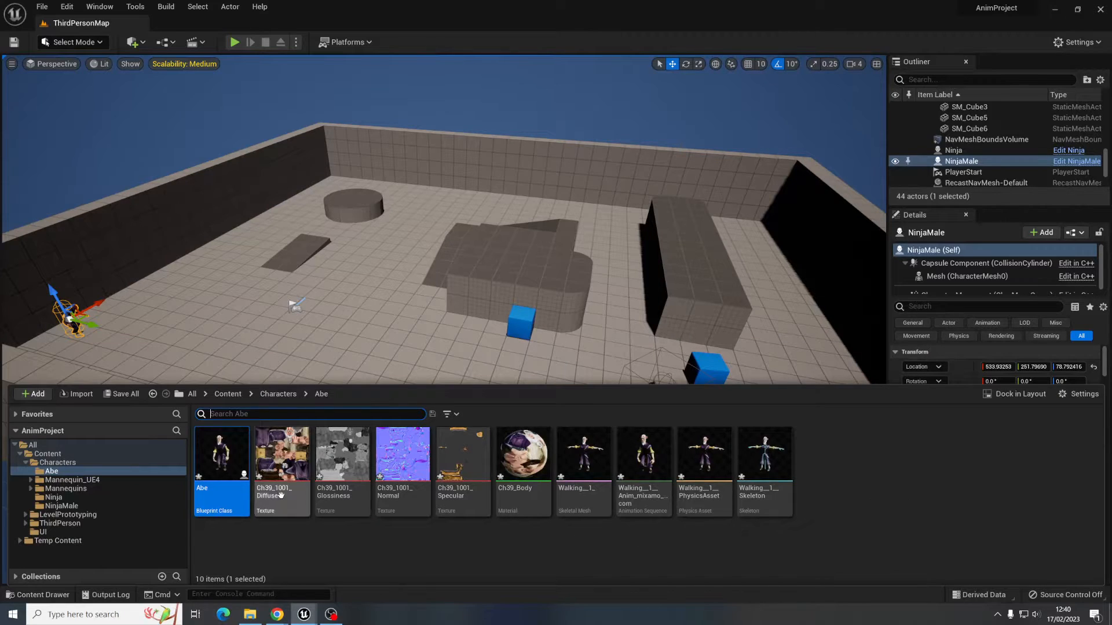
- Place the Abe blueprint in ThirdPersonMap and reopen it for compiling
left_click(42, 594)
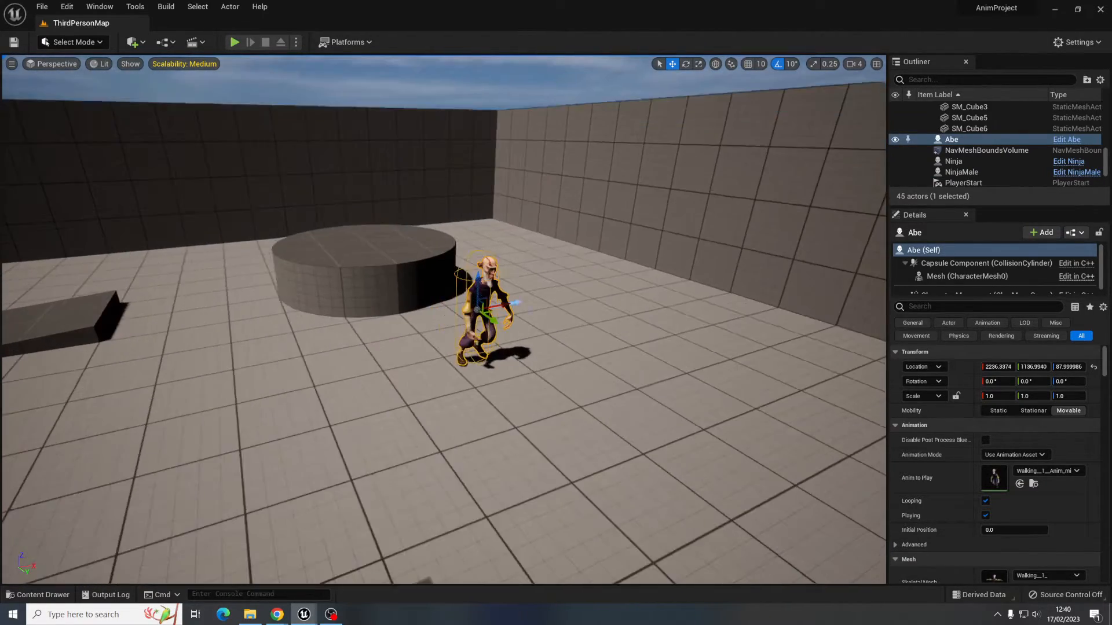
left_click(38, 594)
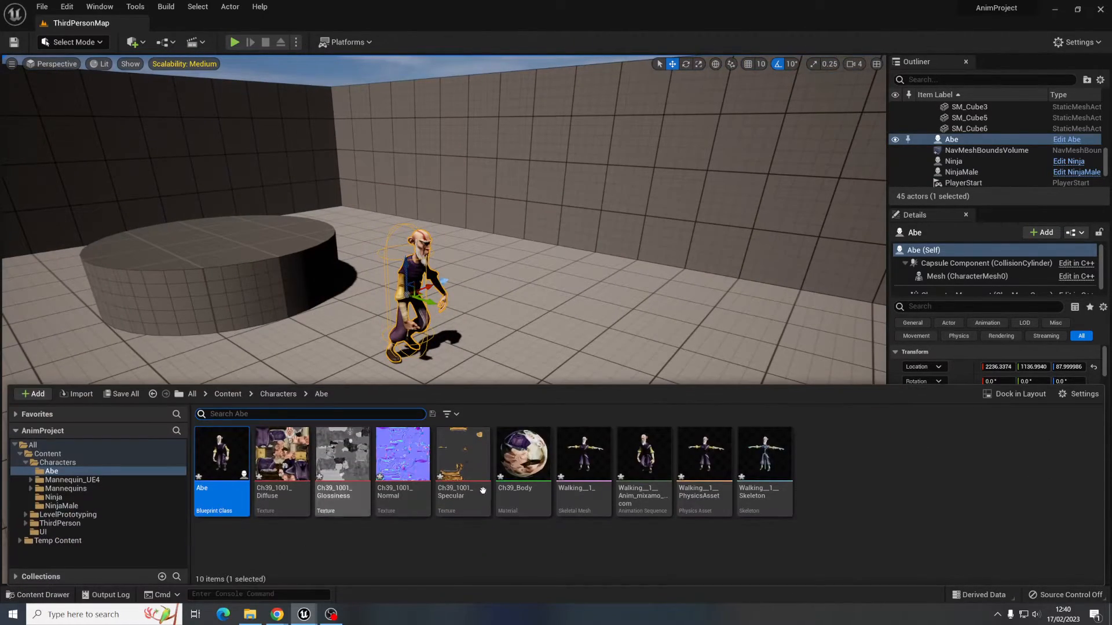
double_click(221, 454)
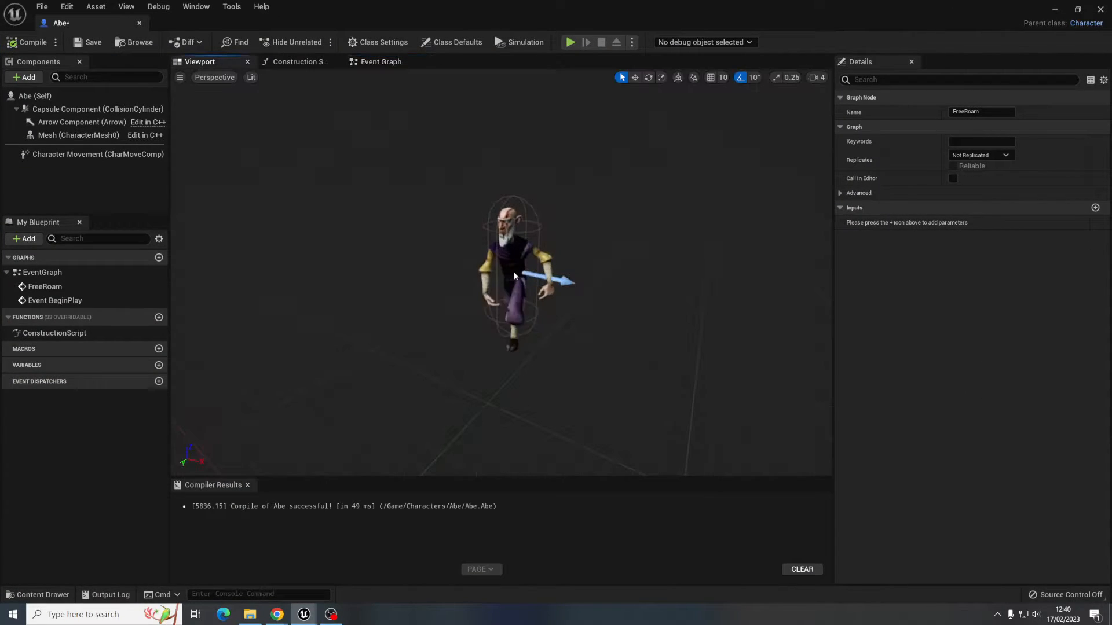
left_click(79, 135)
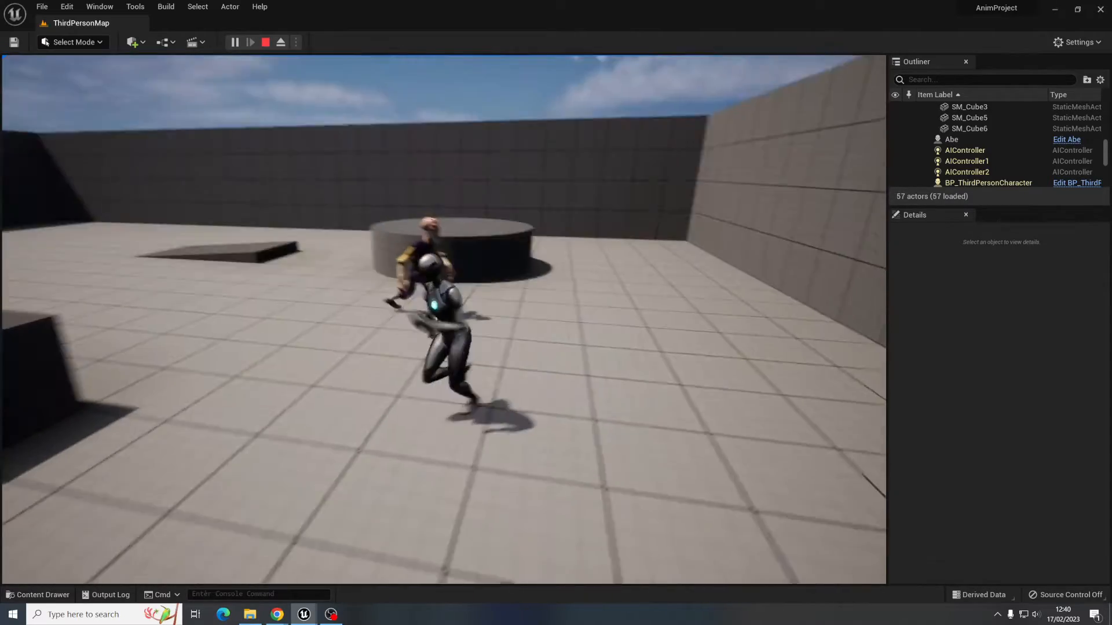
left_click(265, 42)
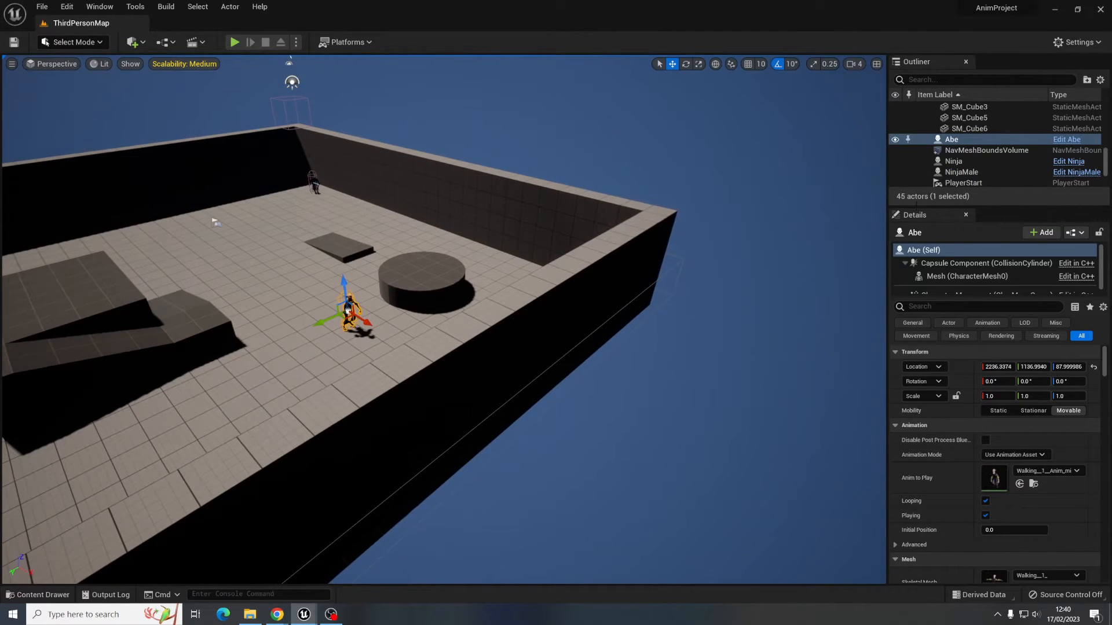
- Replace the old NavMeshBoundsVolume with a new one scaled over the arena and test play
left_click(985, 149)
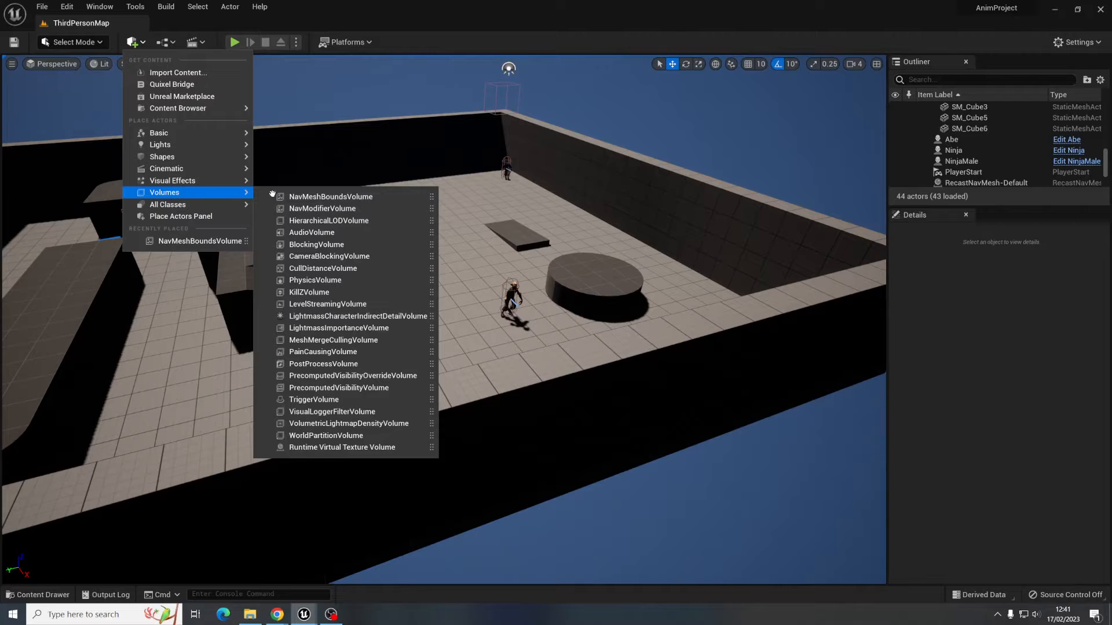
left_click(454, 262)
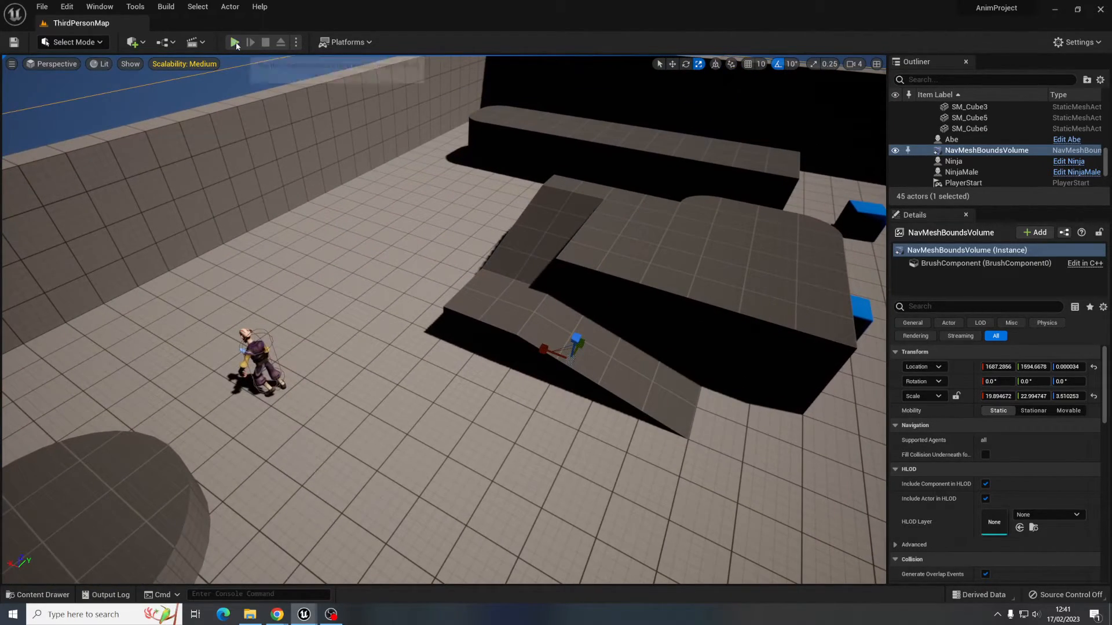
left_click(234, 42)
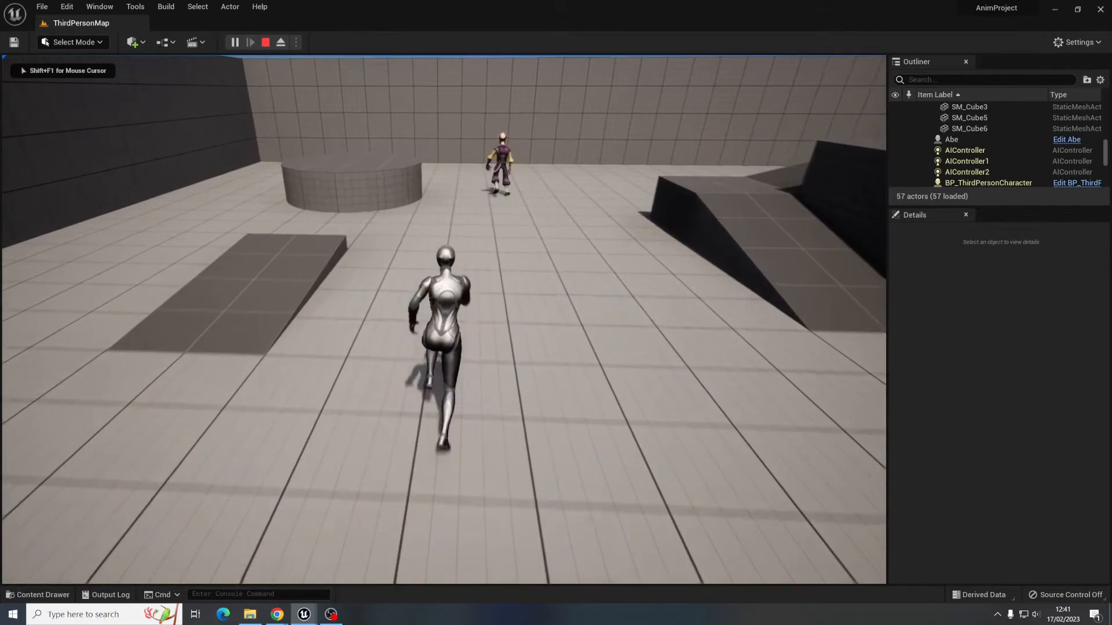
left_click(266, 42)
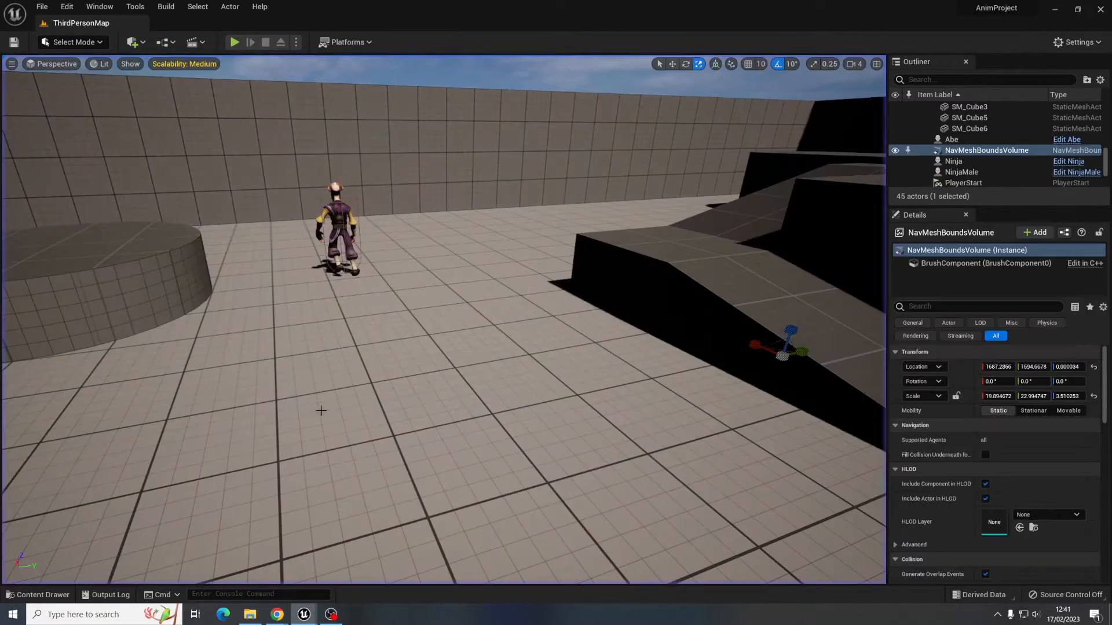
- Reopen the Abe blueprint from the Content Drawer after stopping play
left_click(37, 594)
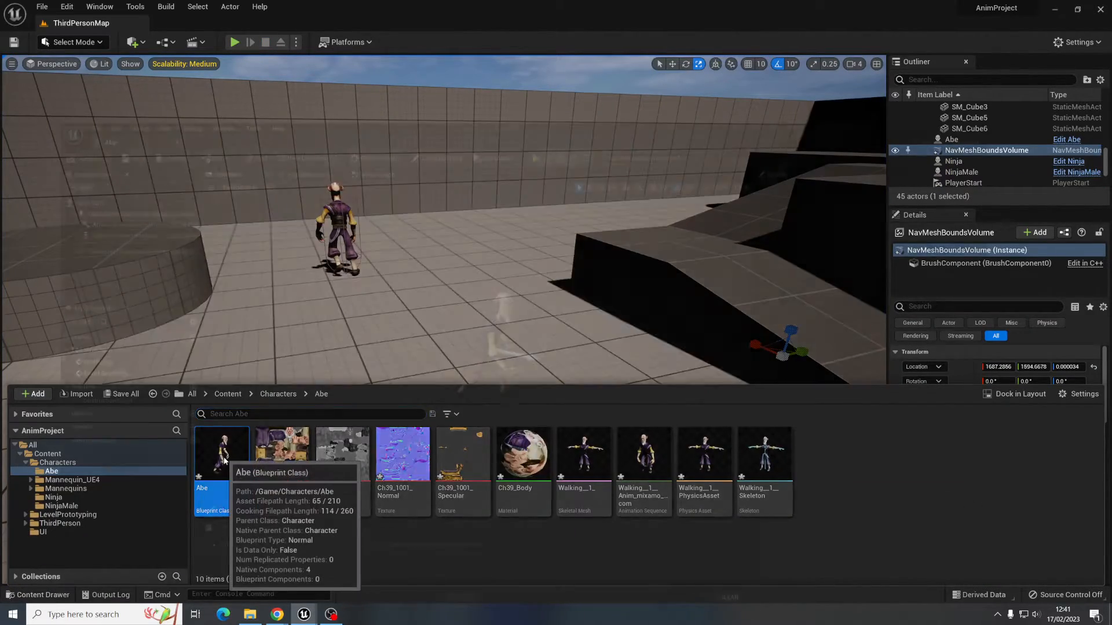
double_click(221, 452)
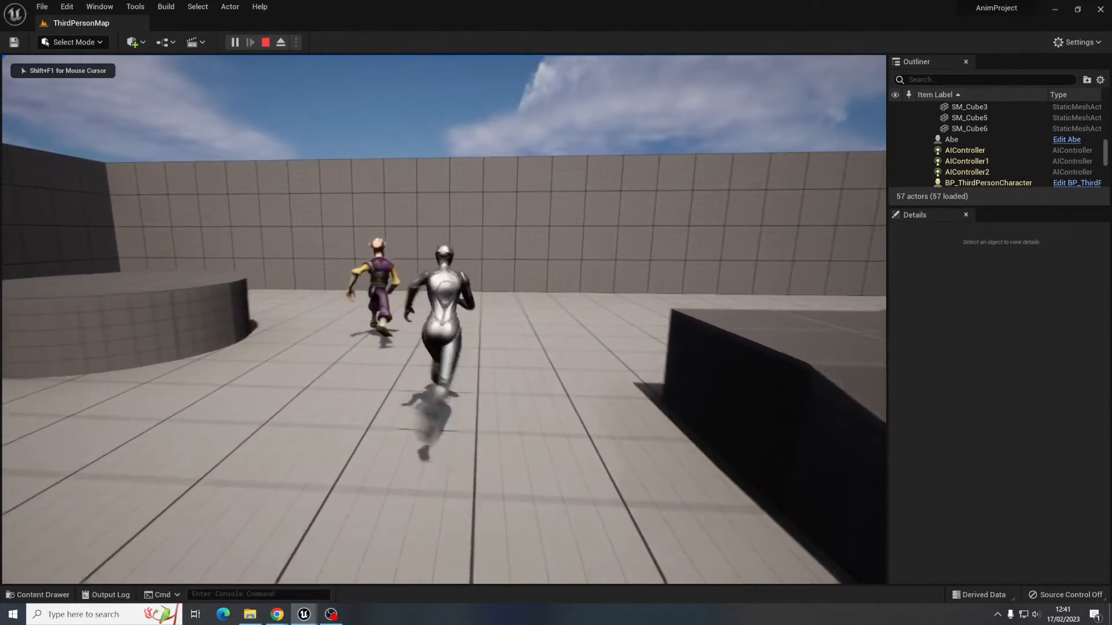
left_click(280, 42)
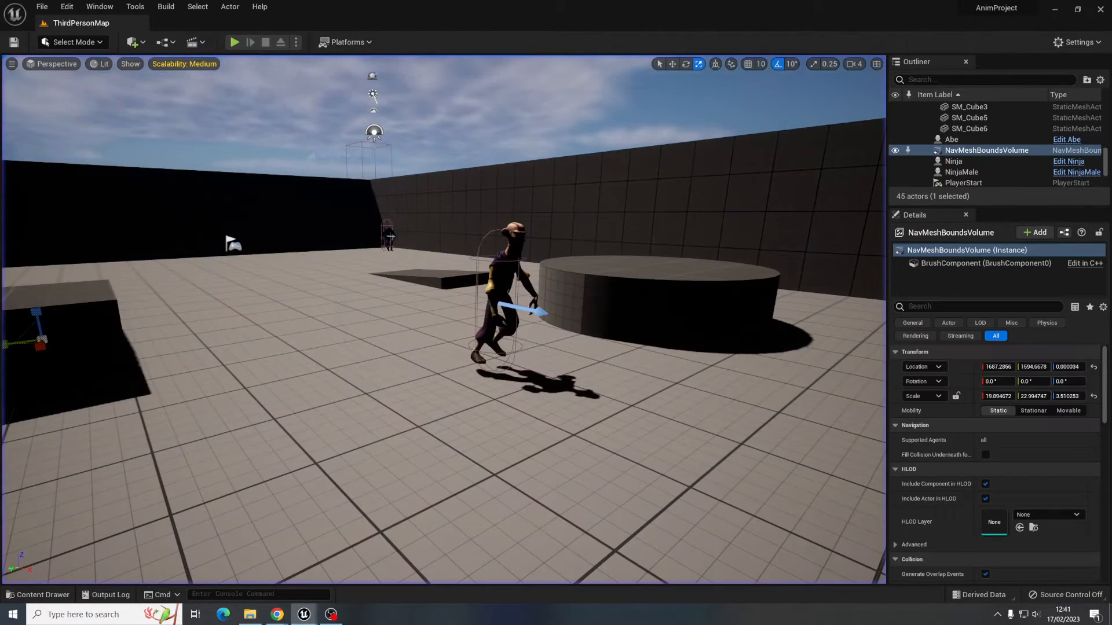
left_click(38, 594)
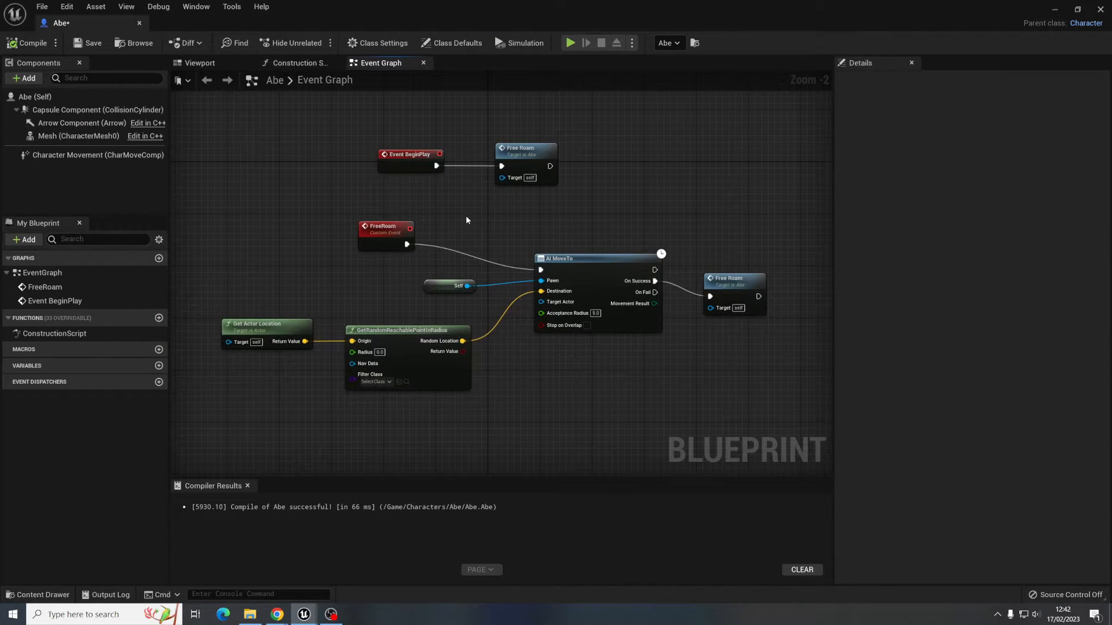
mouse_move(468, 218)
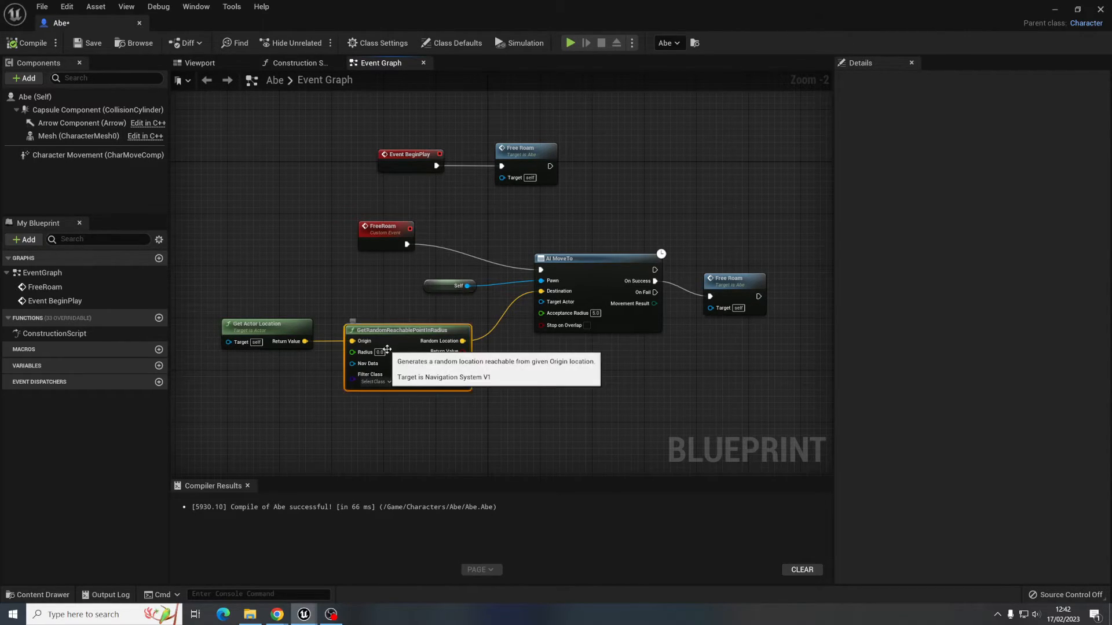
- Set the GetRandomReachablePointInRadius radius to 3000
scroll("up", 3)
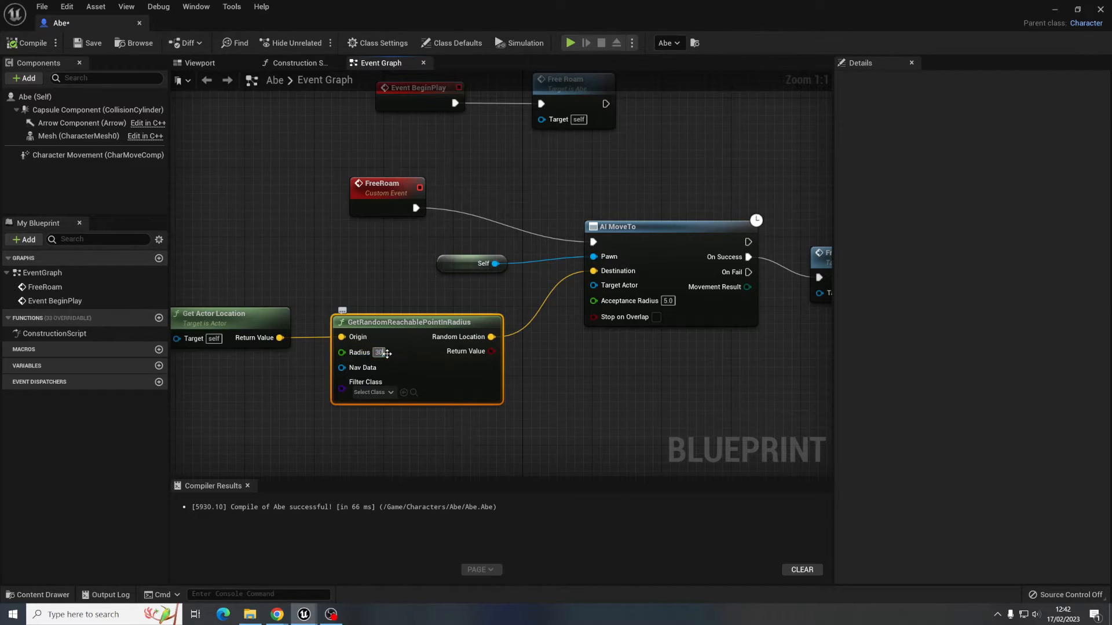
triple_click(382, 353)
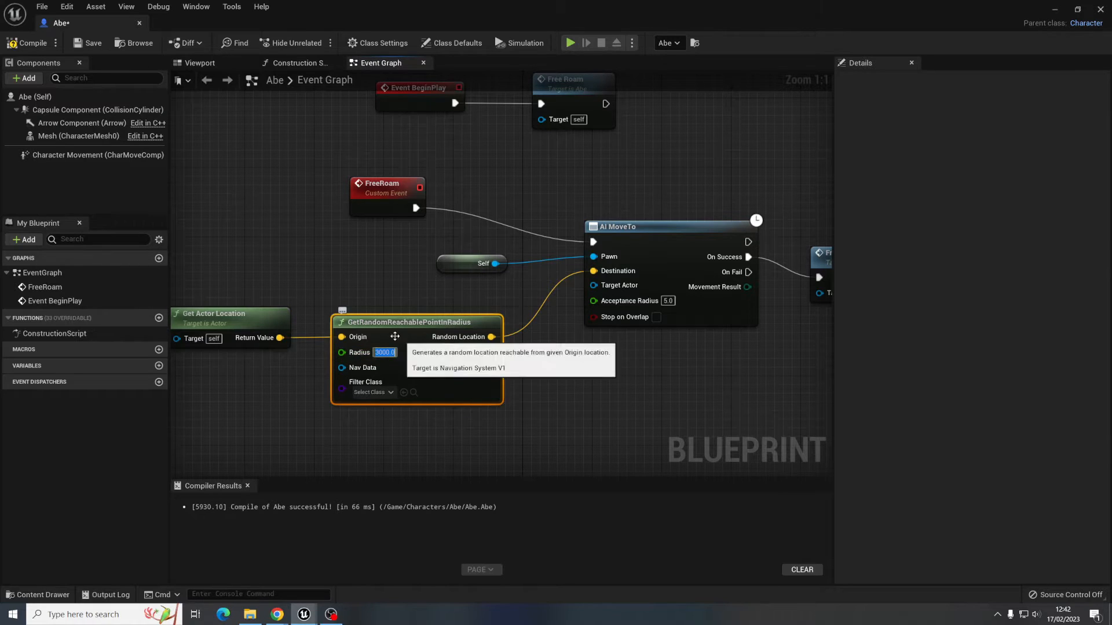
mouse_move(742, 207)
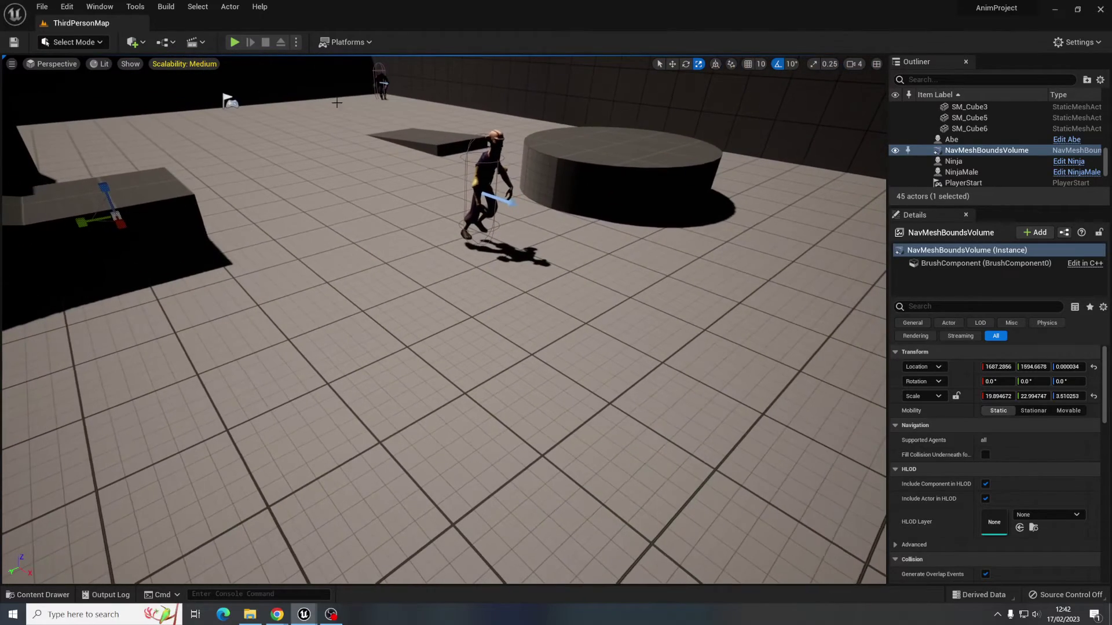
- Play-test Abe roaming with the 3000 radius, then return to his blueprint's Mesh
left_click(234, 42)
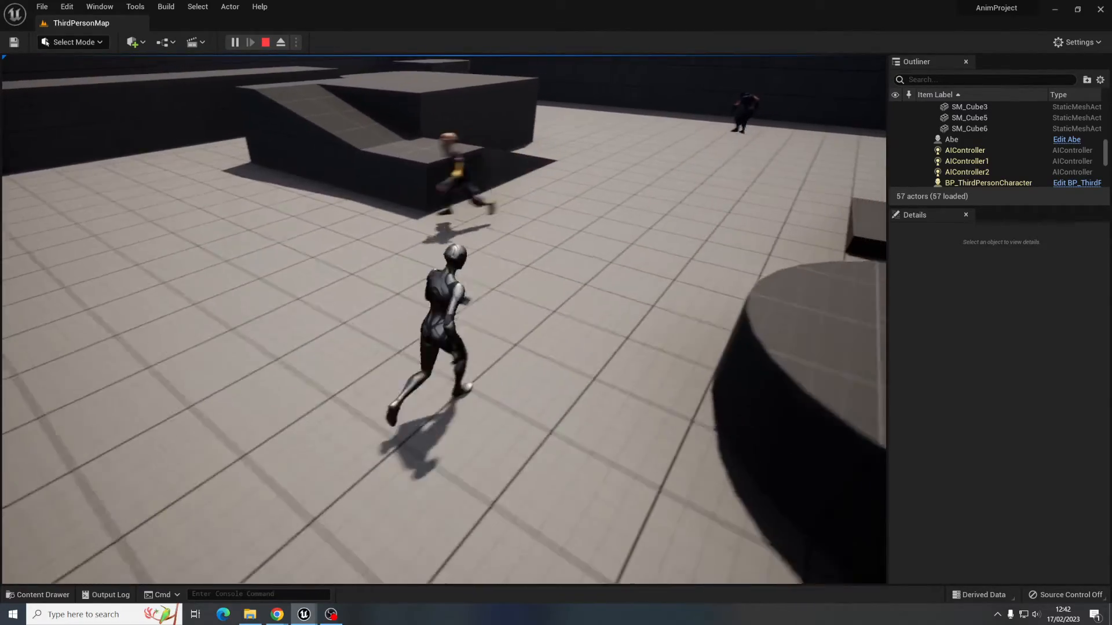
left_click(266, 42)
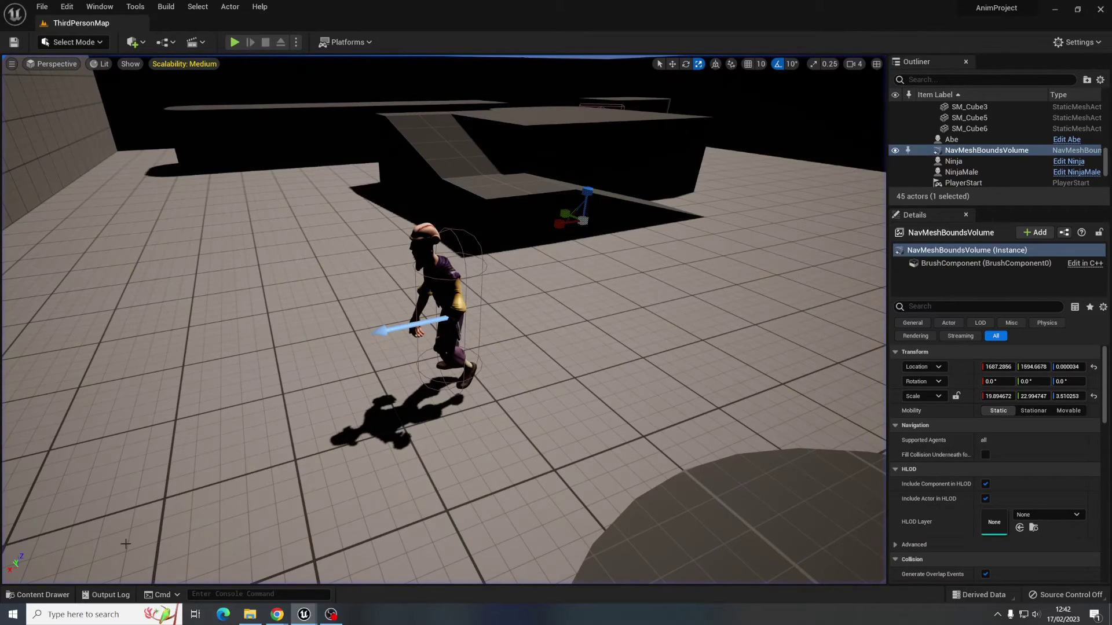
left_click(39, 594)
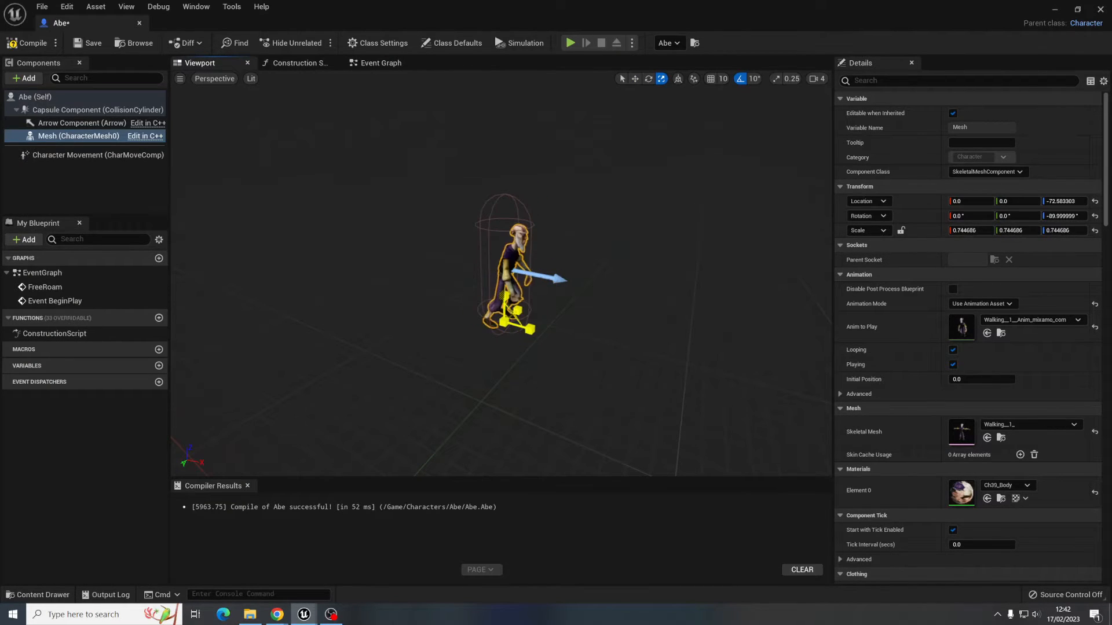
- Scale Abe's mesh to 0.753328, compile and play-test
left_click(634, 79)
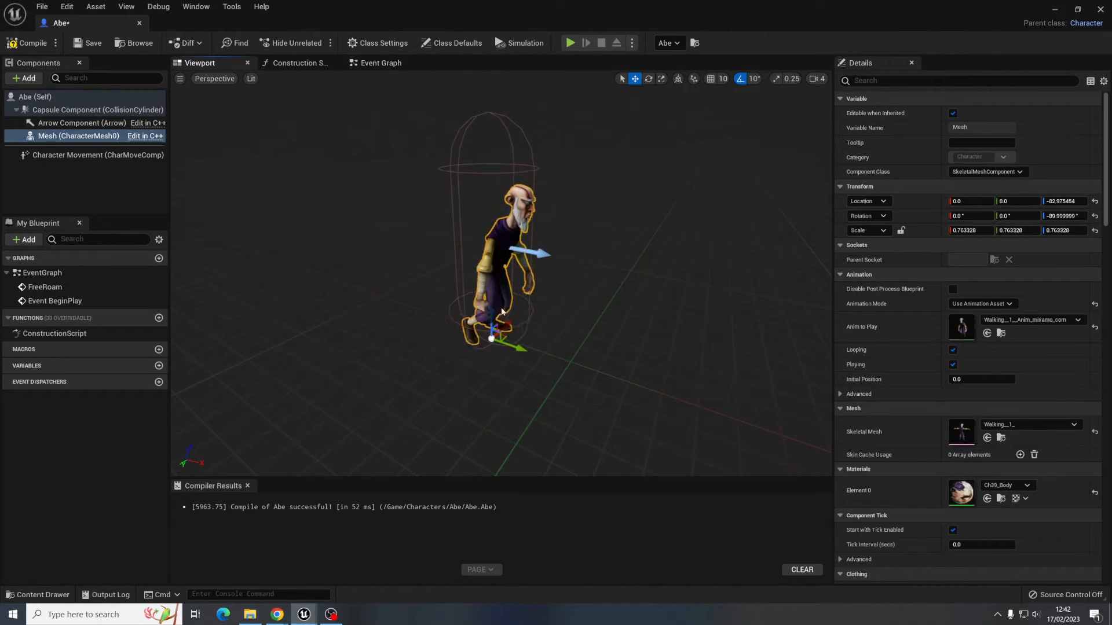
left_click(97, 155)
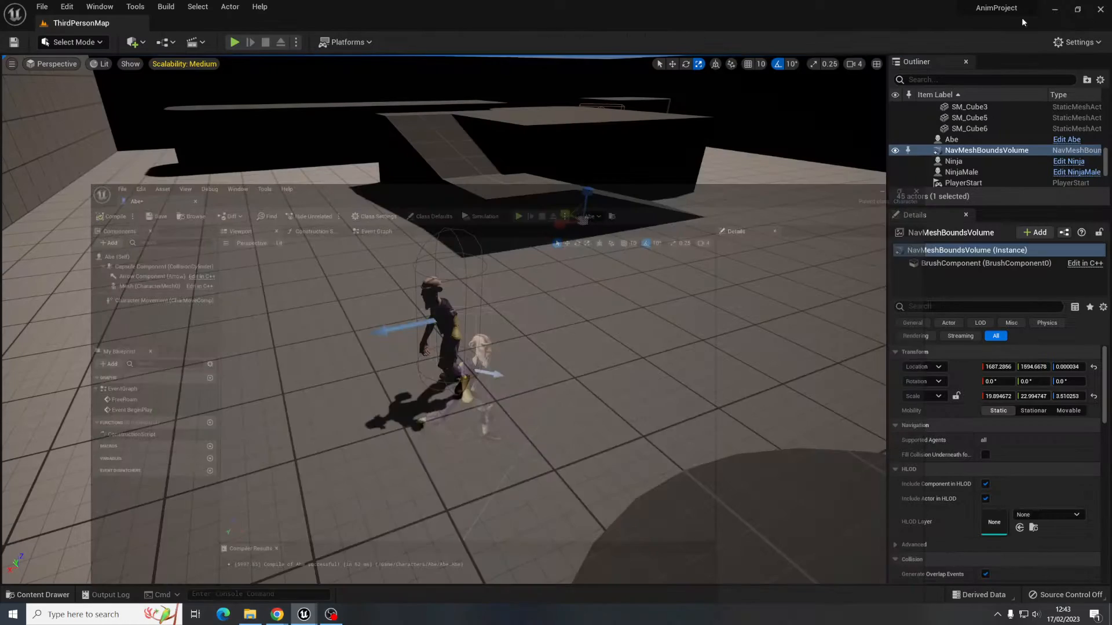
left_click(234, 42)
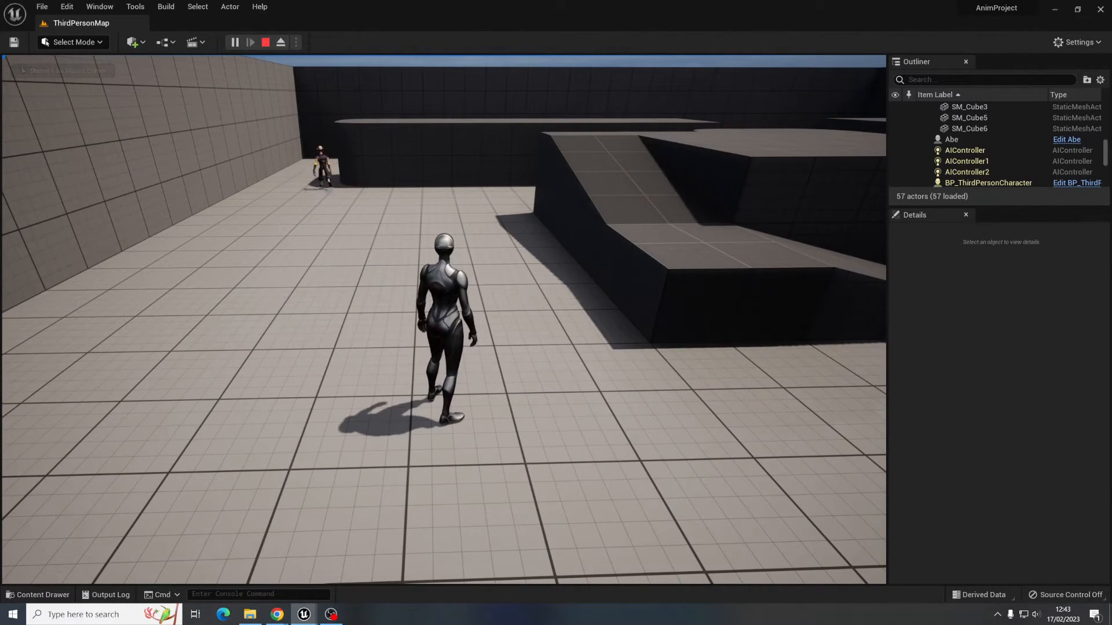
- Lower the mesh to about -89 Z in its capsule and recompile
left_click(265, 42)
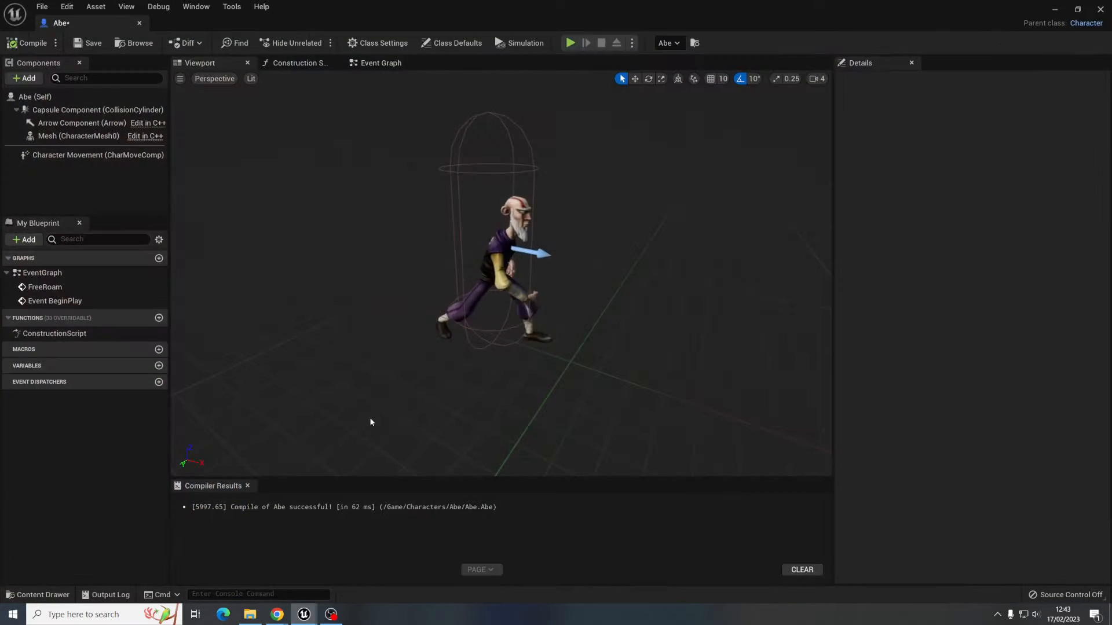
left_click(78, 136)
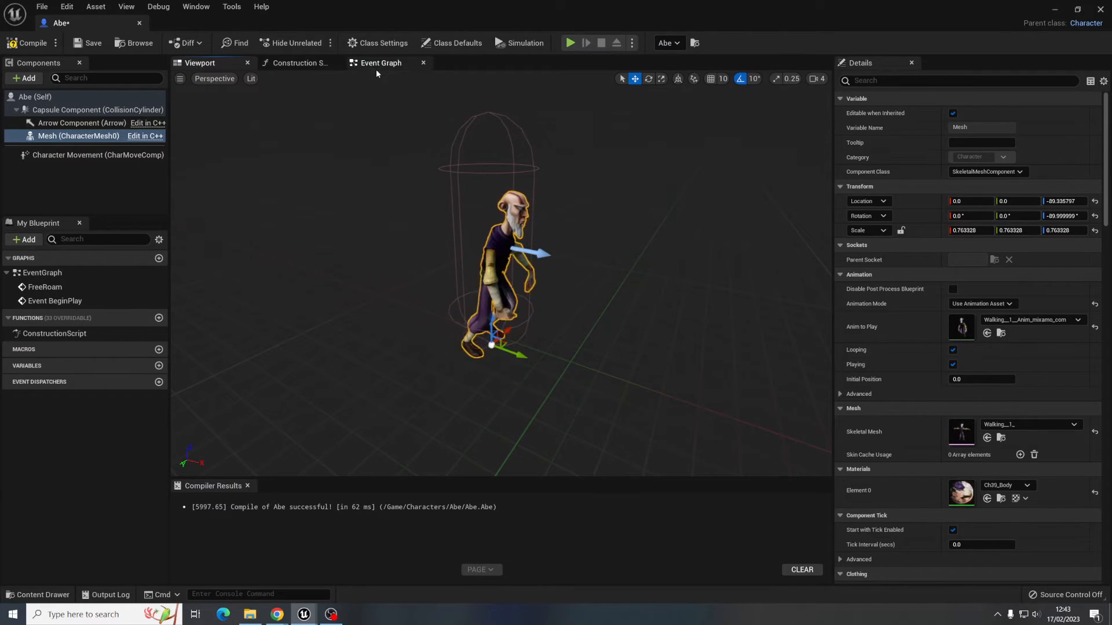
left_click(98, 155)
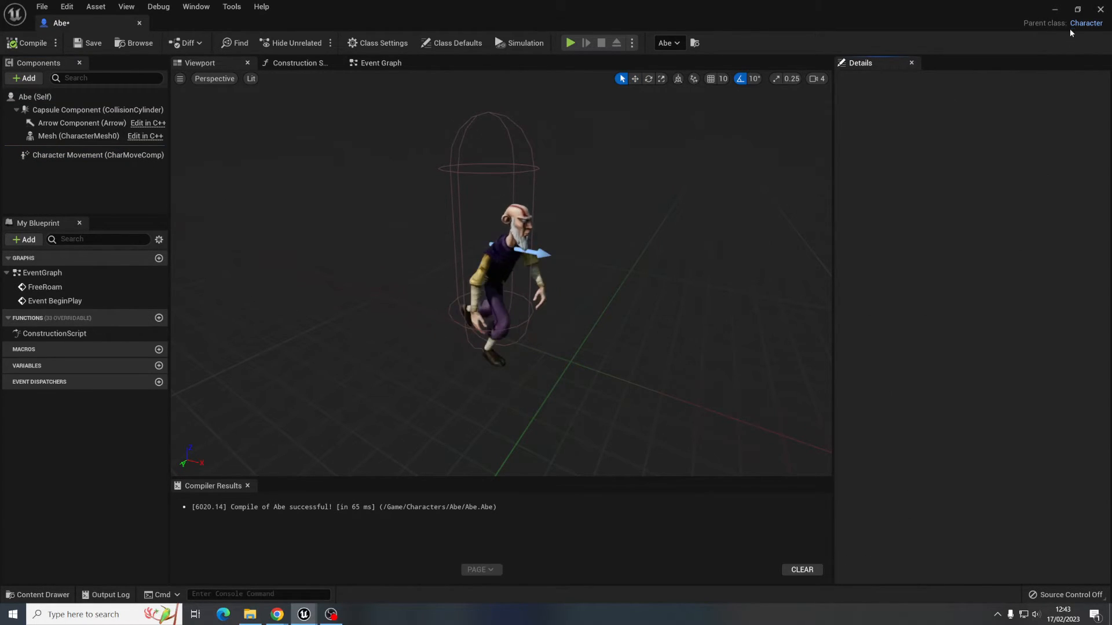
- Play-test Abe, then show his Character Movement settings
left_click(571, 42)
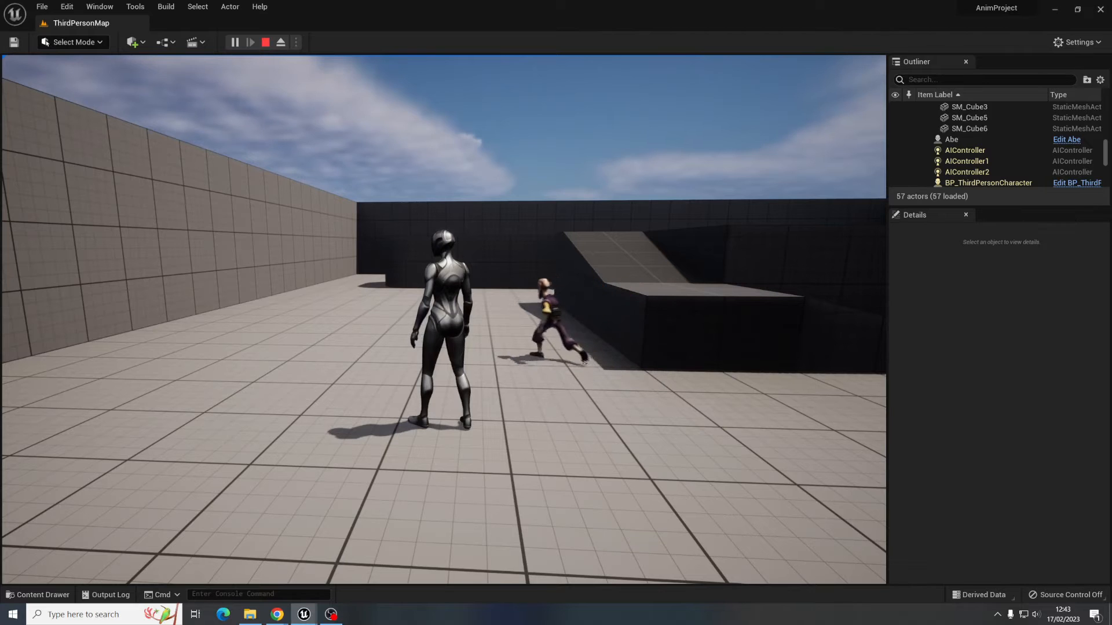
left_click(266, 42)
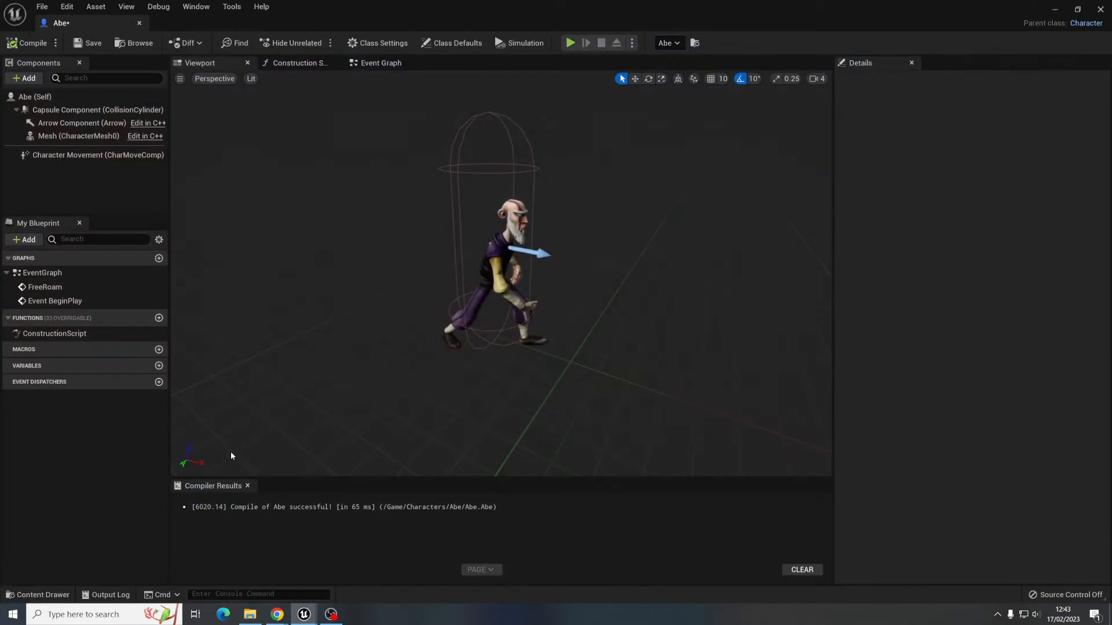
left_click(98, 154)
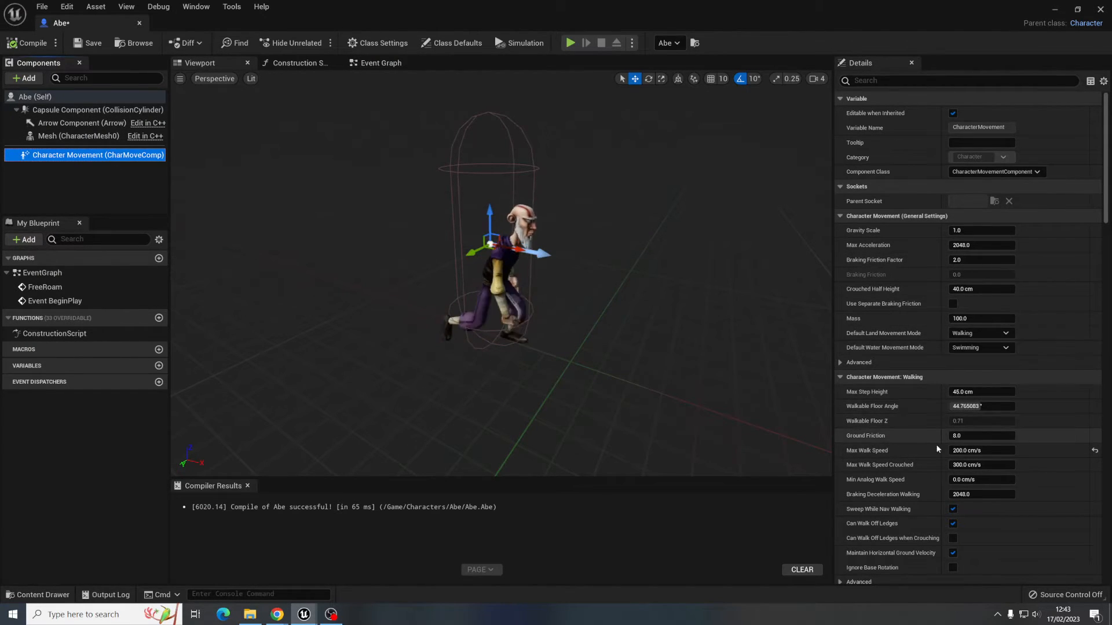
- Set Max Walk Speed to 170.0 and play-test the slower walk
double_click(981, 451)
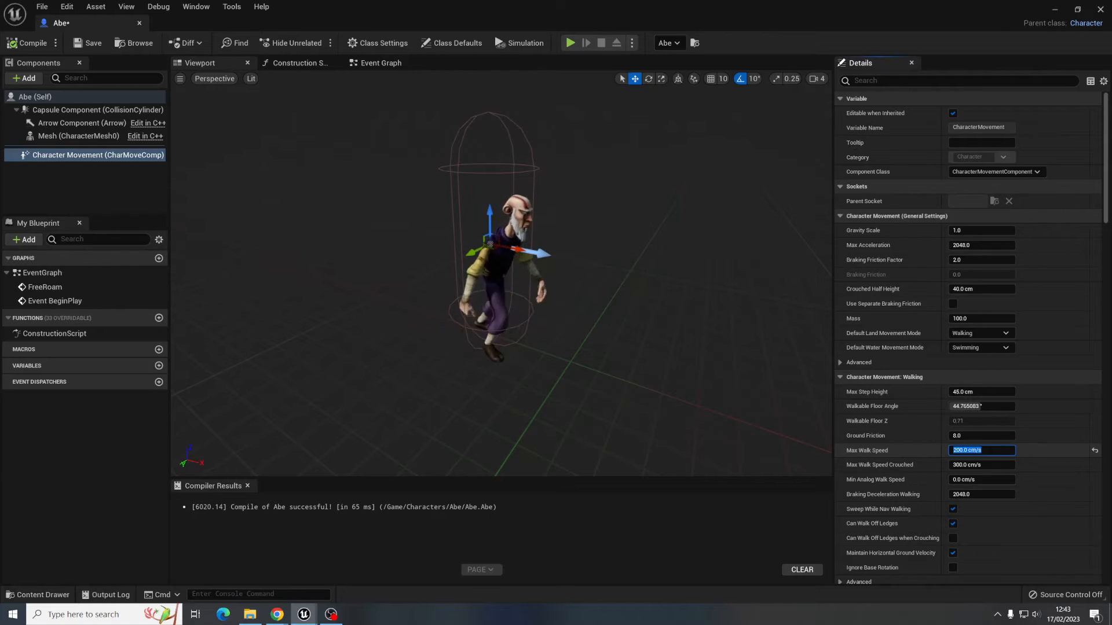
type("170.0")
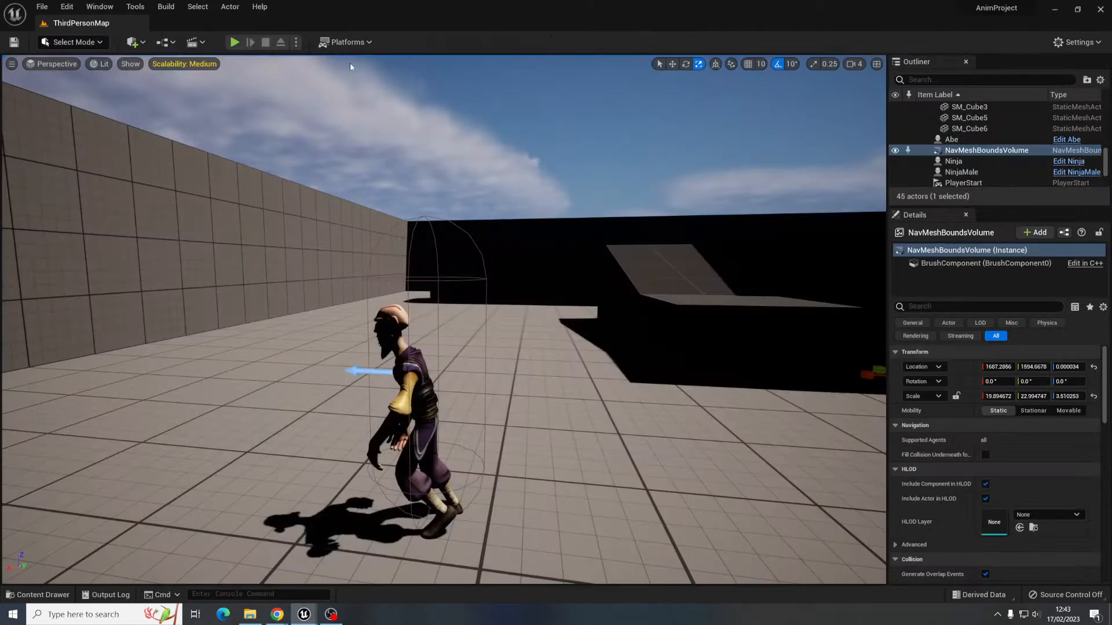
left_click(234, 42)
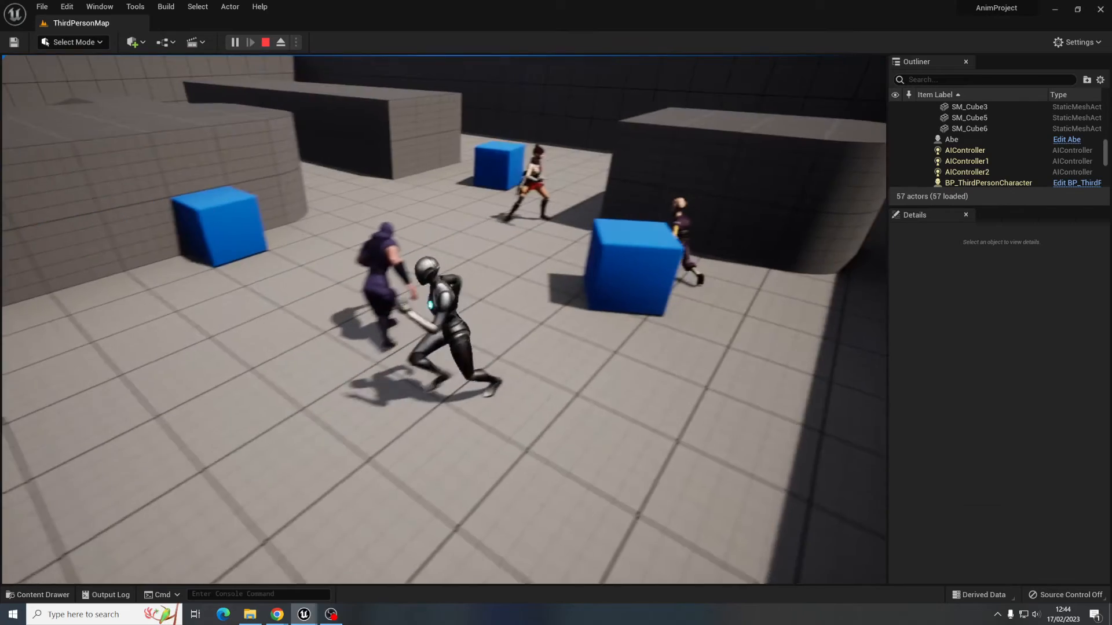
- Duplicate Abe into Abe2–Abe5 across the floor, play-test, and show the Abe asset folder
left_click(265, 41)
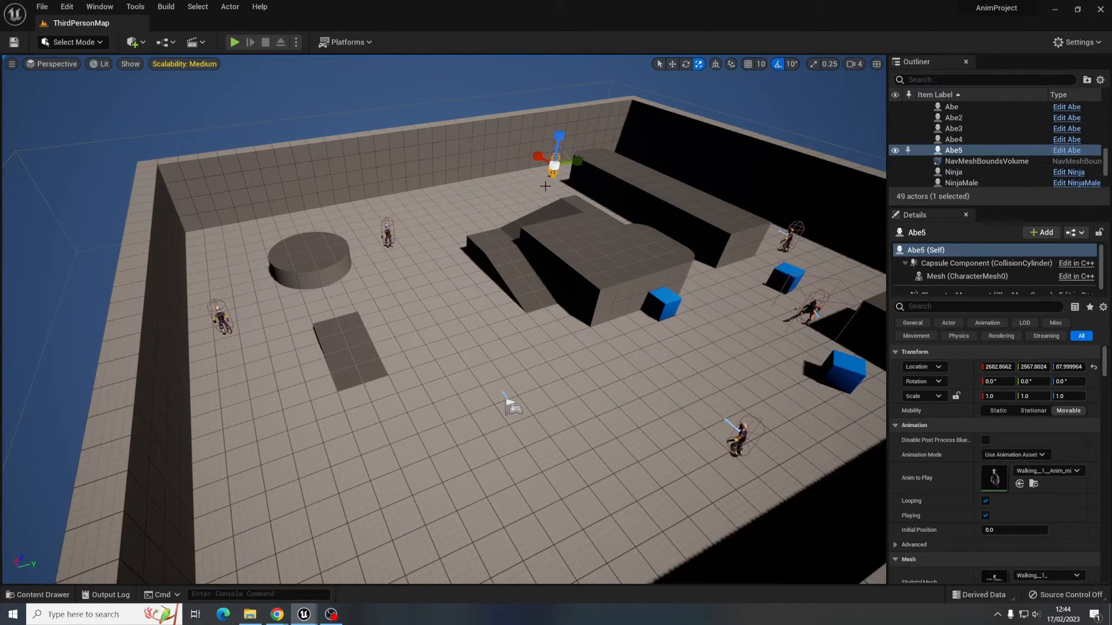
left_click(234, 42)
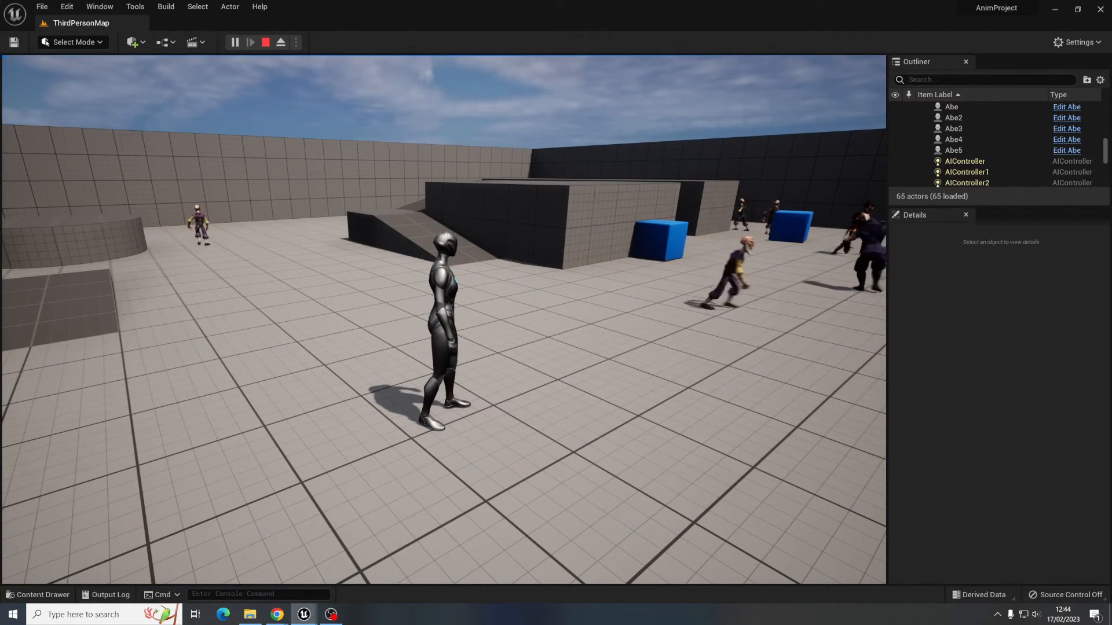
left_click(264, 41)
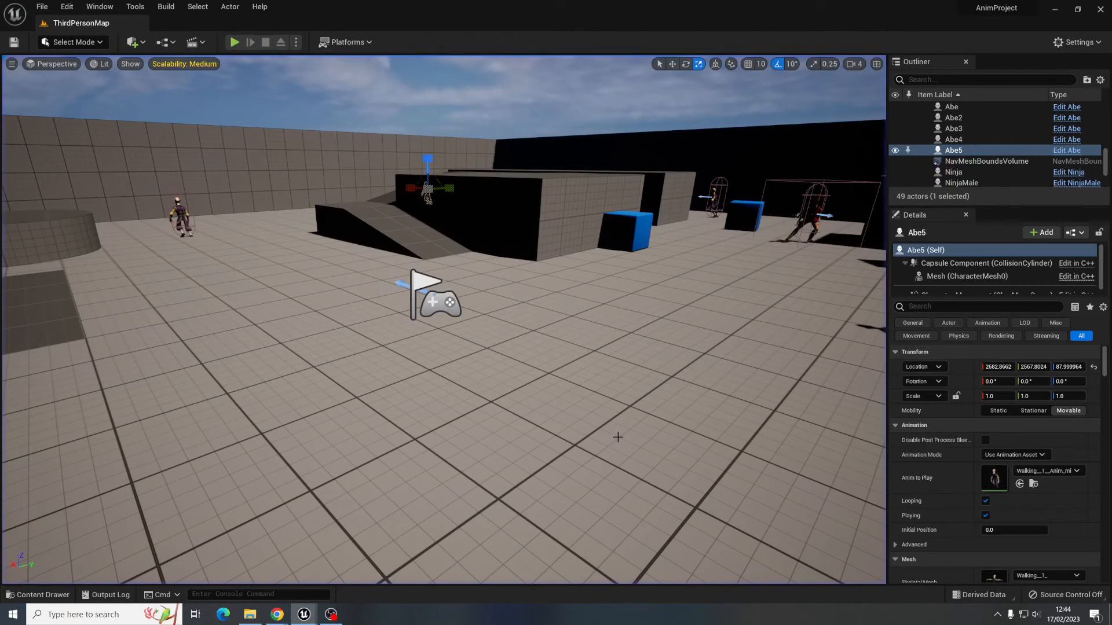
left_click(38, 594)
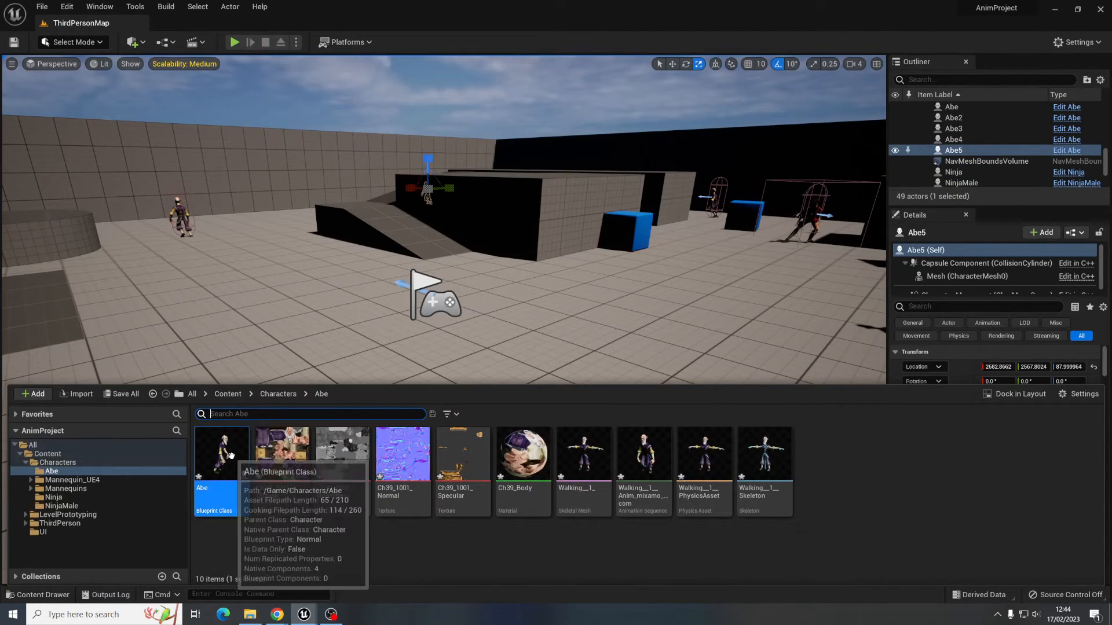
- Insert a 2.0-second Delay between AI MoveTo's On Success and the Free Roam call
double_click(221, 454)
type("del")
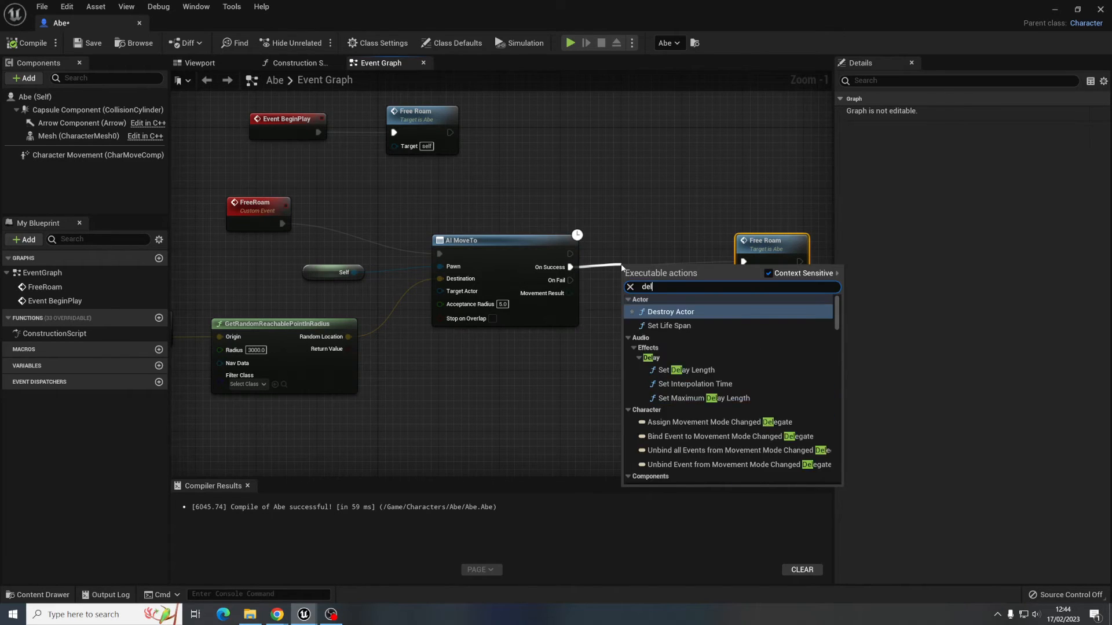
left_click(651, 357)
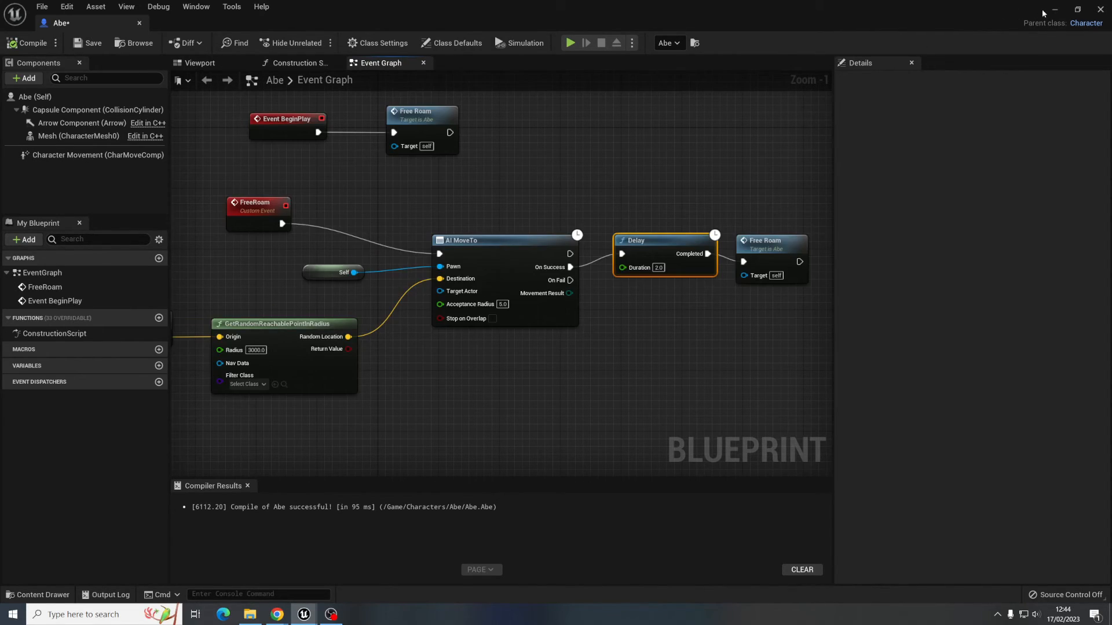
- Play-test the pausing roam loop and return to Abe's event graph
left_click(570, 42)
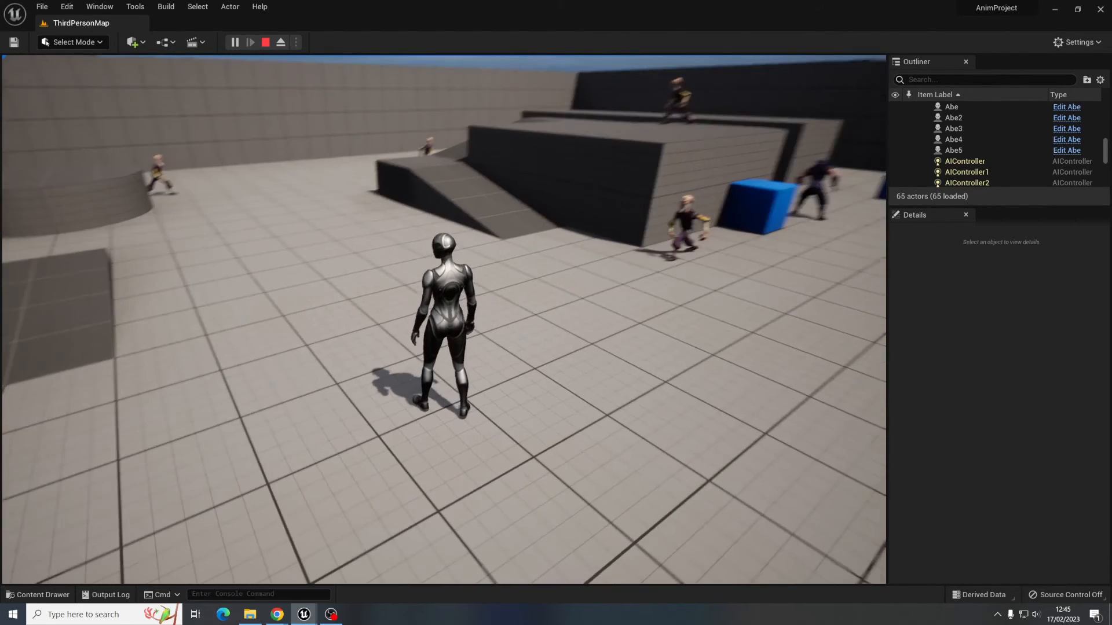
left_click(265, 41)
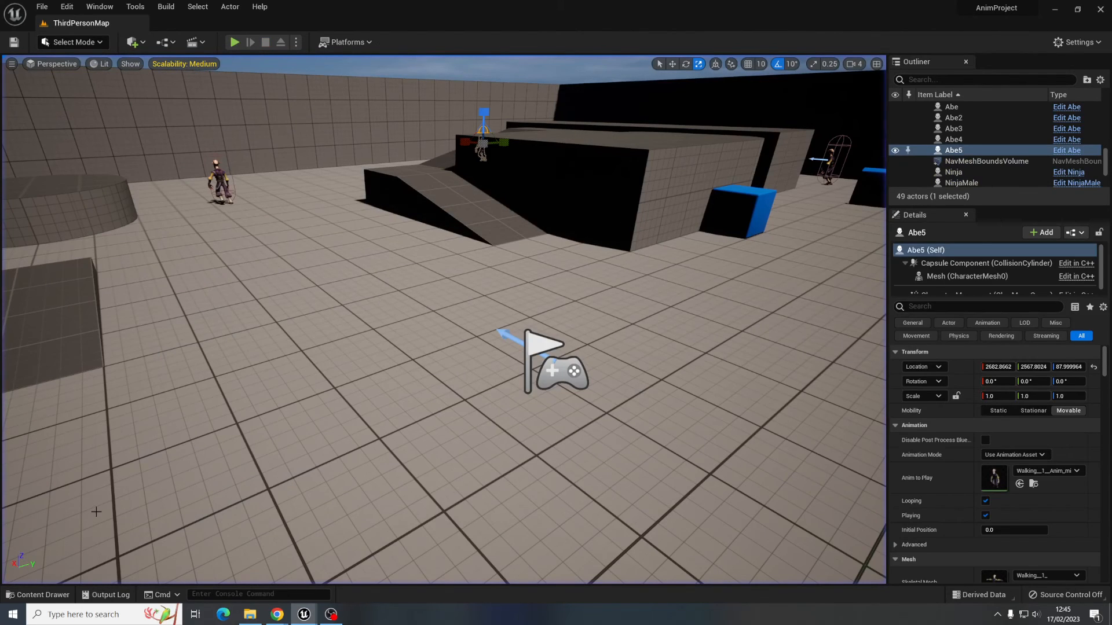
left_click(1067, 151)
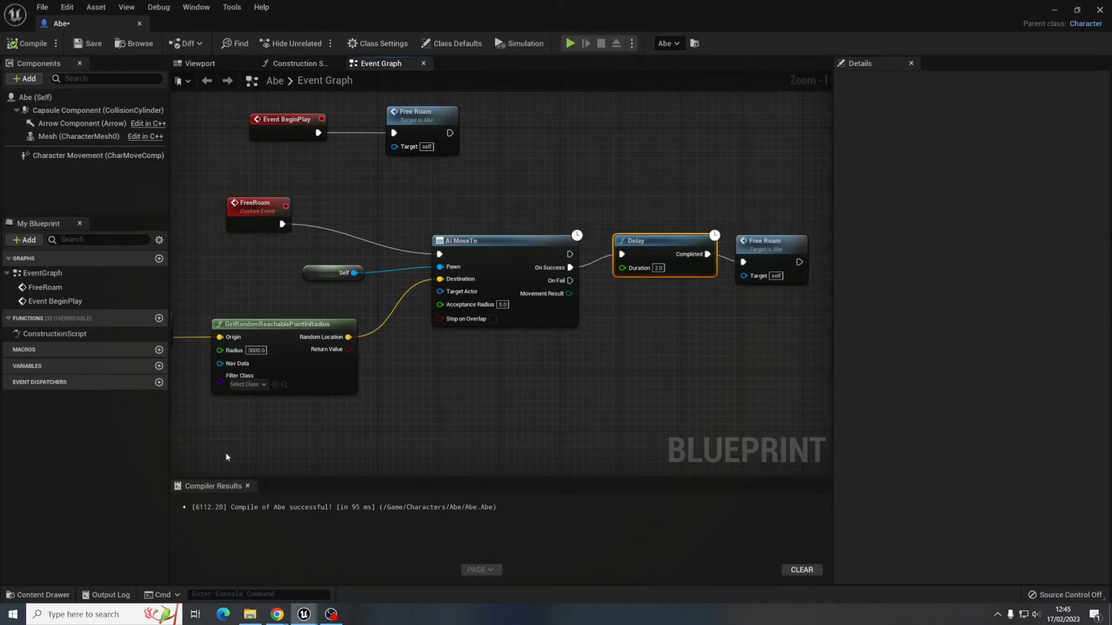
mouse_move(479, 278)
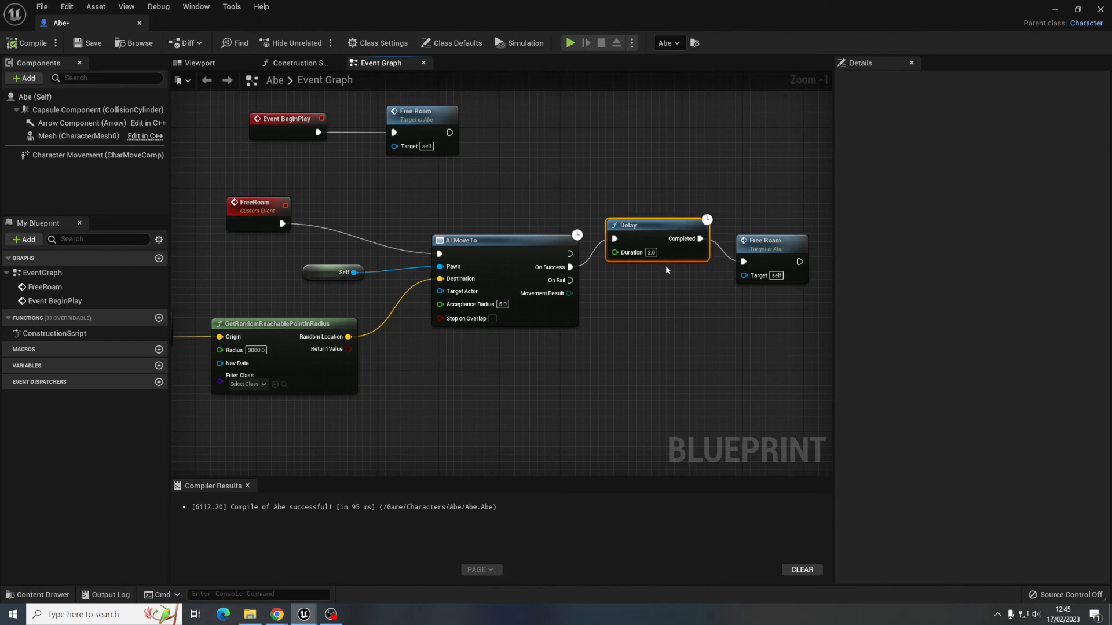
- Remove the Delay node, wire AI MoveTo's On Success straight to Free Room, and play-test the level
key("Delete")
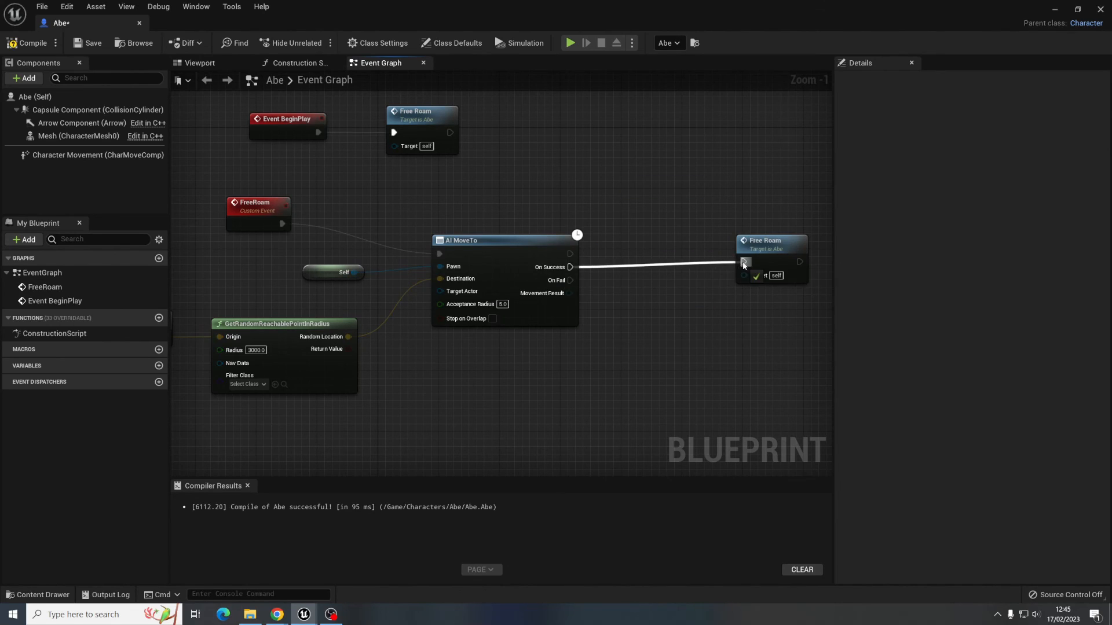
left_click(765, 240)
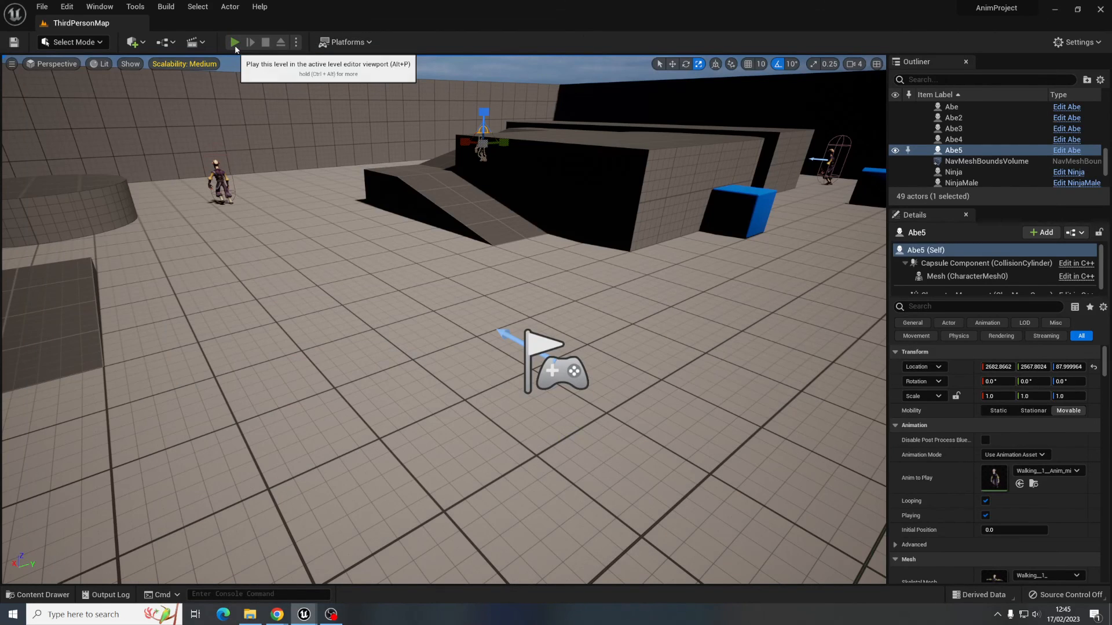
left_click(234, 41)
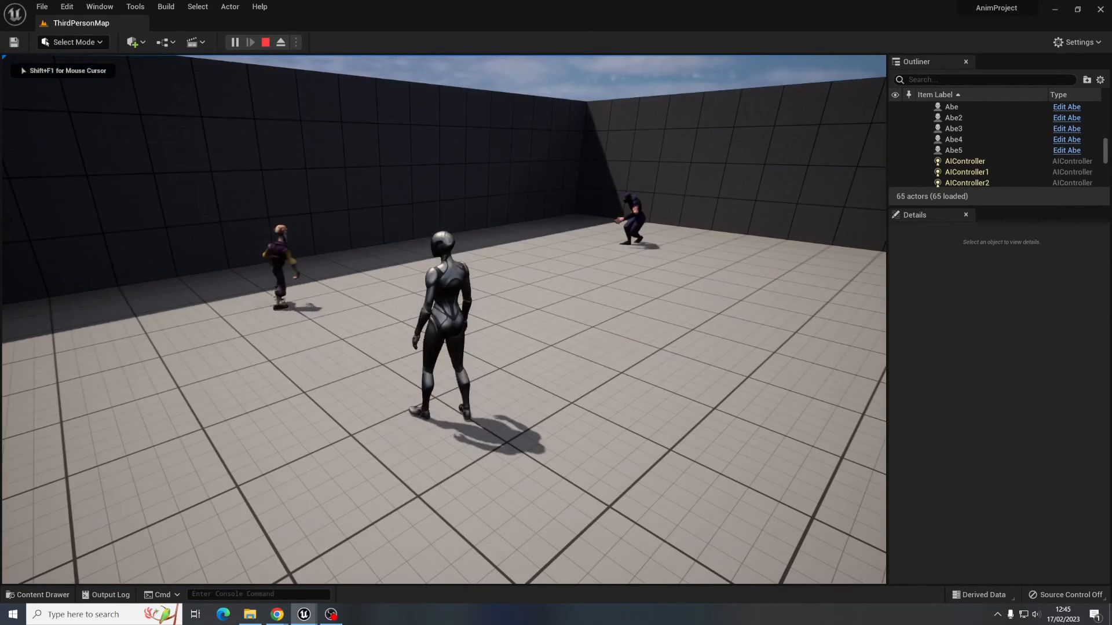